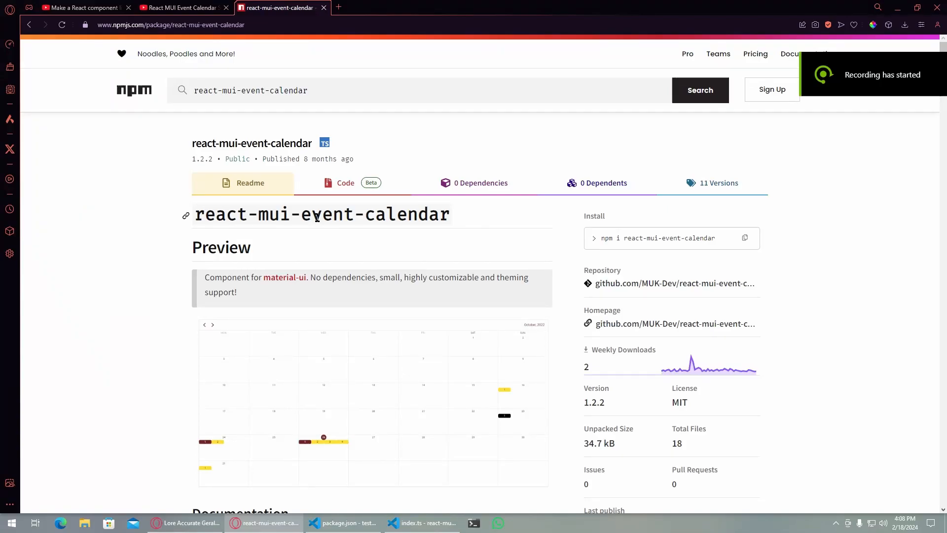
pyautogui.moveTo(388, 76)
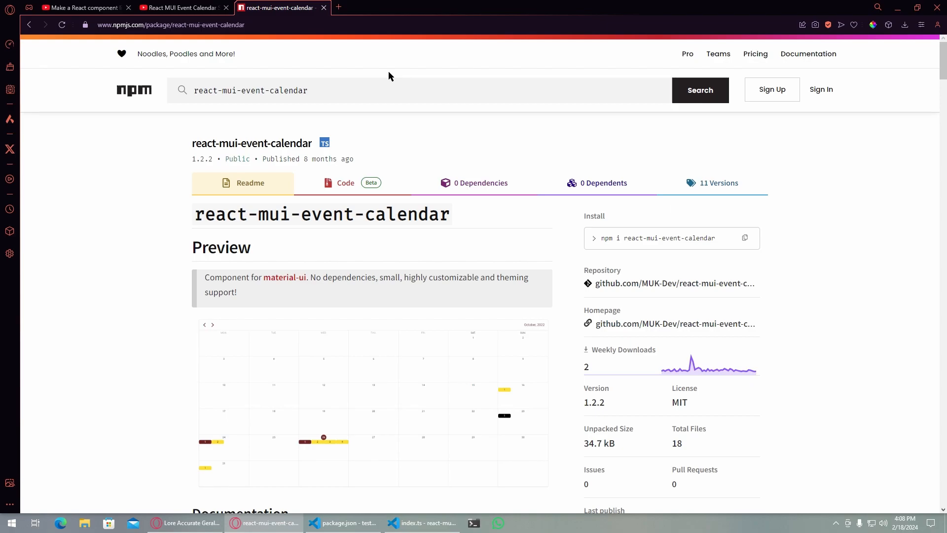
pyautogui.moveTo(404, 62)
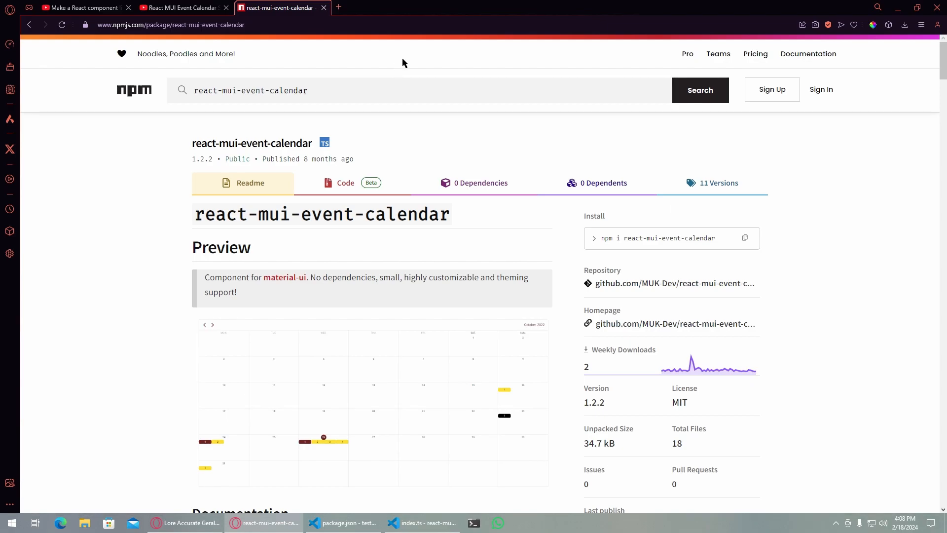
pyautogui.moveTo(397, 341)
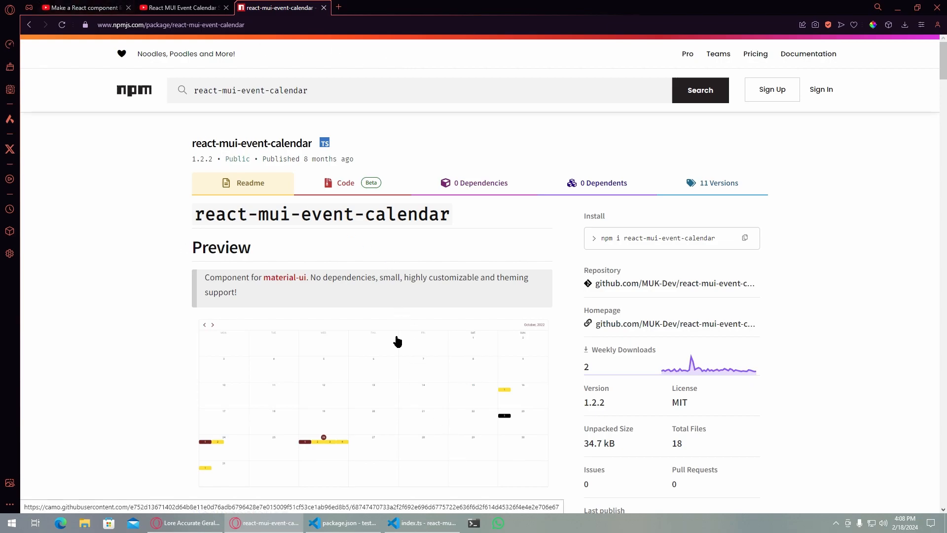
# - Switch to the 'Make a React component library' YouTube tutorial tab
pyautogui.click(84, 7)
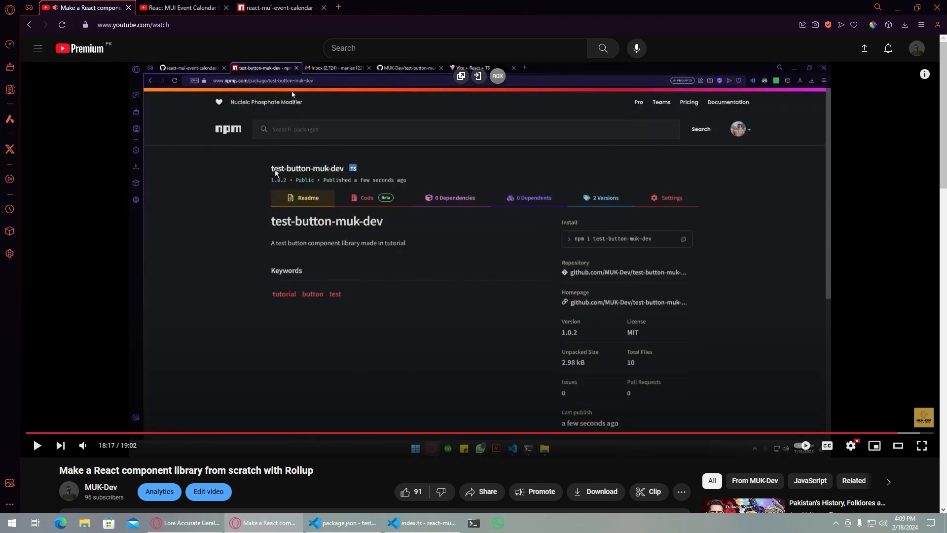
pyautogui.moveTo(373, 185)
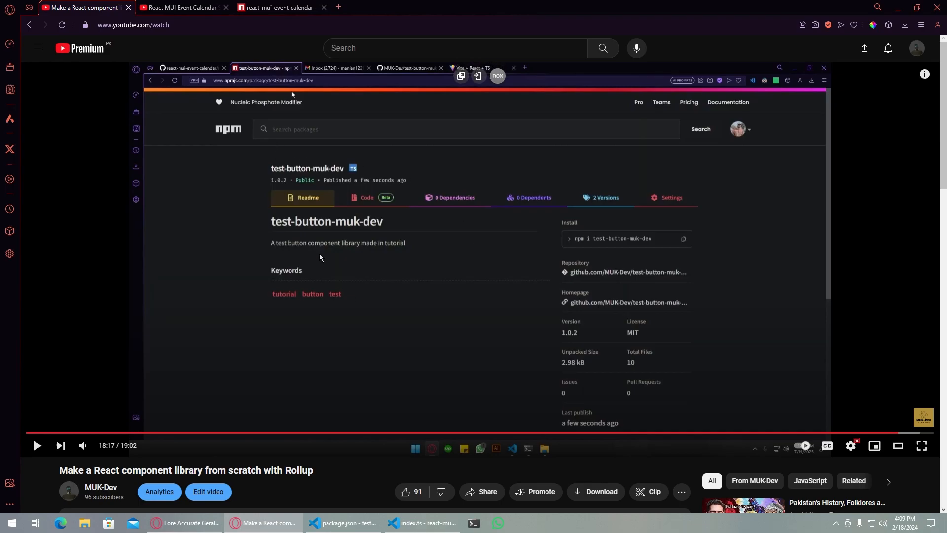
pyautogui.moveTo(409, 320)
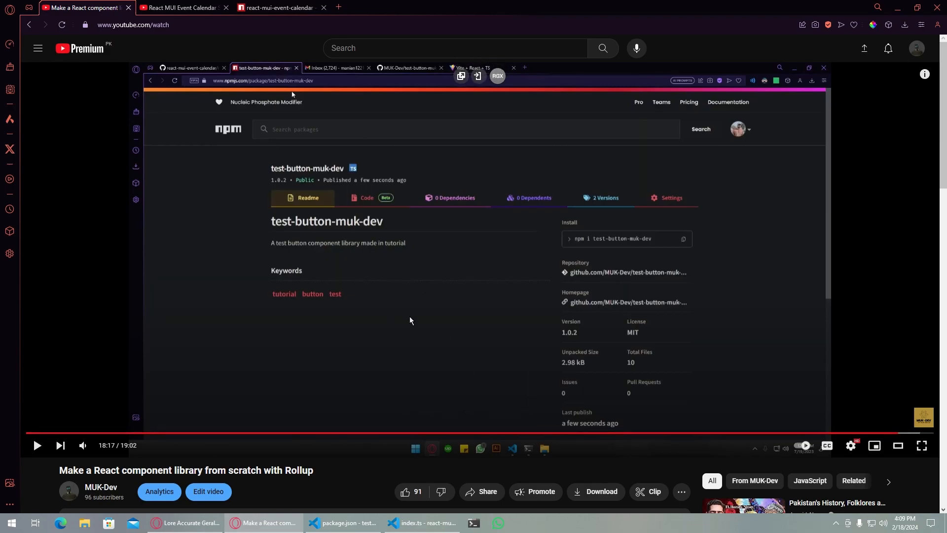
pyautogui.moveTo(429, 318)
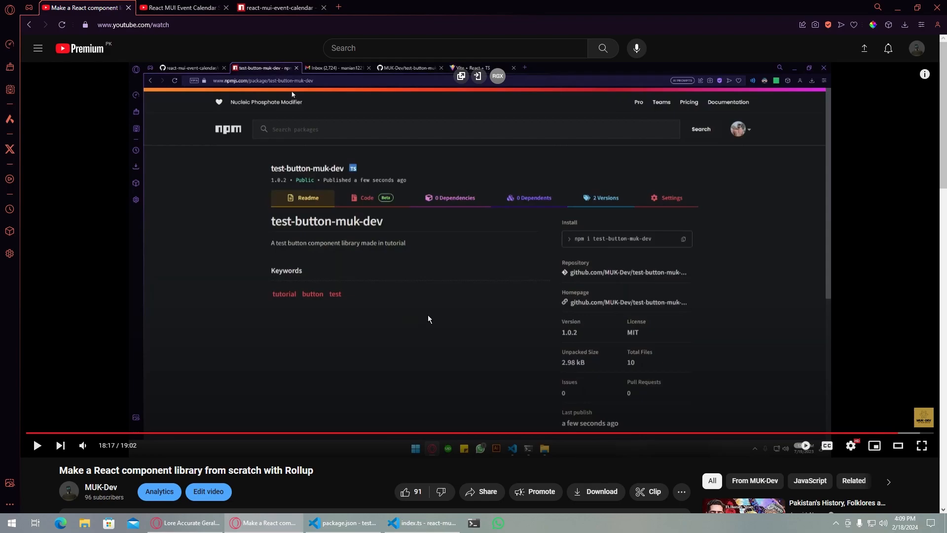
# - Flip between the calendar series playlist and npm page, then bring both VS Code projects back
pyautogui.click(425, 525)
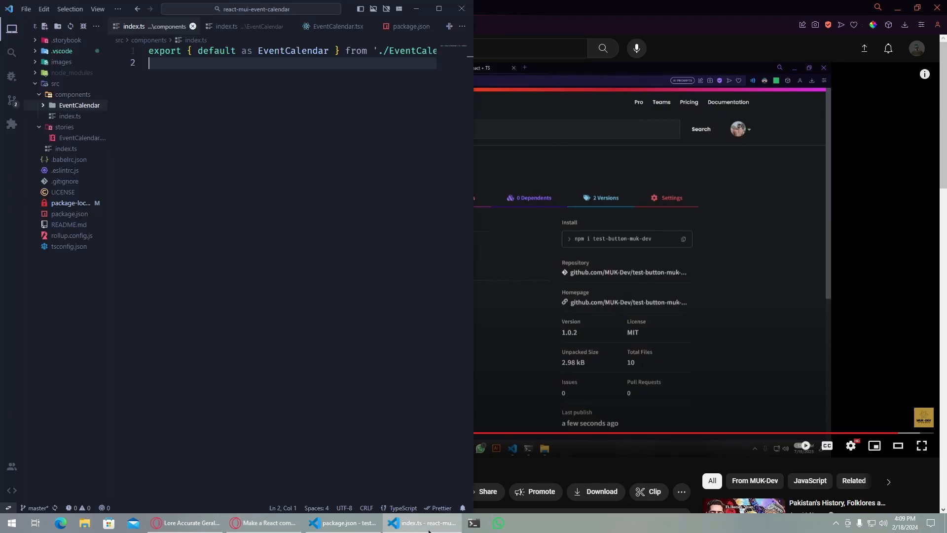
pyautogui.moveTo(345, 523)
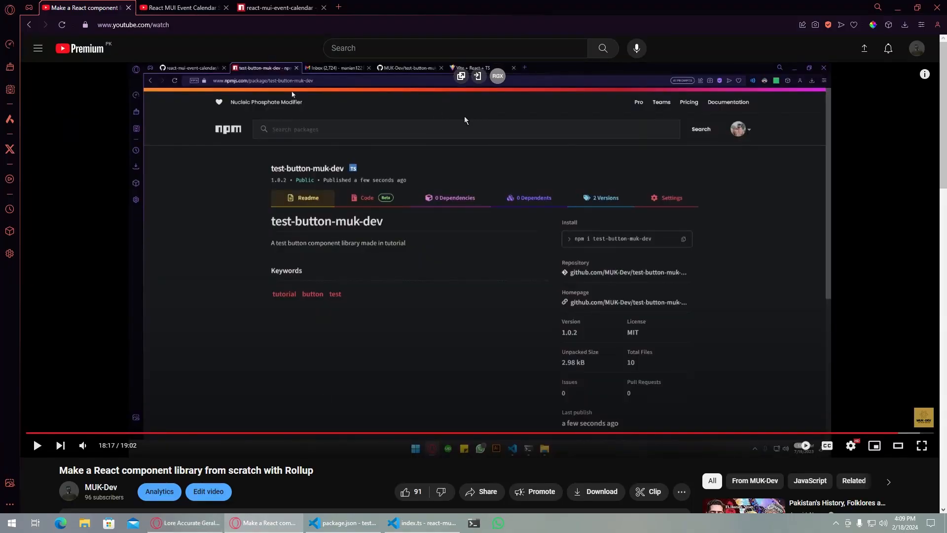
pyautogui.click(180, 8)
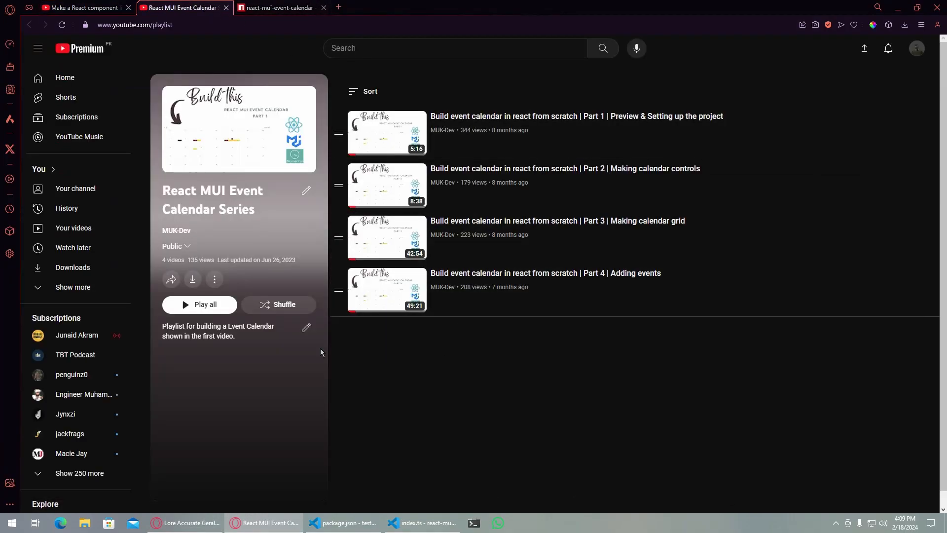
pyautogui.click(278, 8)
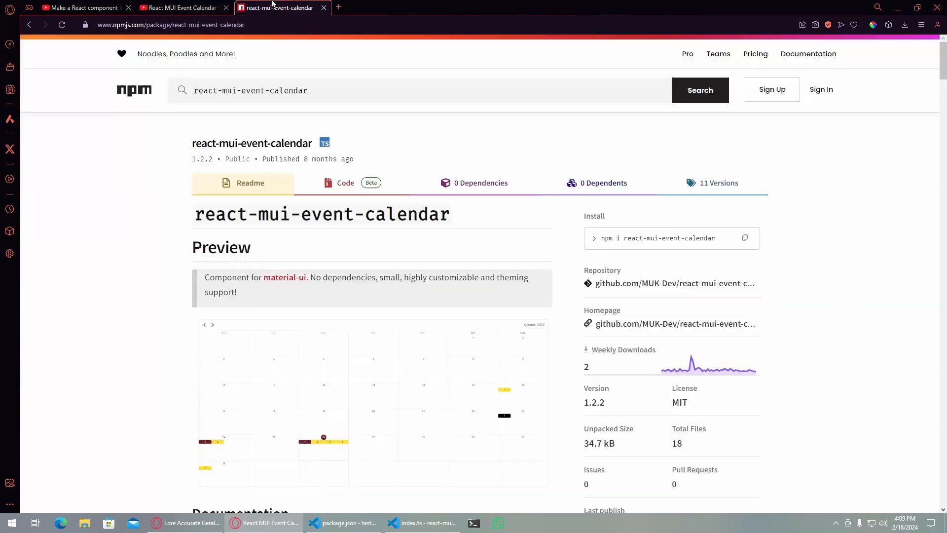
pyautogui.moveTo(436, 255)
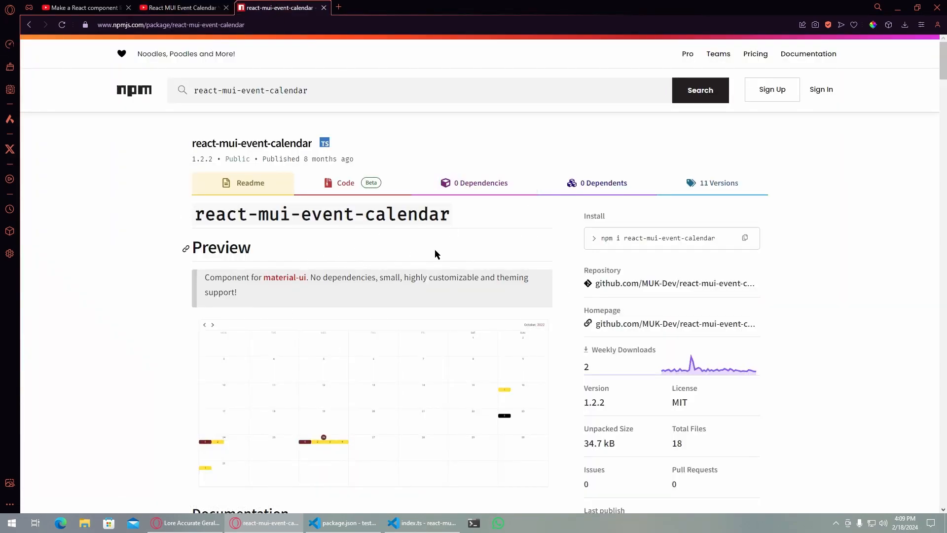
pyautogui.click(178, 8)
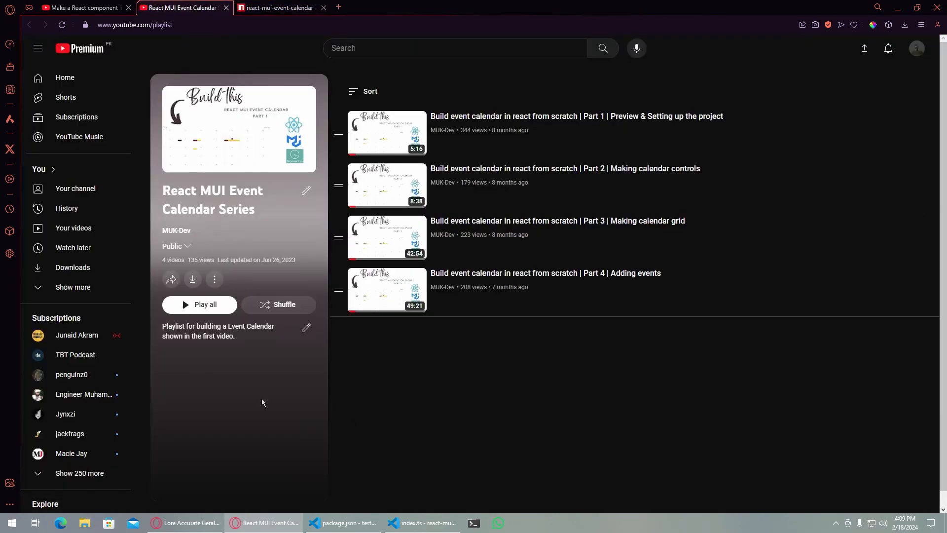
pyautogui.moveTo(382, 313)
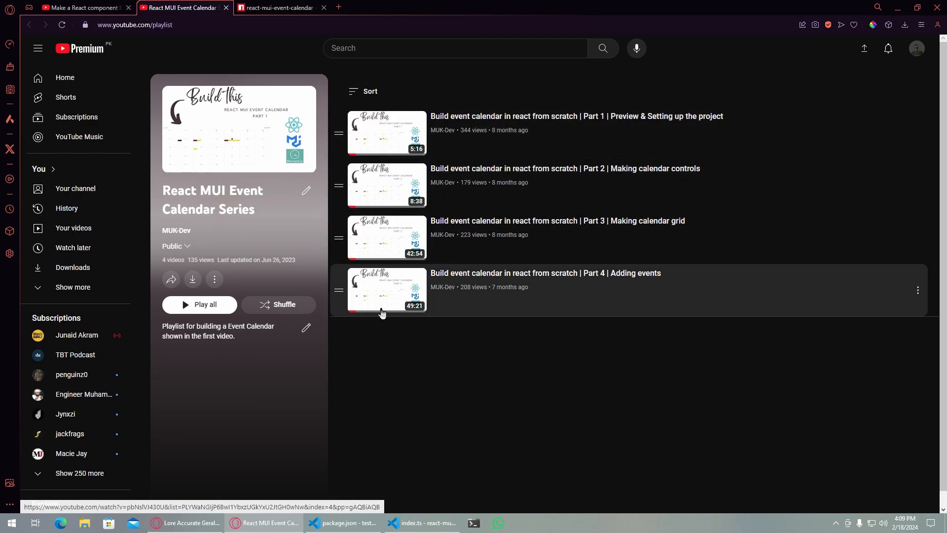
pyautogui.moveTo(302, 57)
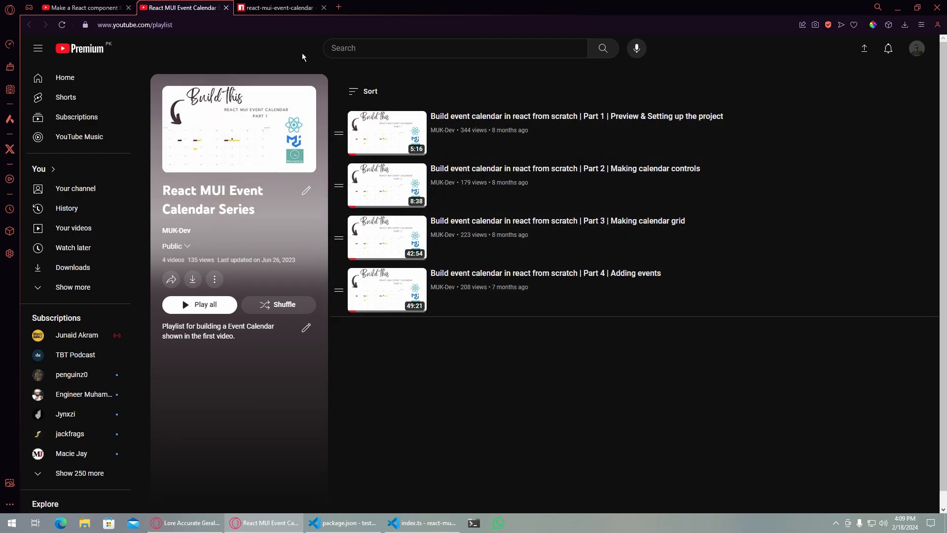
pyautogui.moveTo(274, 8)
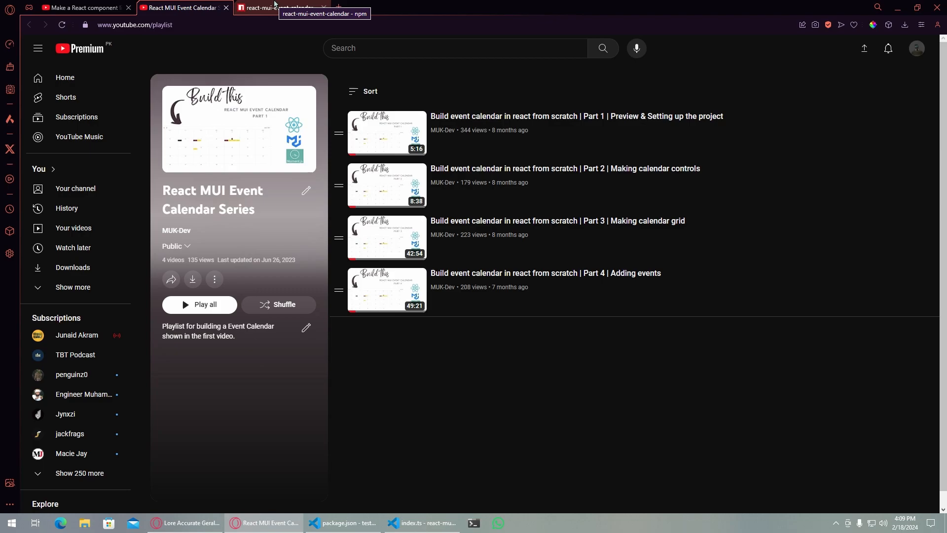
pyautogui.click(281, 7)
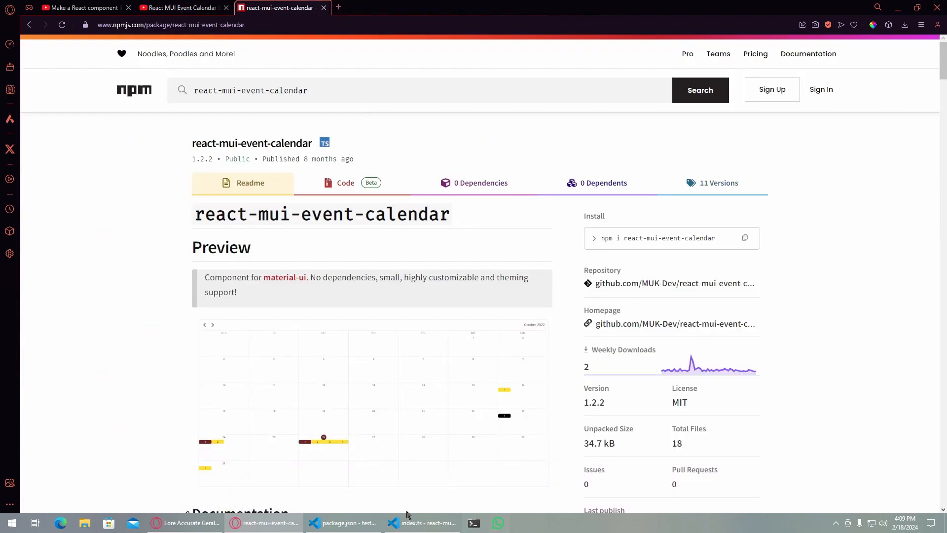
pyautogui.click(426, 522)
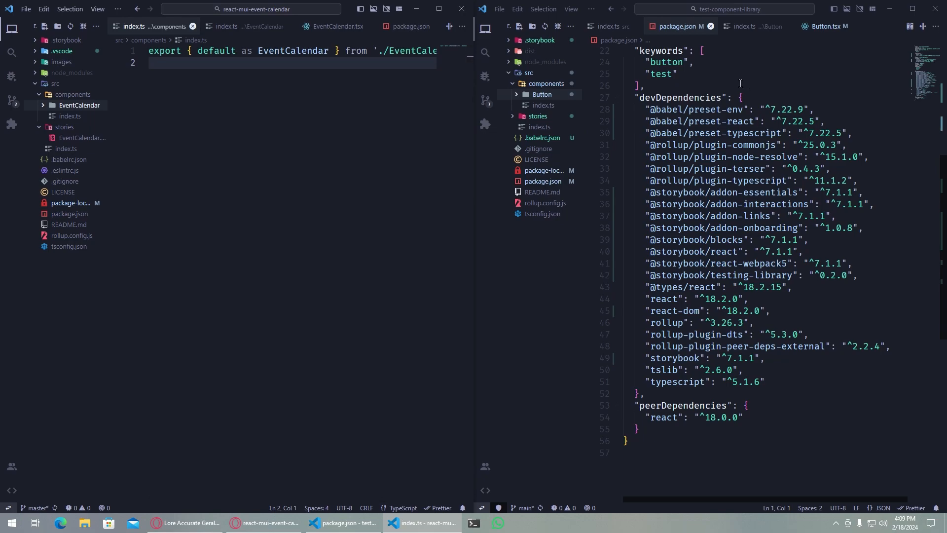
pyautogui.scroll(3)
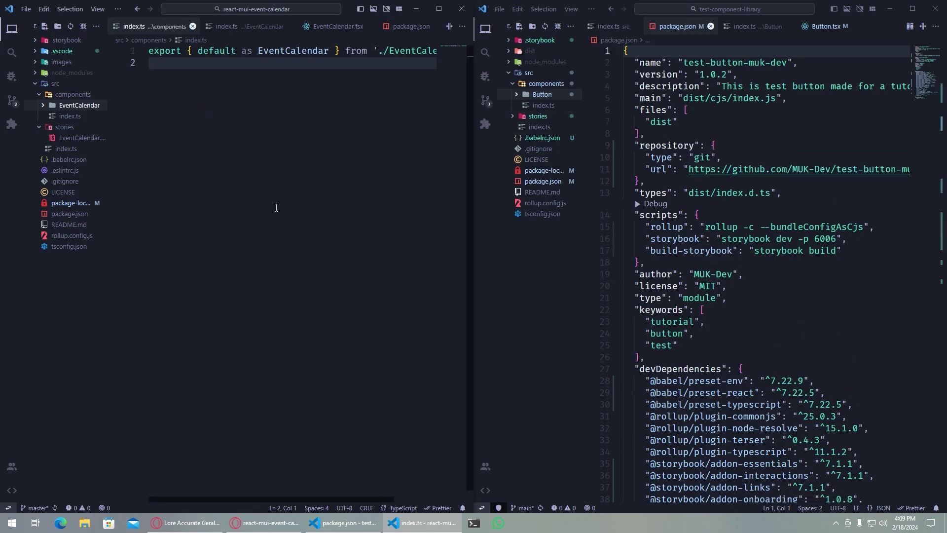
pyautogui.moveTo(297, 151)
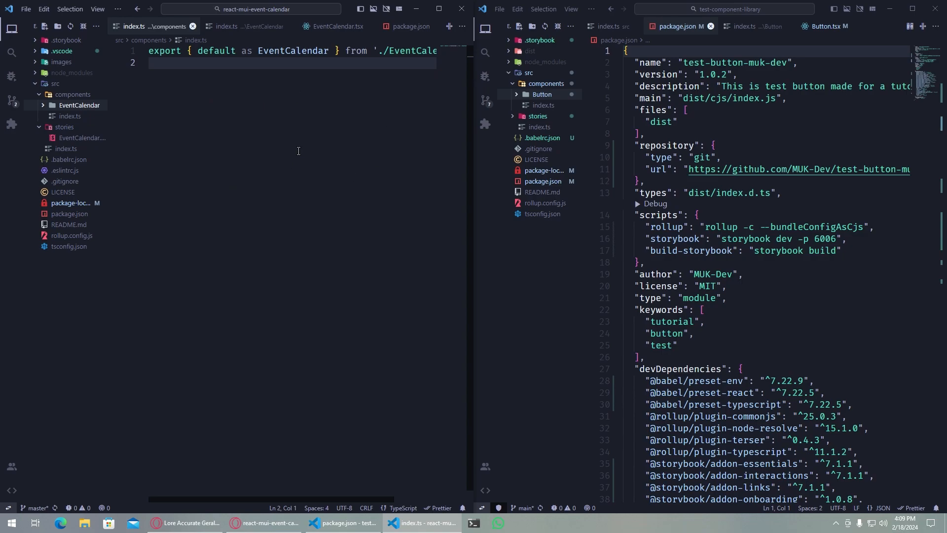
pyautogui.moveTo(307, 424)
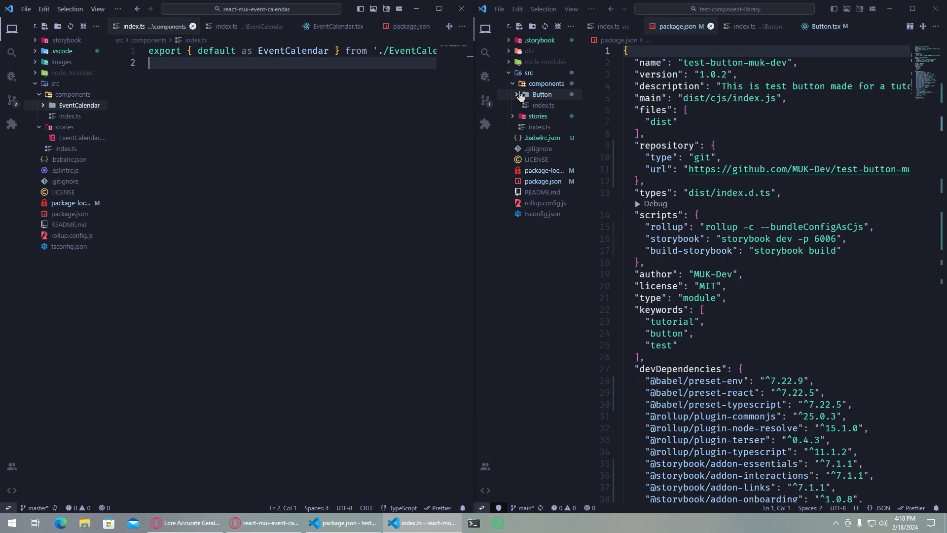
# - Review the test library's Button.tsx, src index, components index and Button index files
pyautogui.click(542, 95)
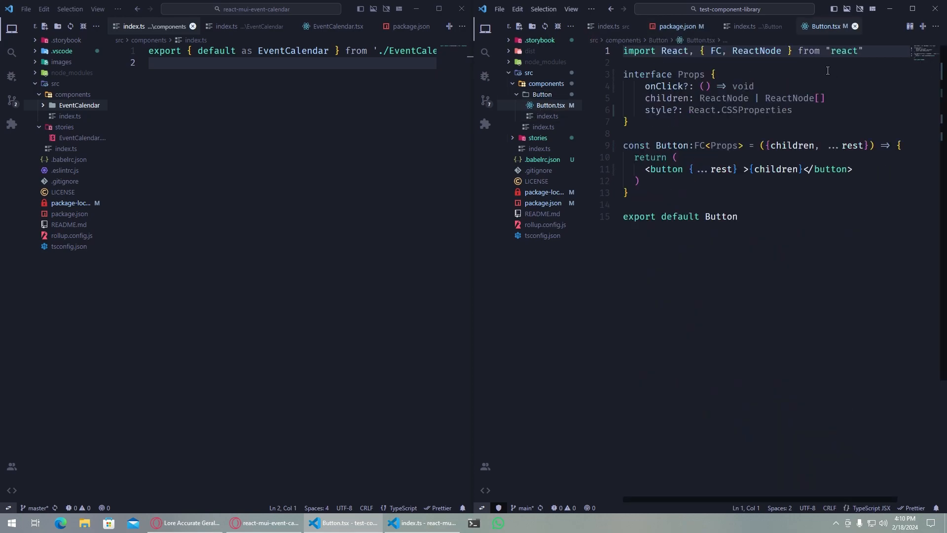
pyautogui.moveTo(835, 30)
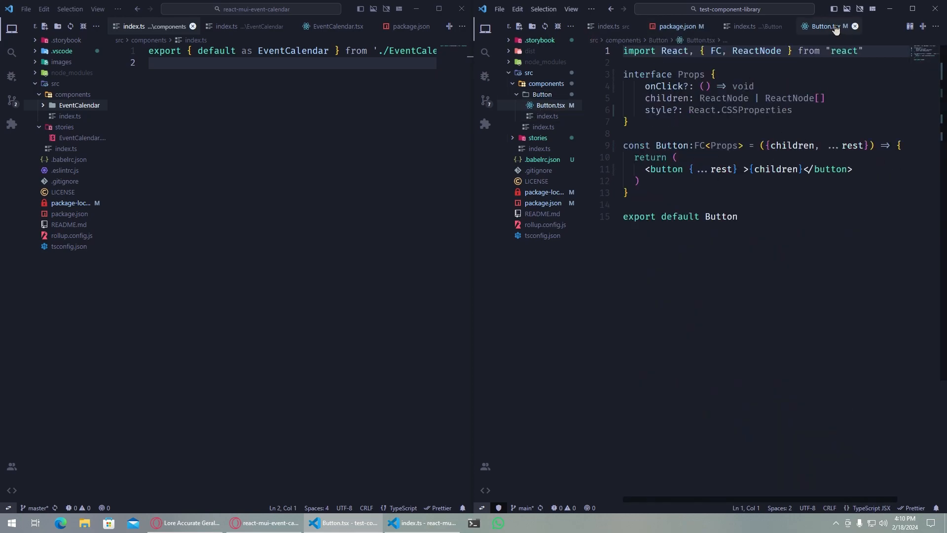
pyautogui.moveTo(749, 26)
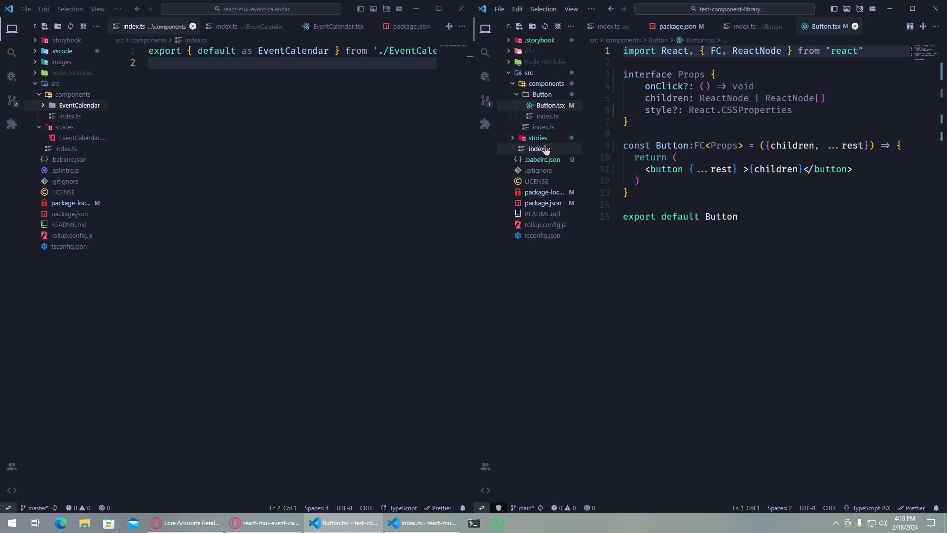
pyautogui.click(539, 149)
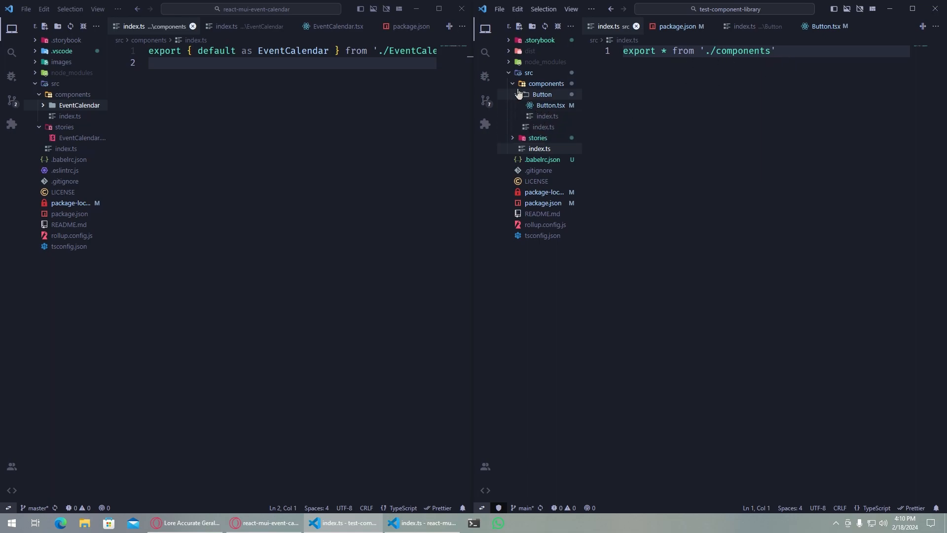
pyautogui.click(543, 126)
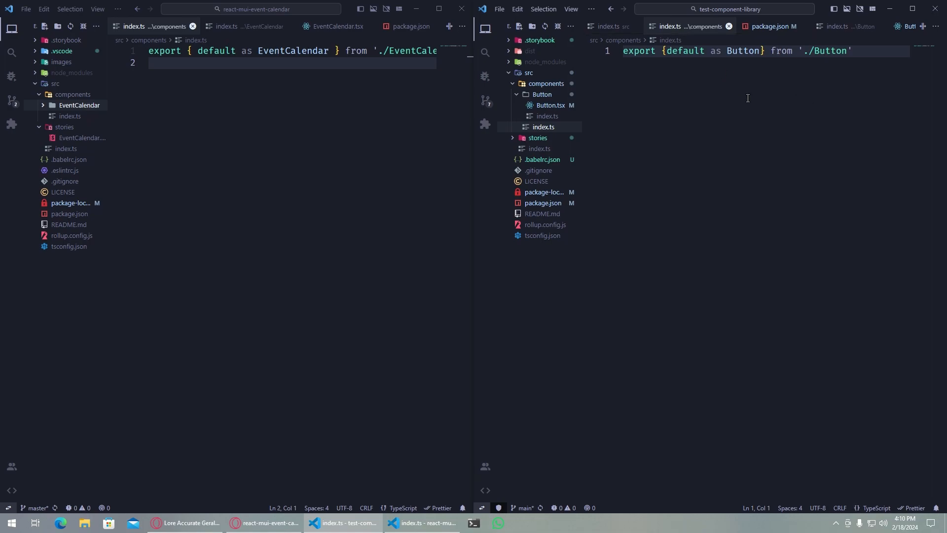
pyautogui.moveTo(547, 116)
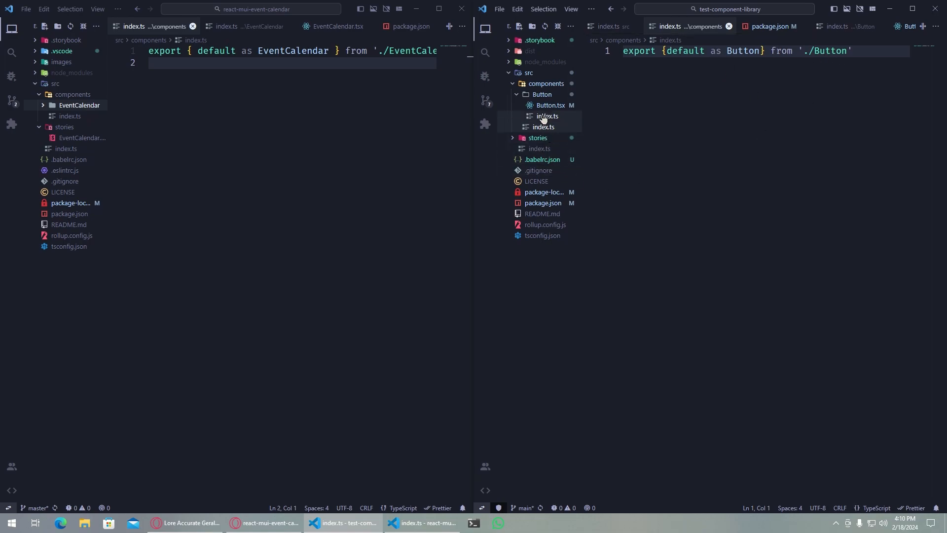
pyautogui.moveTo(542, 116)
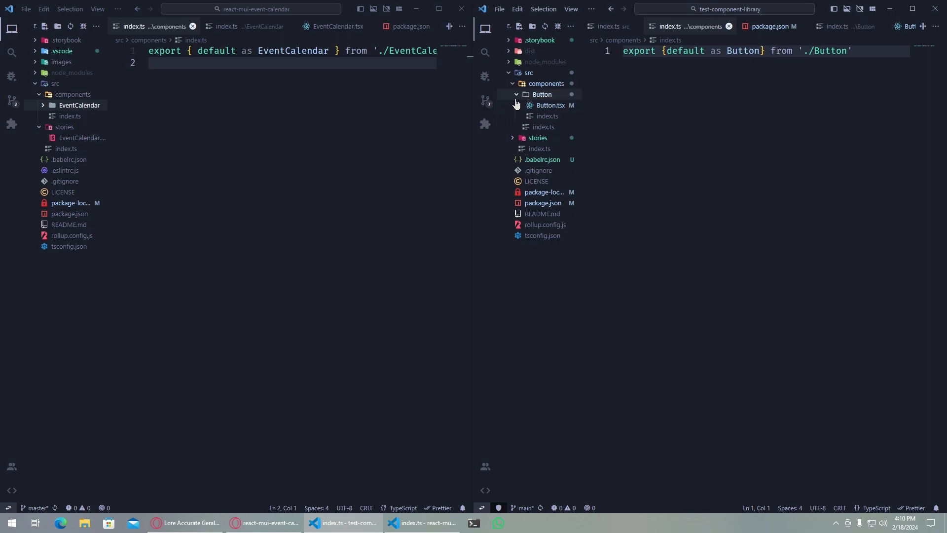
pyautogui.click(547, 116)
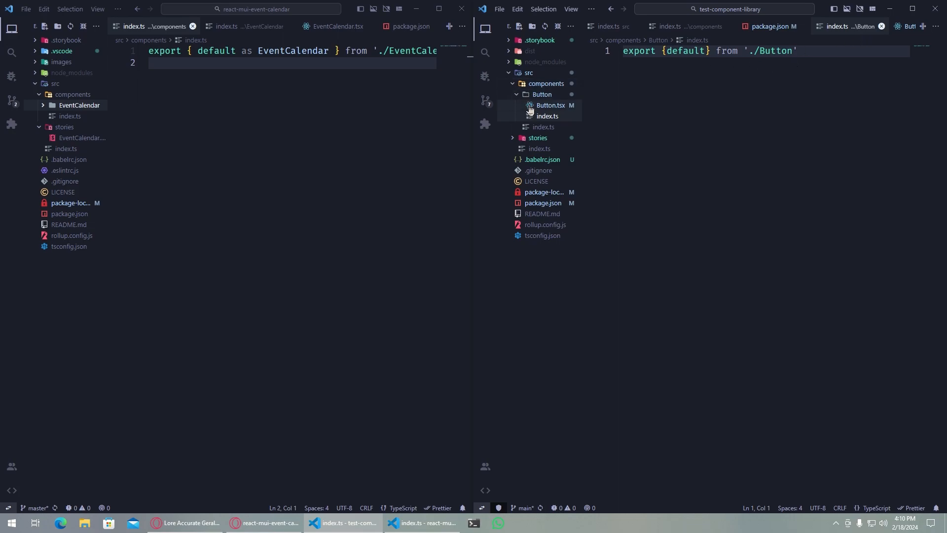
pyautogui.moveTo(550, 105)
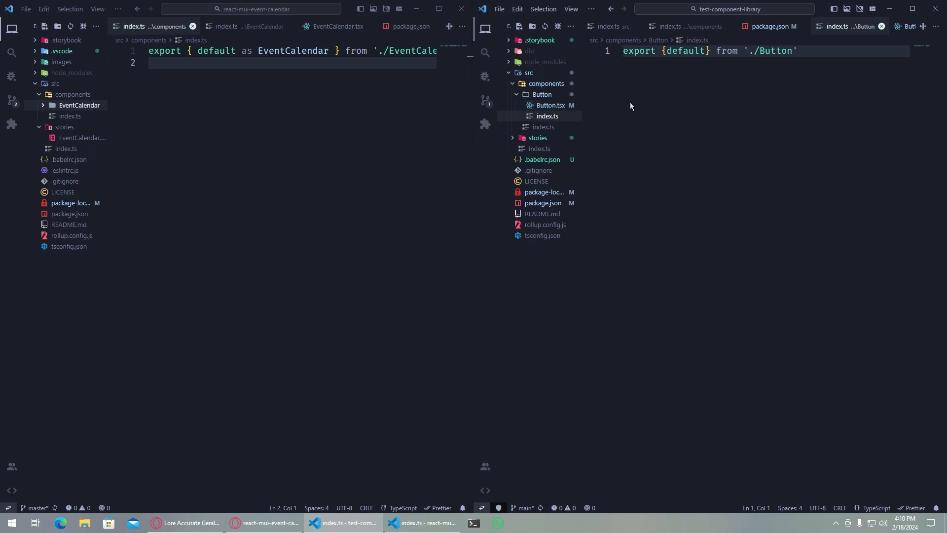
pyautogui.click(550, 104)
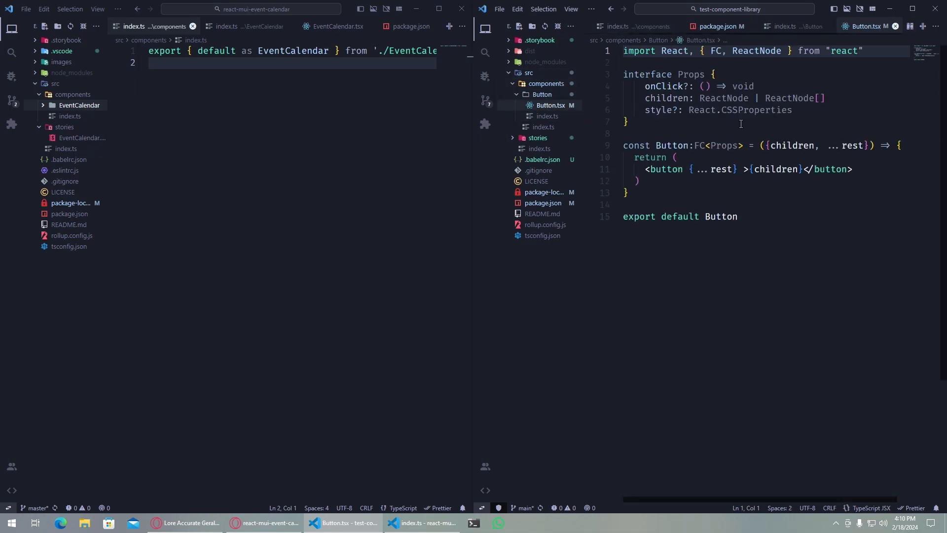
pyautogui.click(738, 216)
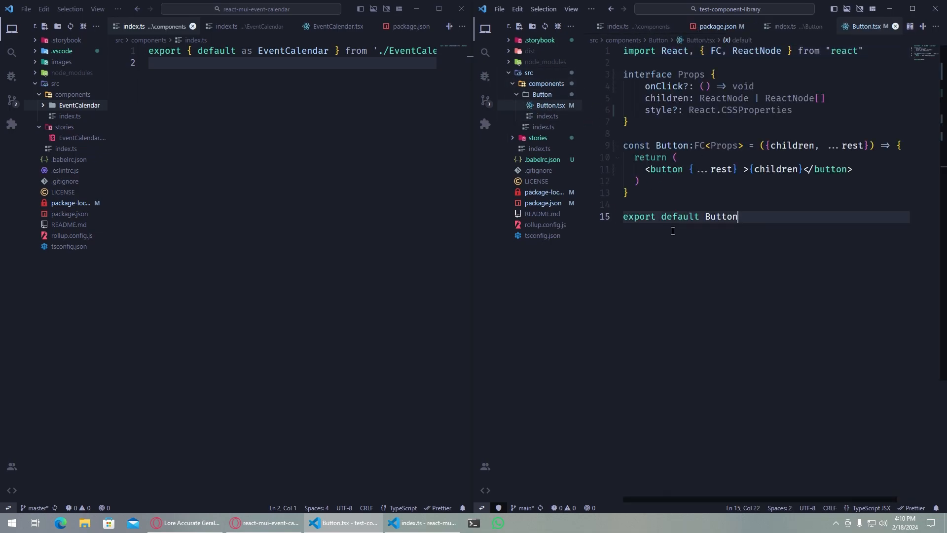
pyautogui.moveTo(543, 203)
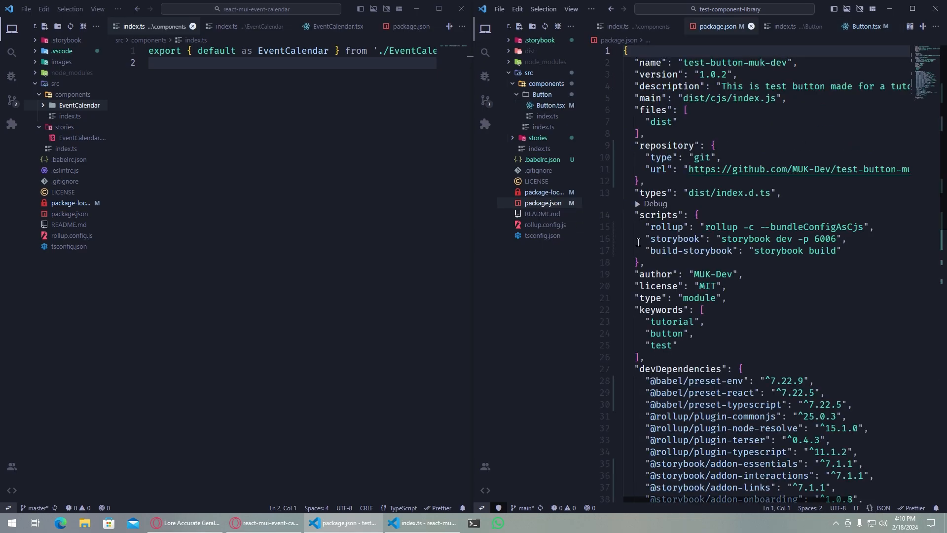
# - Scroll the calendar package.json and compare its react peer dependency with the test library's
pyautogui.scroll(-3)
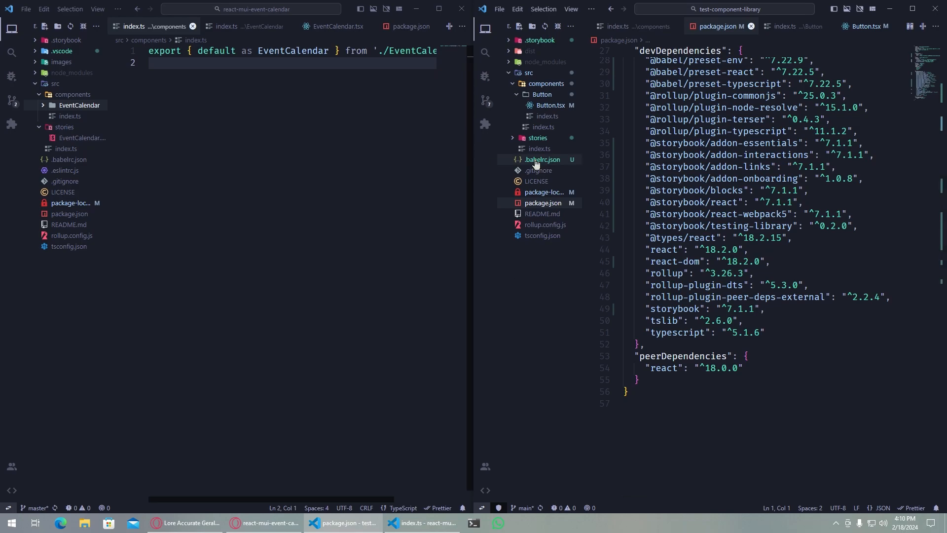
pyautogui.moveTo(504, 268)
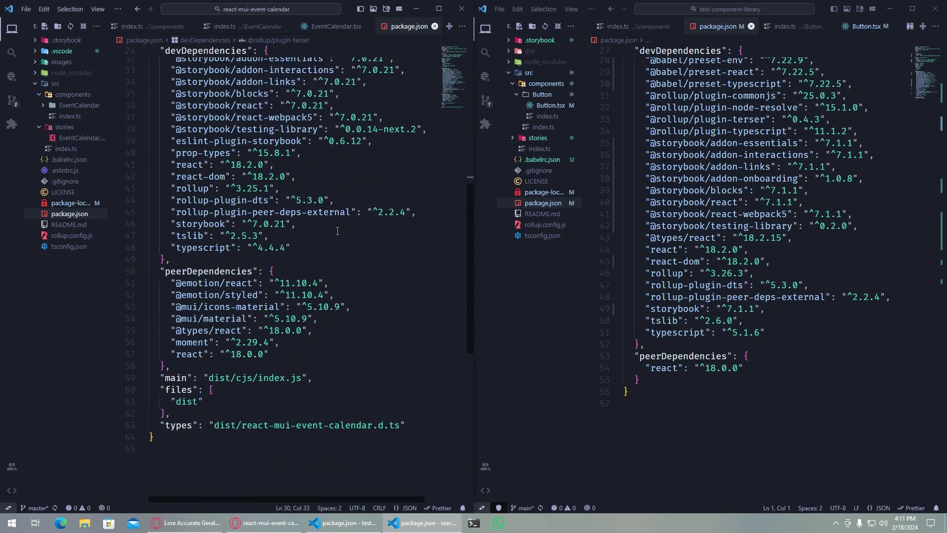
pyautogui.scroll(3)
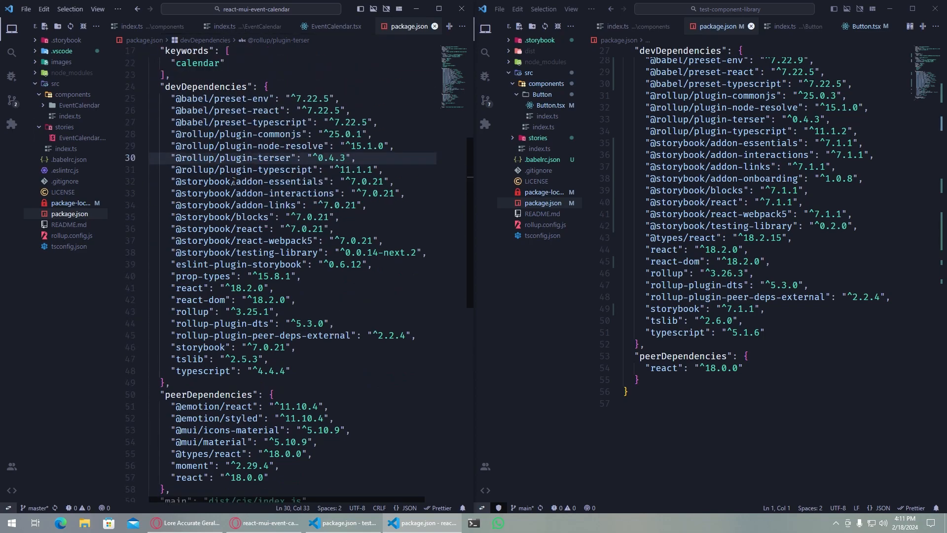
pyautogui.scroll(-3)
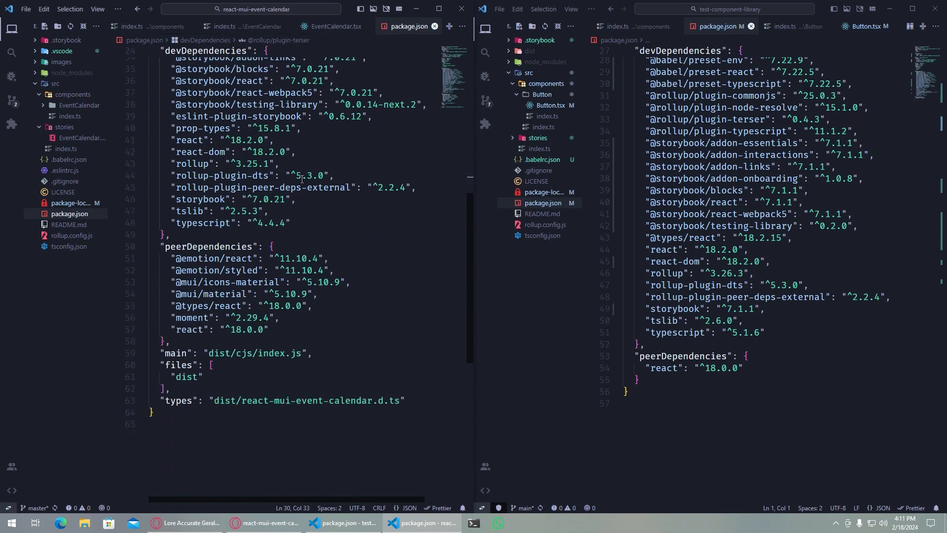
pyautogui.scroll(3)
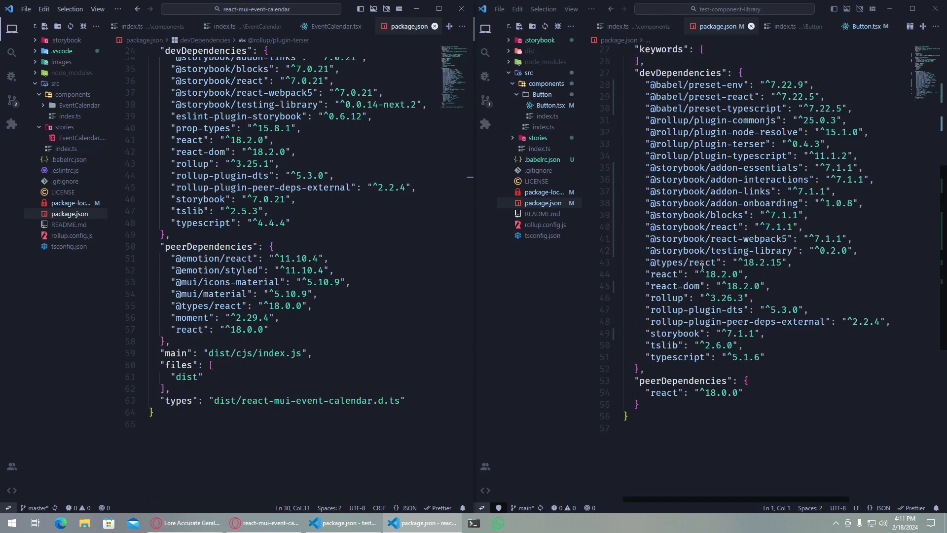
pyautogui.scroll(-3)
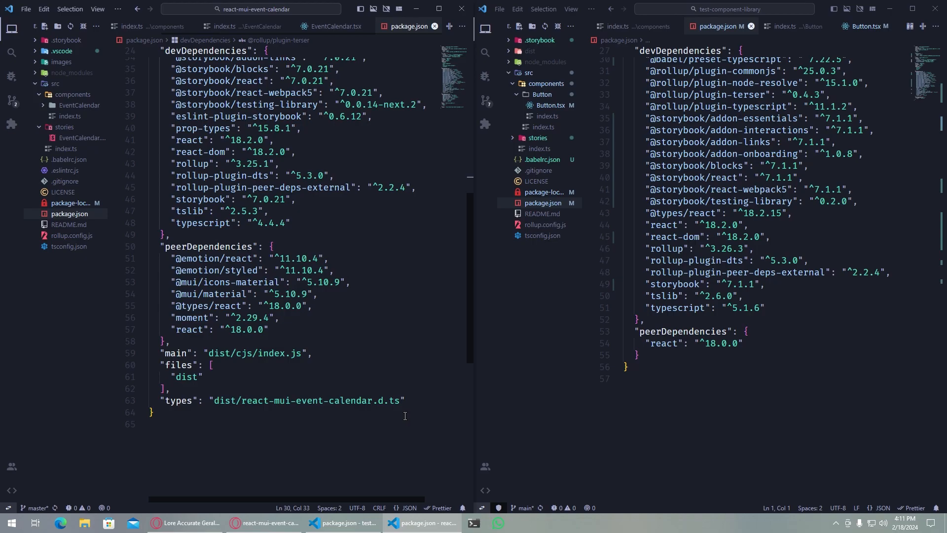
pyautogui.click(263, 523)
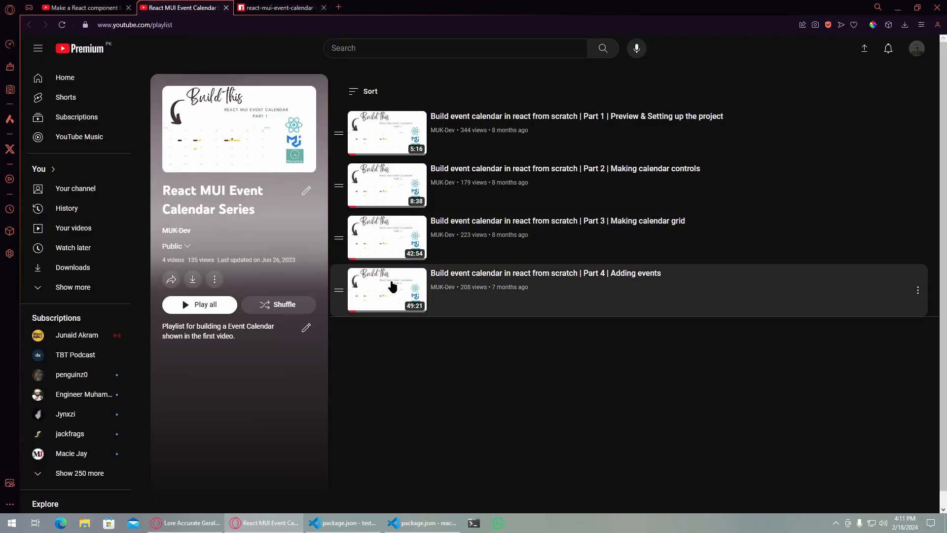
pyautogui.moveTo(497, 415)
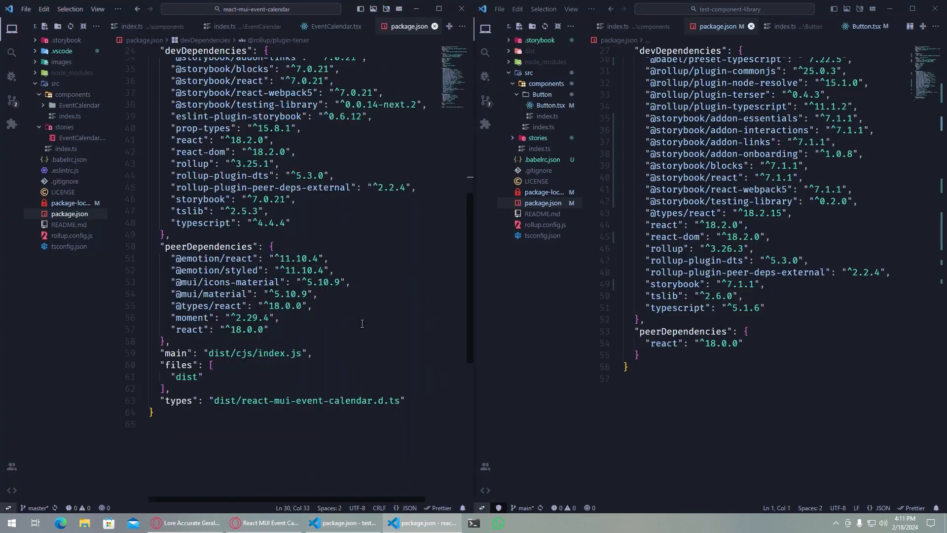
pyautogui.moveTo(295, 193)
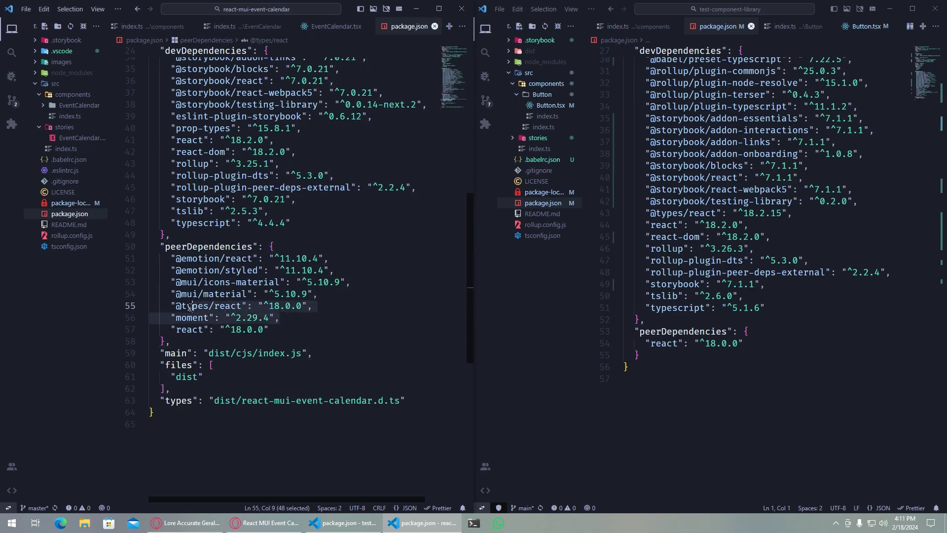
pyautogui.click(230, 318)
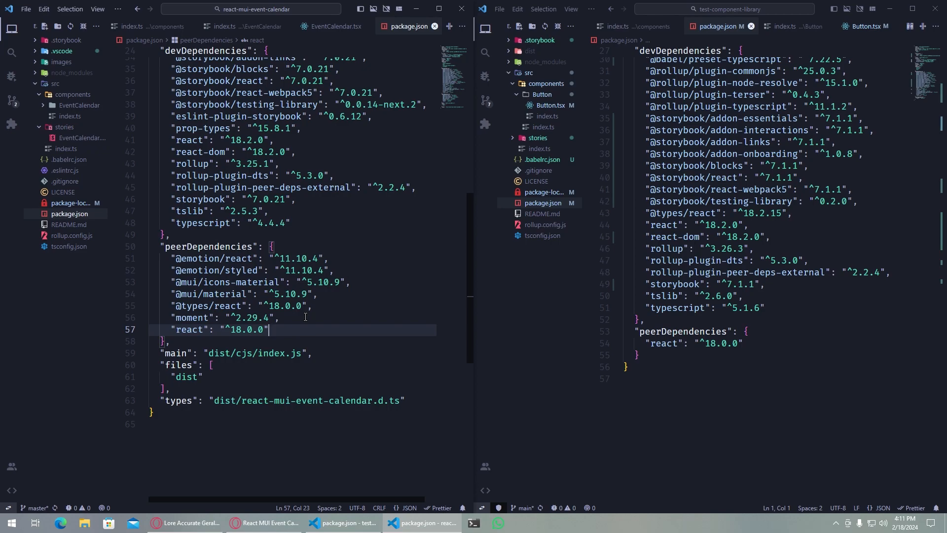
pyautogui.moveTo(261, 305)
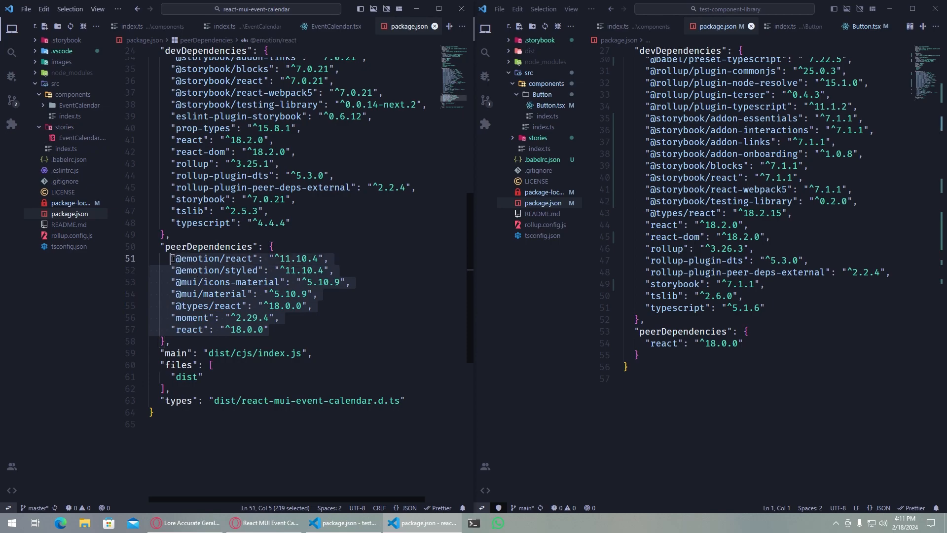
pyautogui.moveTo(193, 259)
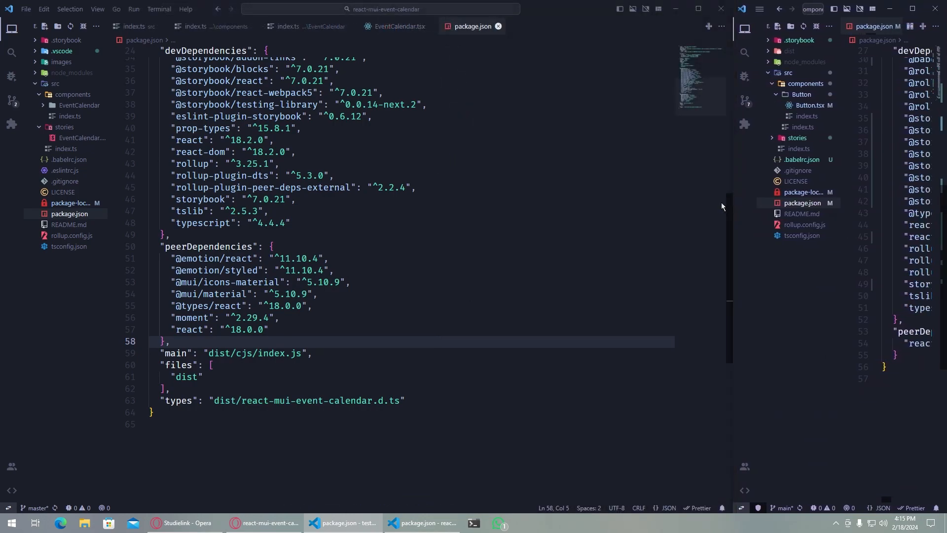
pyautogui.moveTo(117, 184)
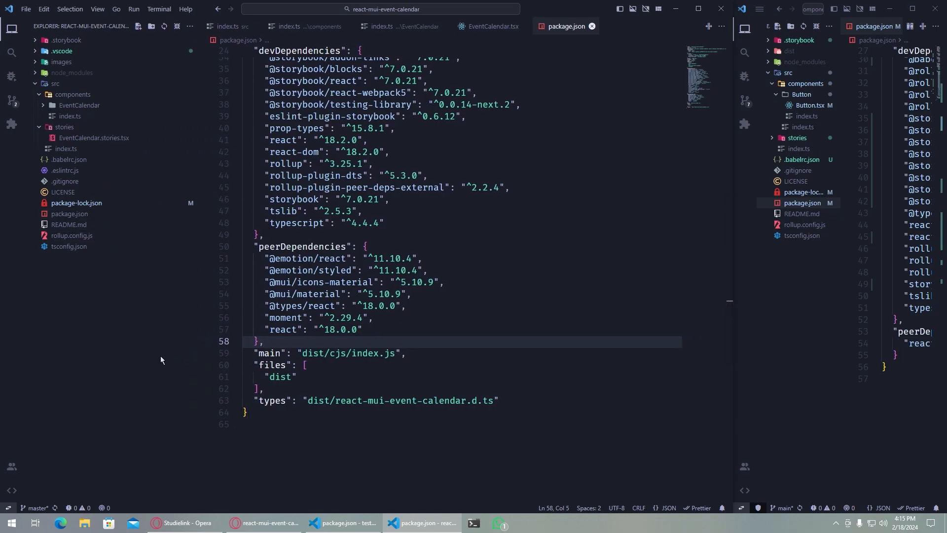
# - Scroll back to the top of the calendar project's package.json
pyautogui.scroll(3)
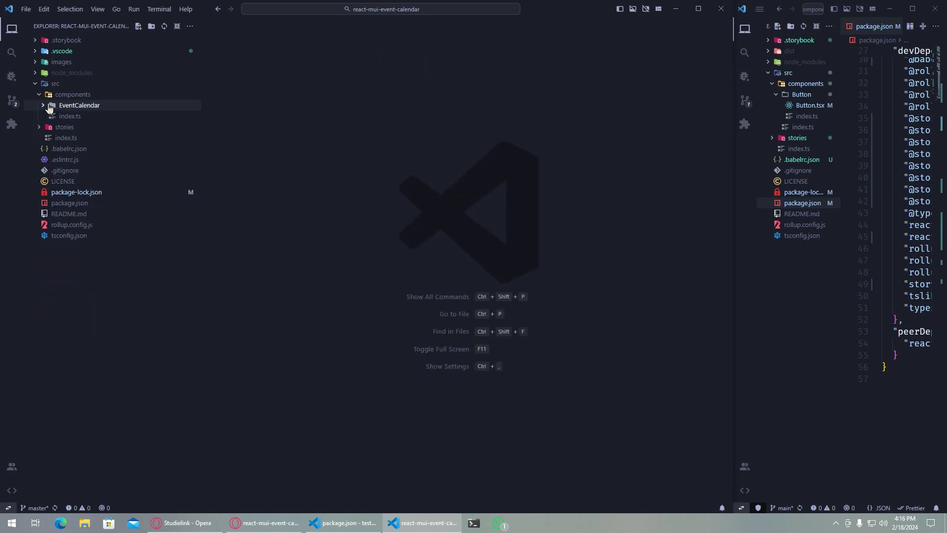
# - Open and close src/index.ts, components/index.ts and EventCalendar/index.ts in turn
pyautogui.click(65, 138)
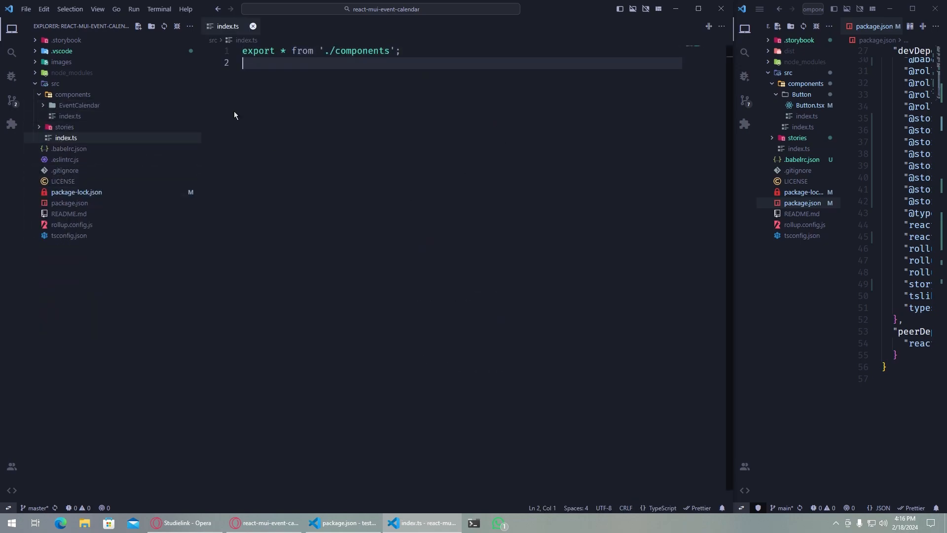
pyautogui.click(253, 26)
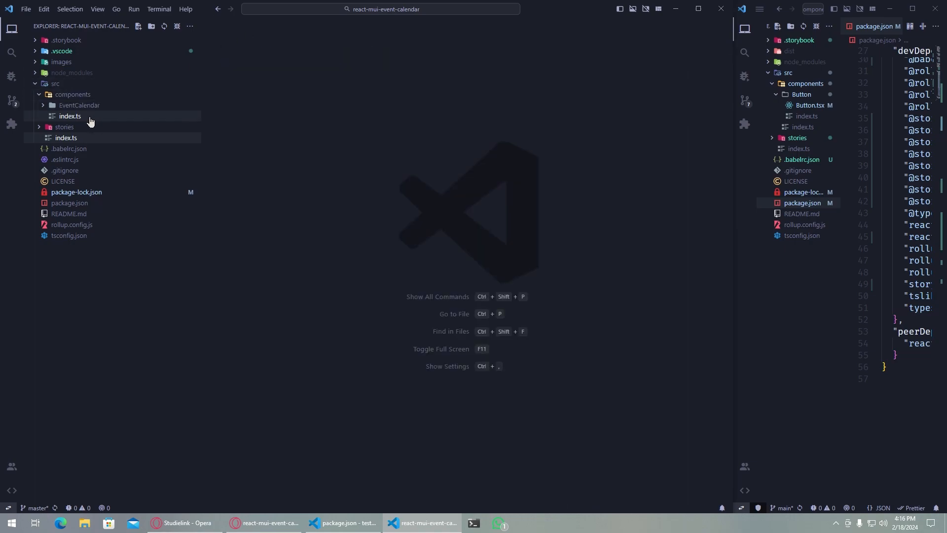
pyautogui.click(70, 116)
pyautogui.write("export { default as EventCalendar } from './EventCalendar'")
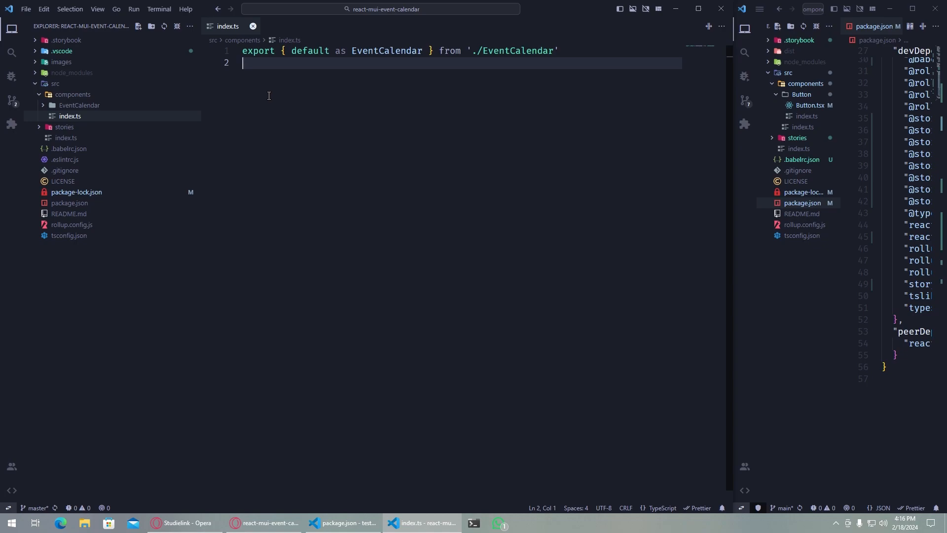
pyautogui.moveTo(253, 26)
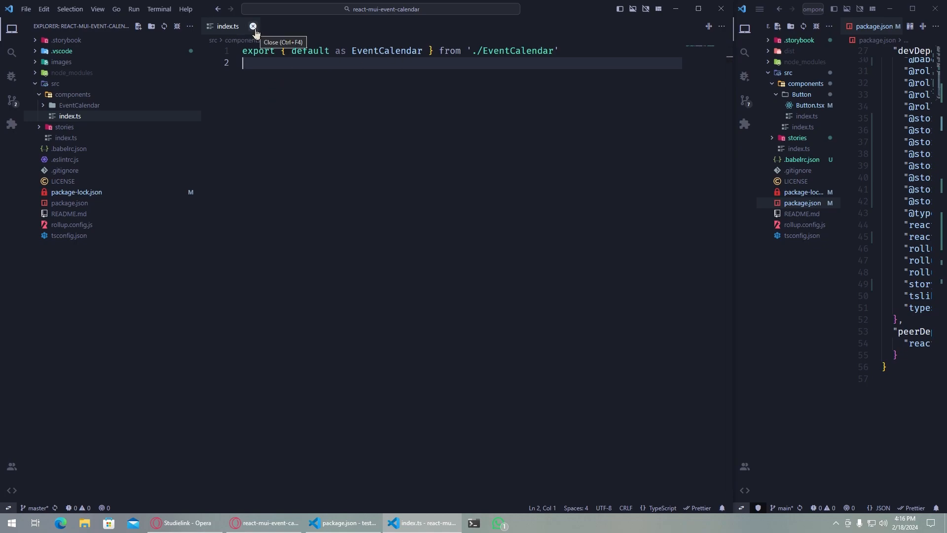
pyautogui.click(253, 27)
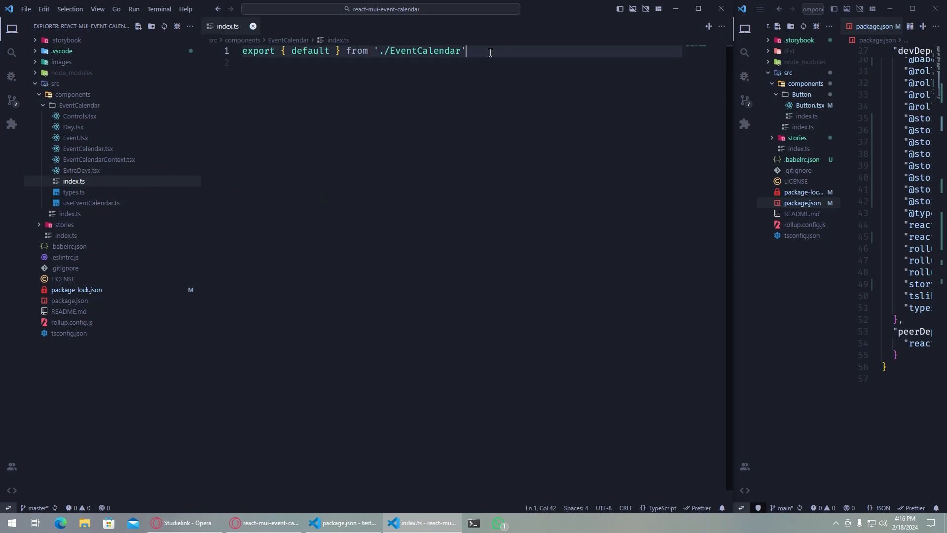
pyautogui.click(253, 26)
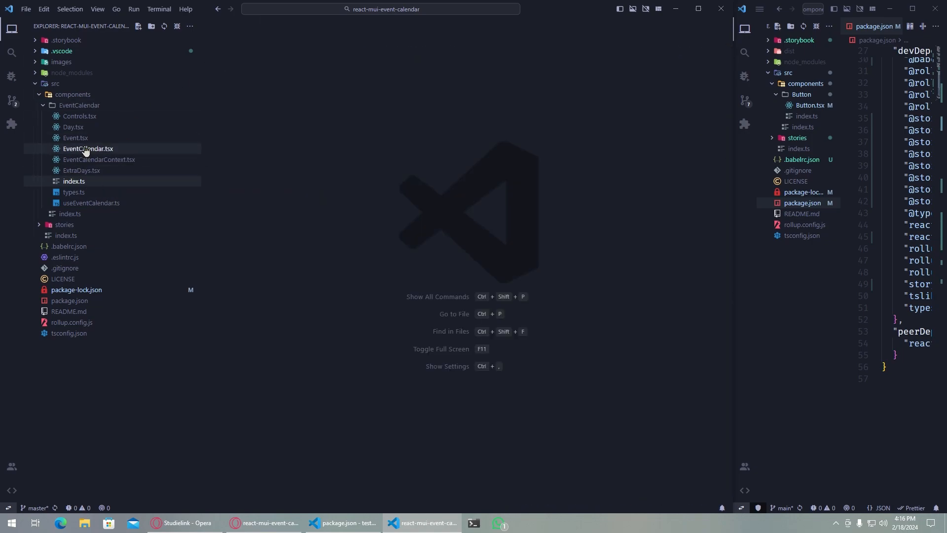
# - Open EventCalendar.tsx, scroll its code, glance at the playlist, then return to it
pyautogui.click(88, 148)
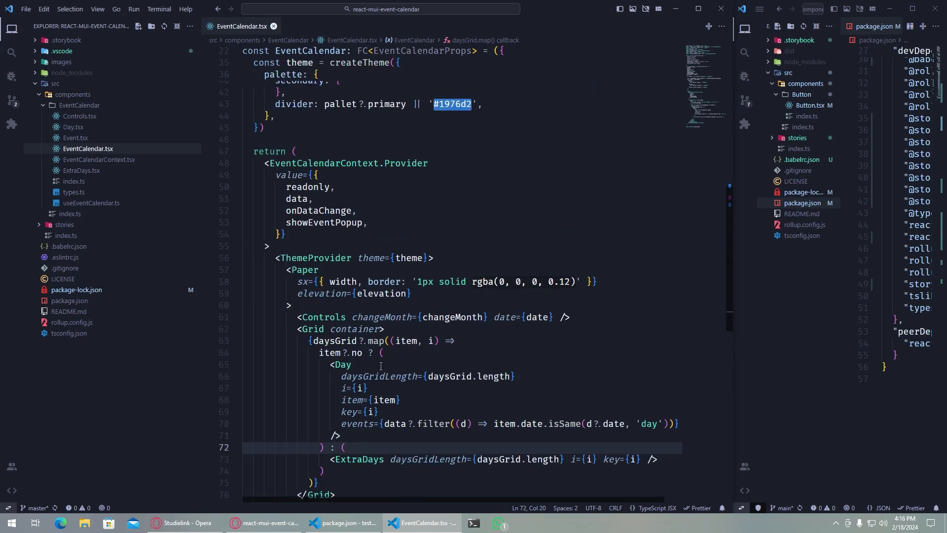
pyautogui.scroll(3)
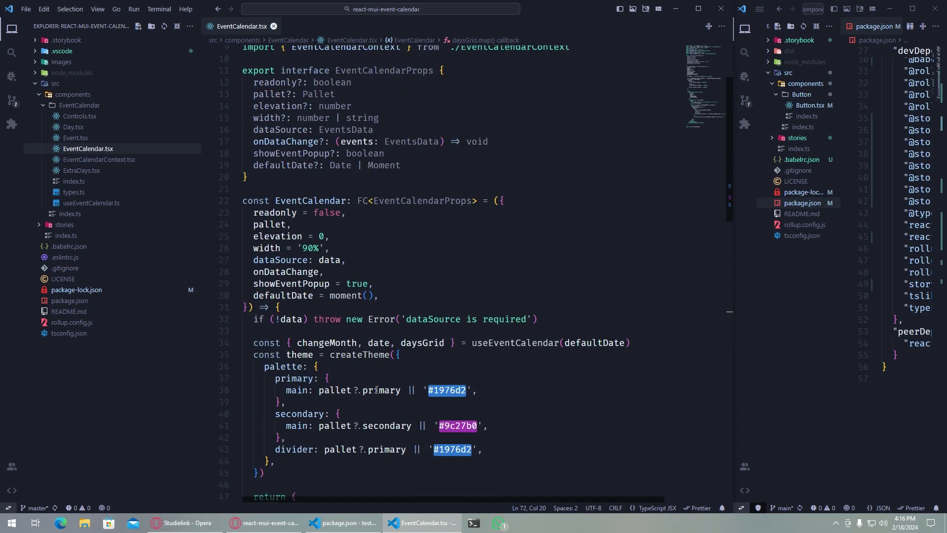
pyautogui.scroll(-3)
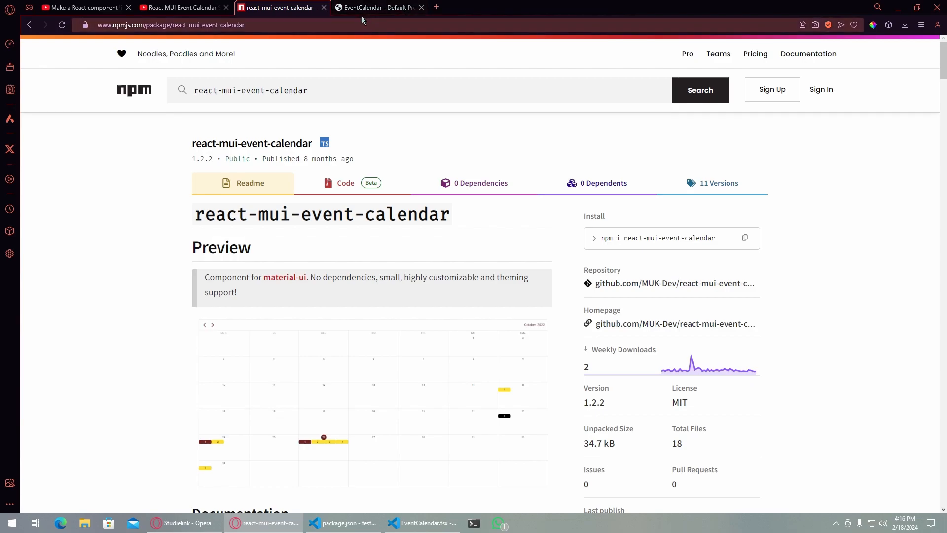
pyautogui.click(181, 7)
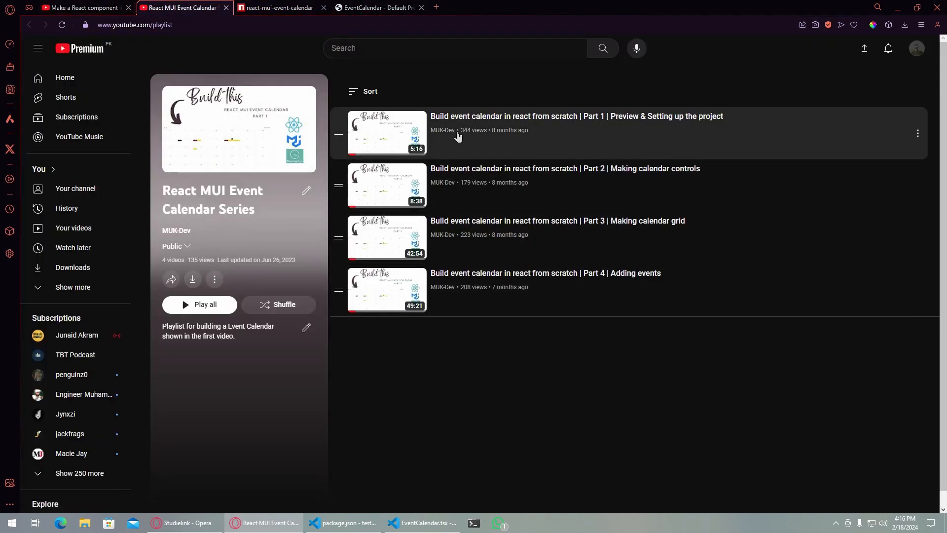
pyautogui.moveTo(494, 497)
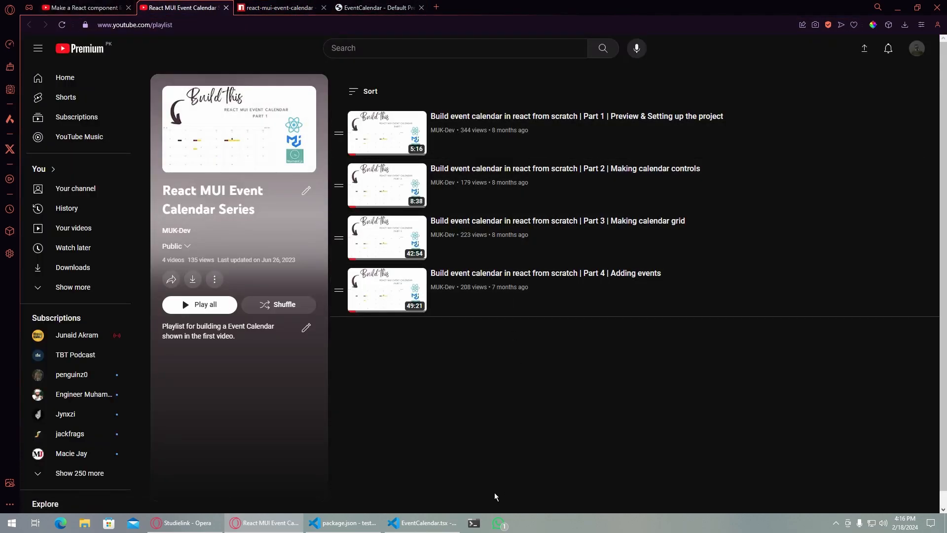
pyautogui.moveTo(495, 508)
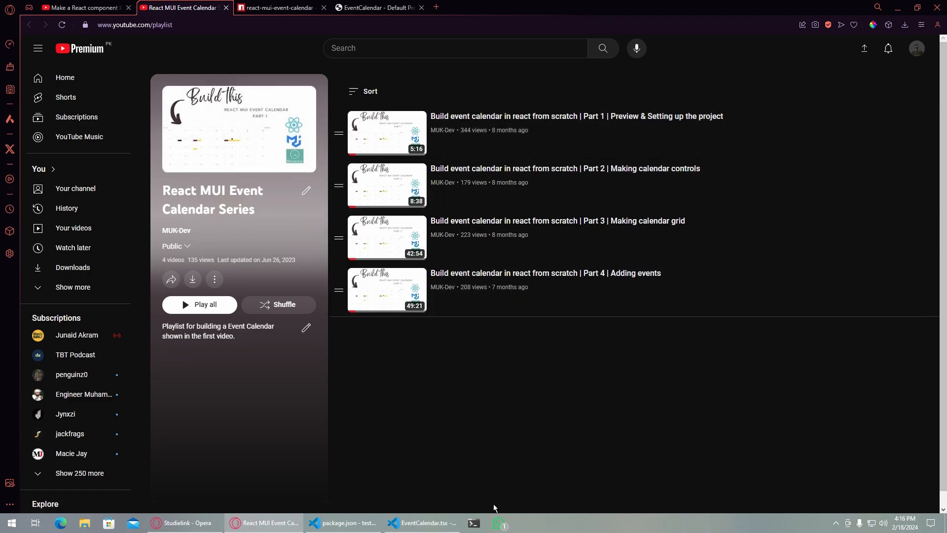
pyautogui.click(426, 523)
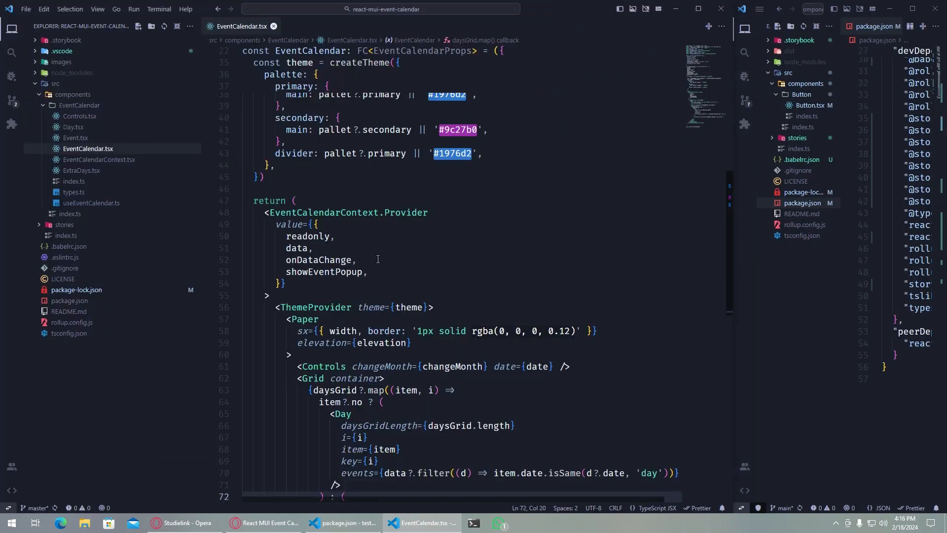
pyautogui.scroll(3)
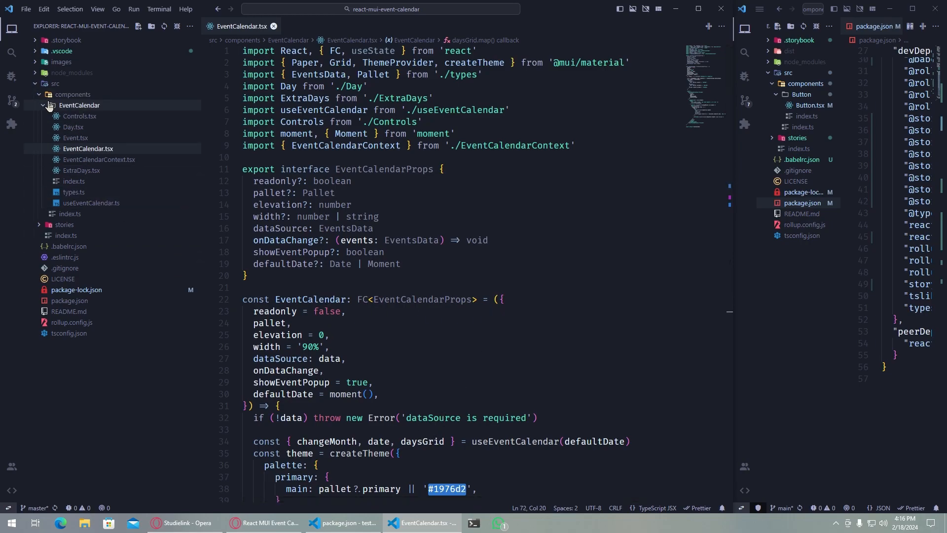
# - Open EventCalendar.stories.tsx and expand the reference project's stories folder
pyautogui.click(79, 104)
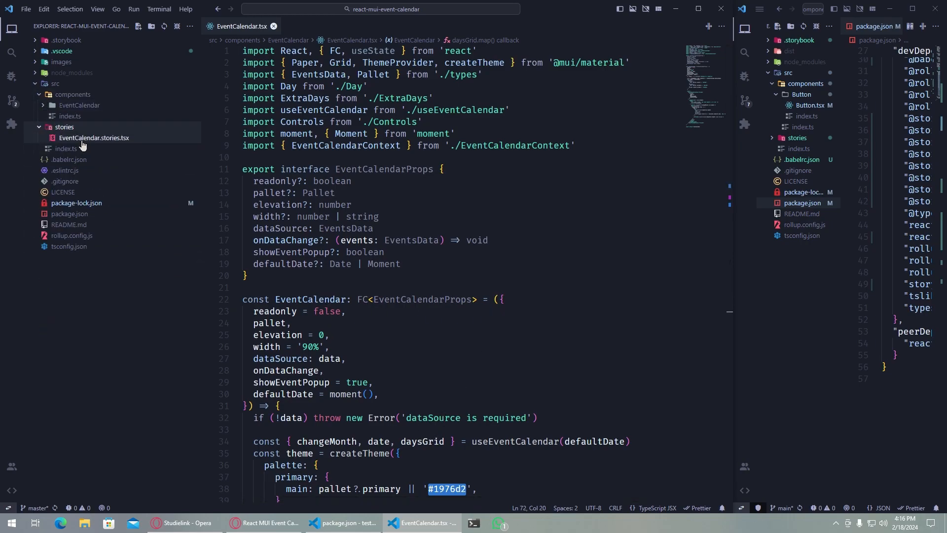
pyautogui.click(94, 137)
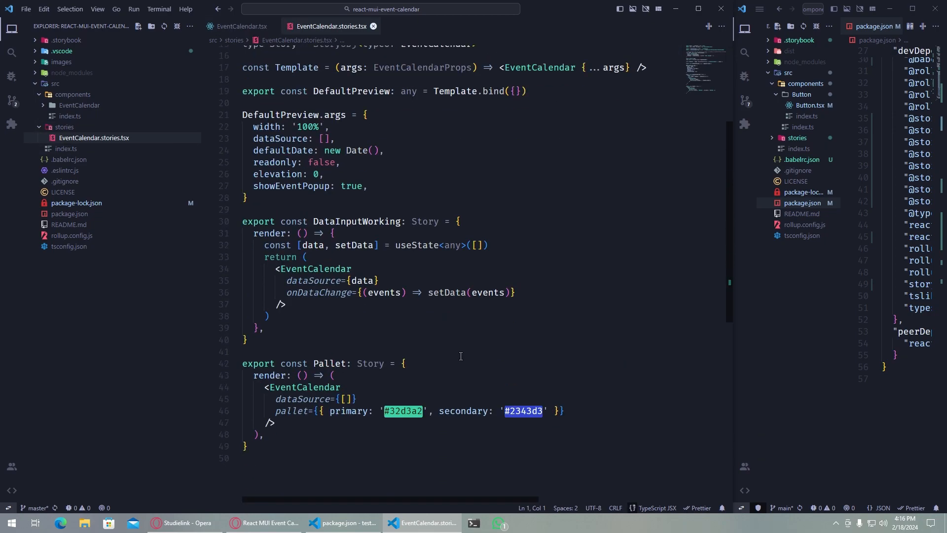
pyautogui.scroll(3)
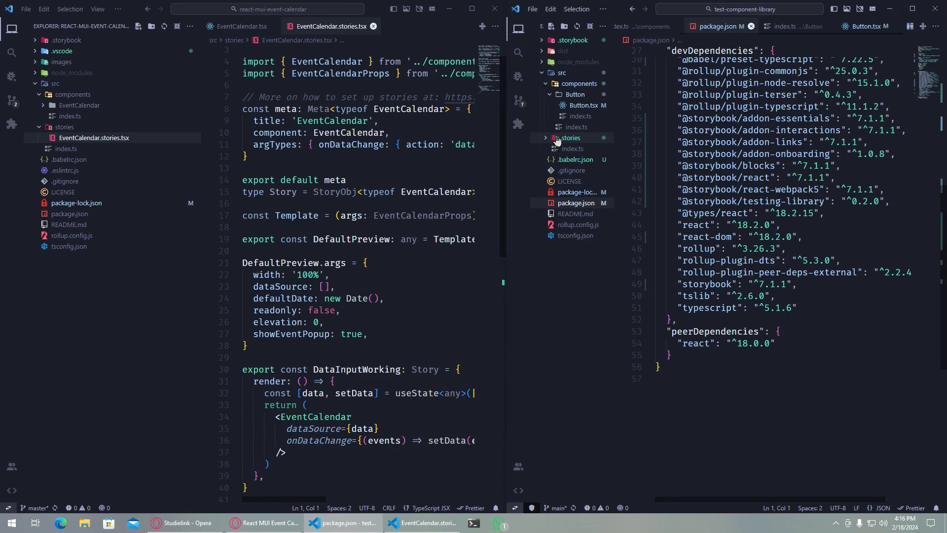
pyautogui.click(581, 149)
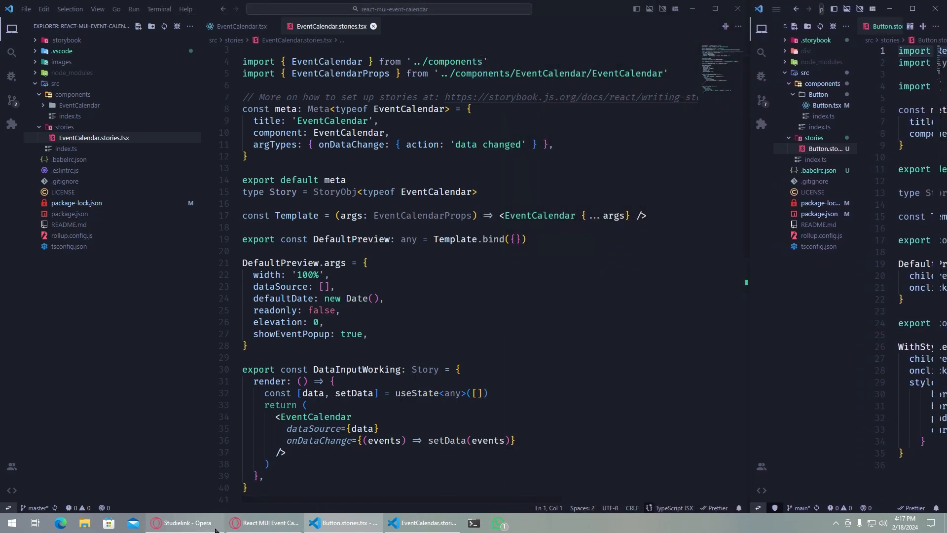
# - Switch to Storybook and set the Default Preview width control to 50%
pyautogui.click(263, 523)
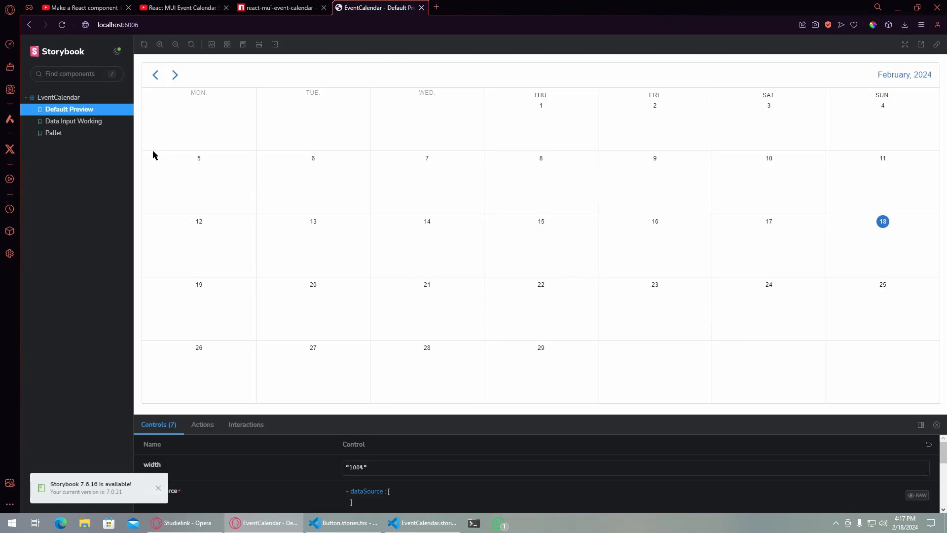
pyautogui.moveTo(804, 191)
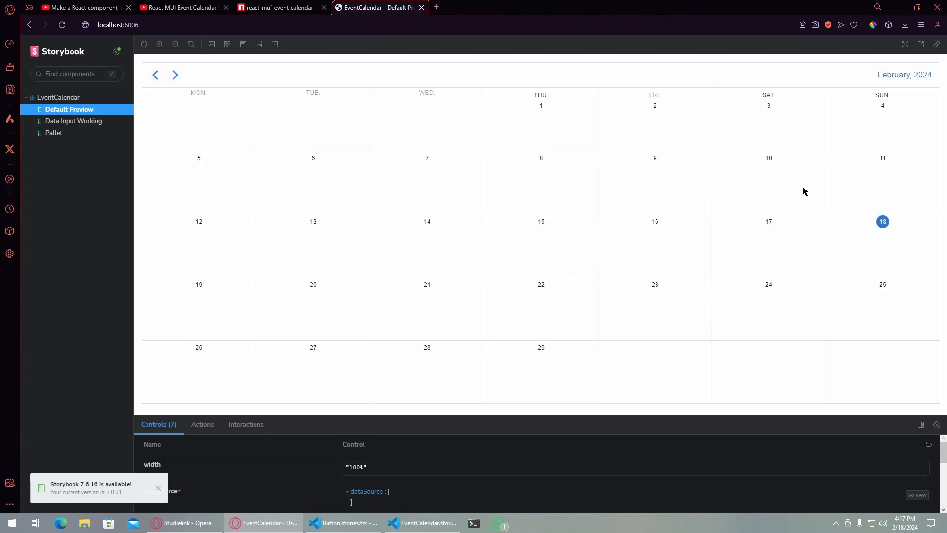
pyautogui.moveTo(73, 121)
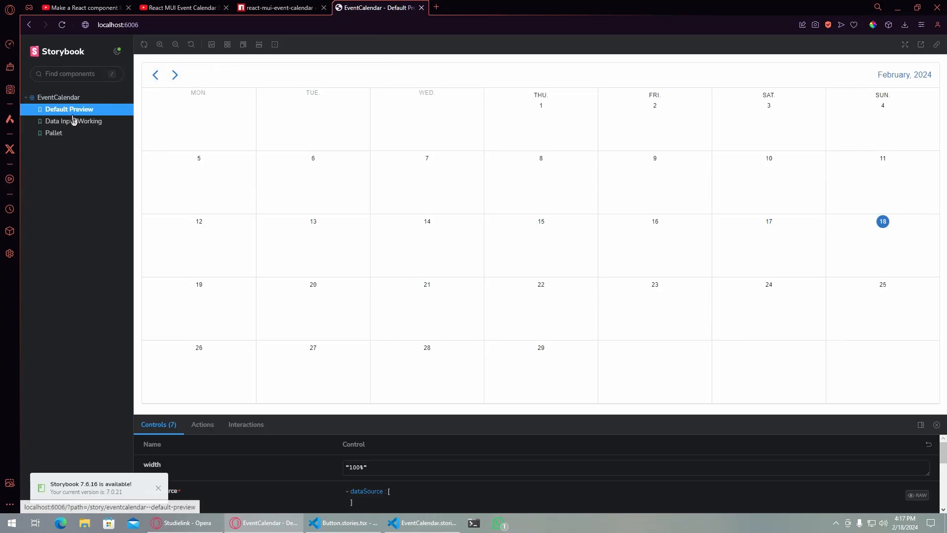
pyautogui.moveTo(725, 301)
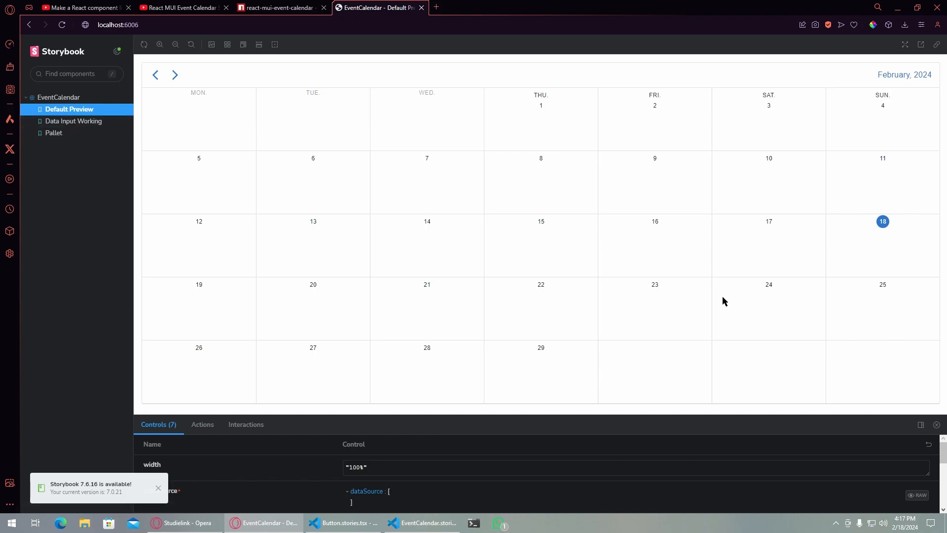
pyautogui.moveTo(169, 309)
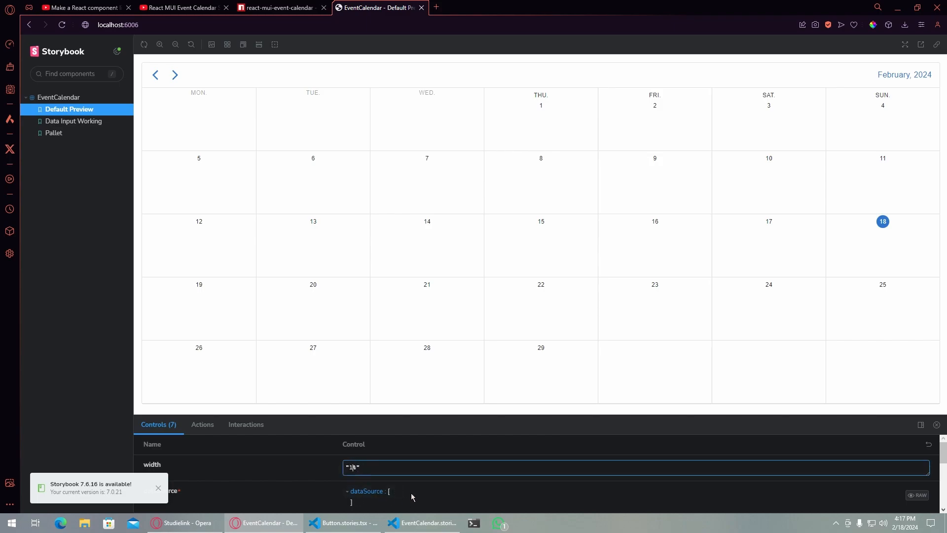
pyautogui.write('50')
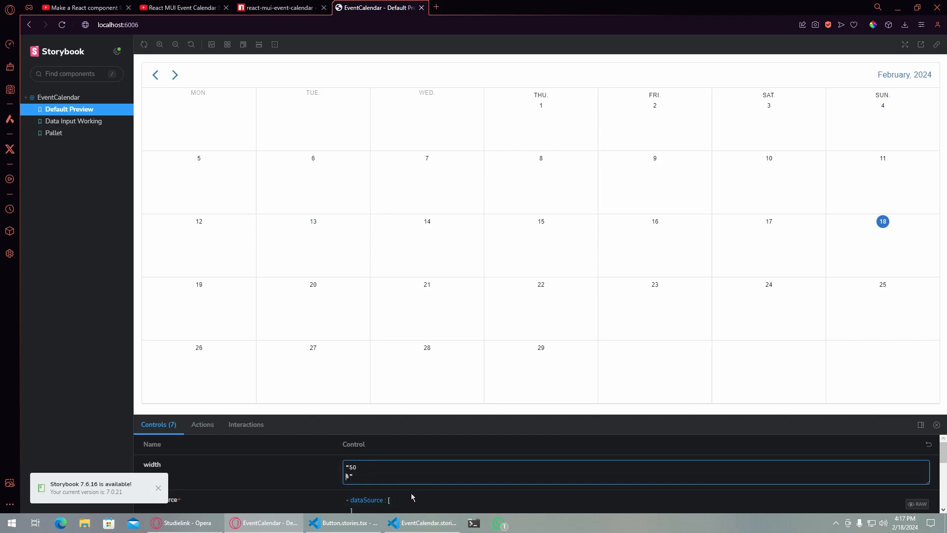
pyautogui.scroll(-3)
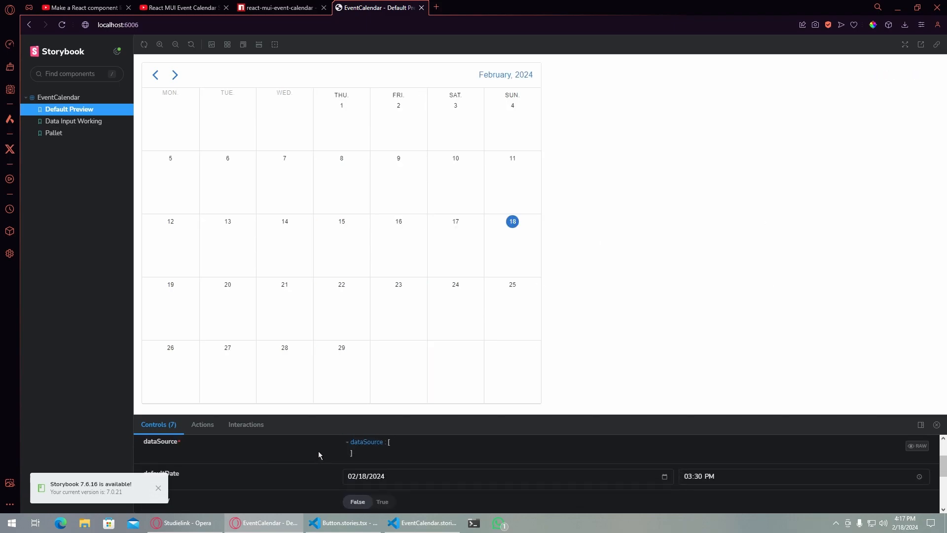
pyautogui.moveTo(385, 419)
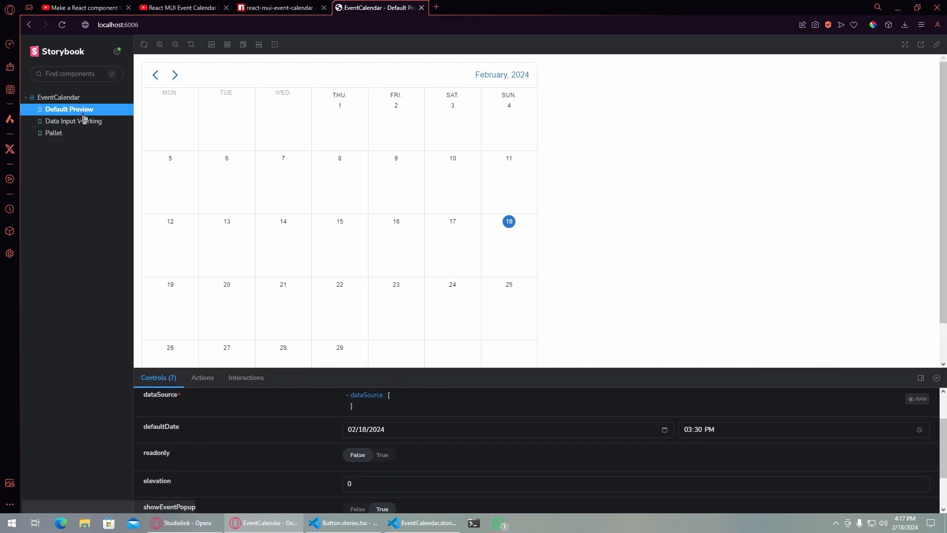
# - In Data Input Working, add a 'Title ex' event on February 2, then close its popup
pyautogui.click(73, 121)
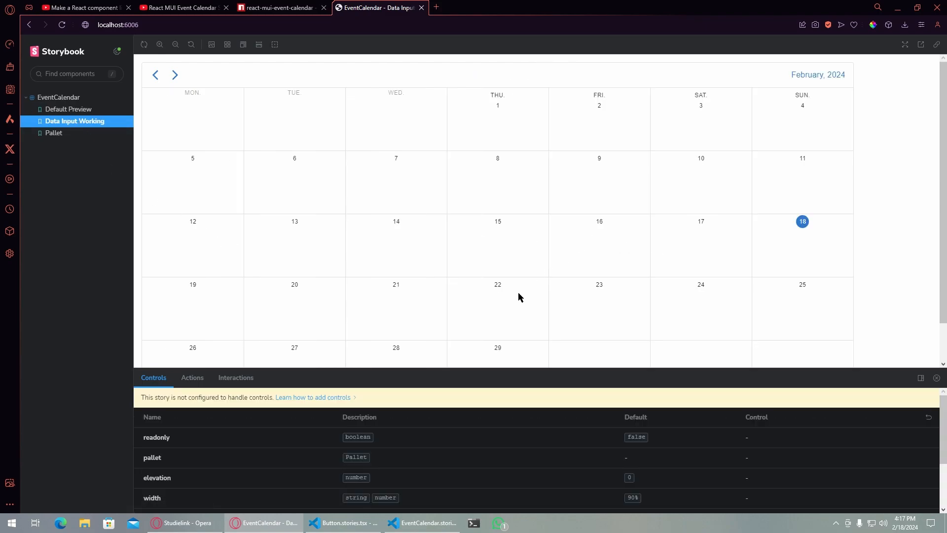
pyautogui.moveTo(78, 123)
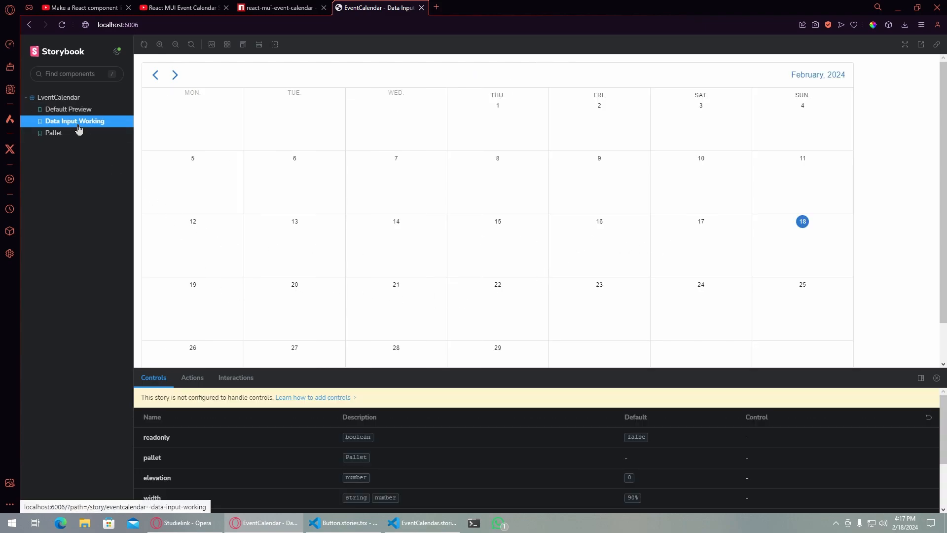
pyautogui.click(598, 121)
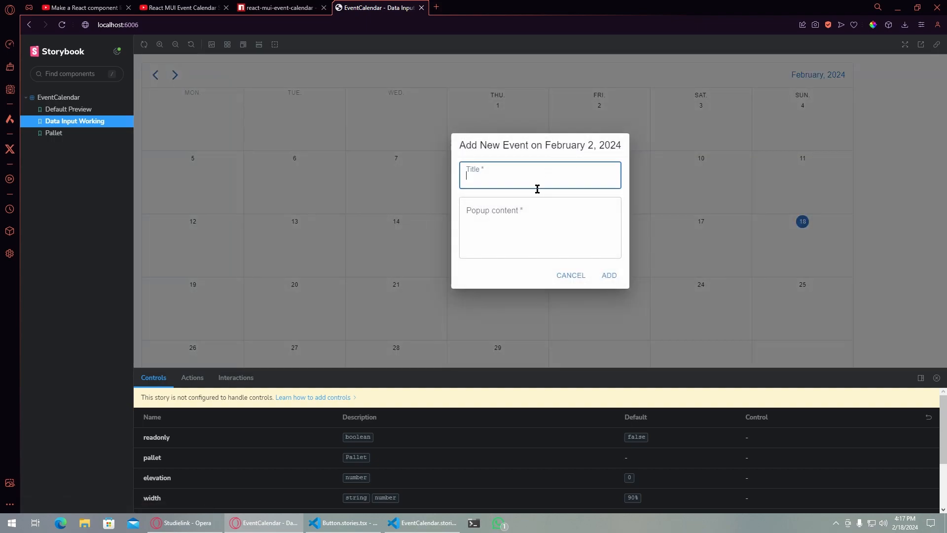
pyautogui.write('Title')
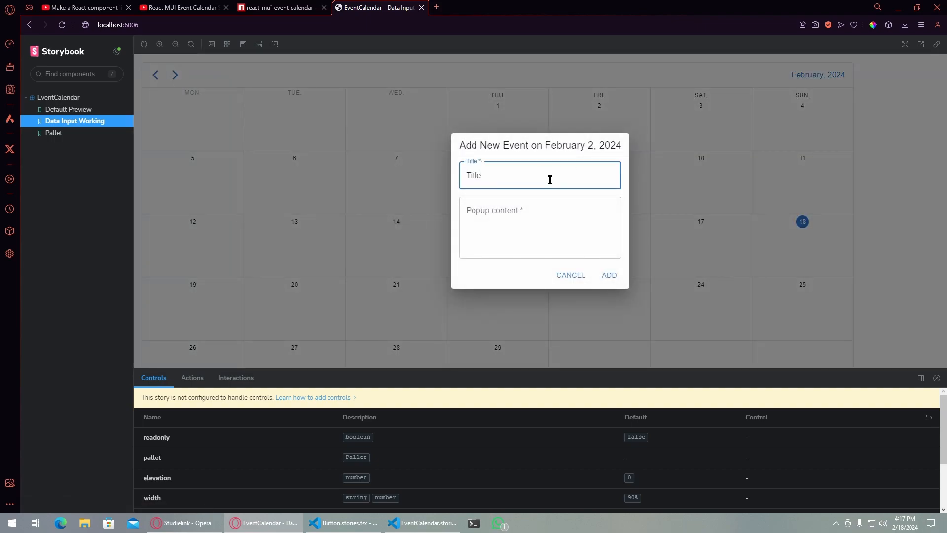
pyautogui.write('gargawga')
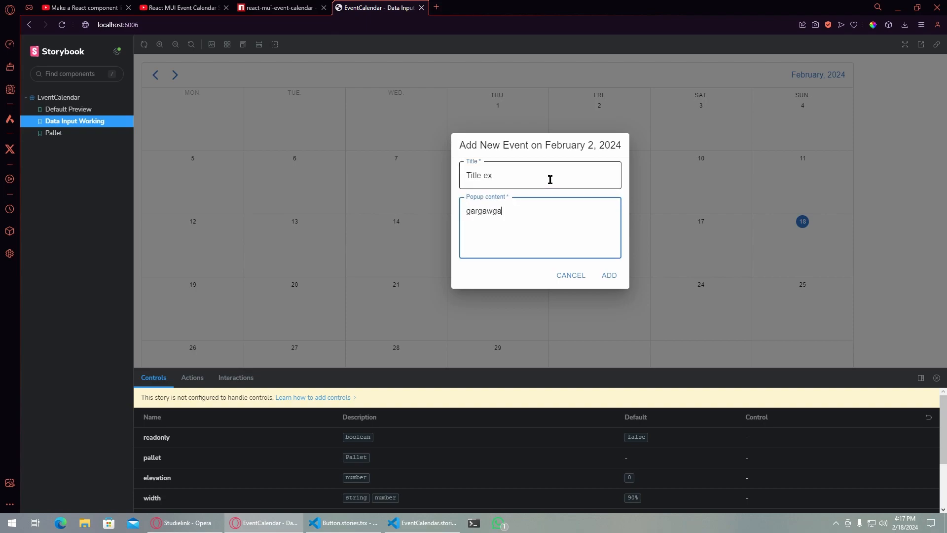
pyautogui.click(608, 275)
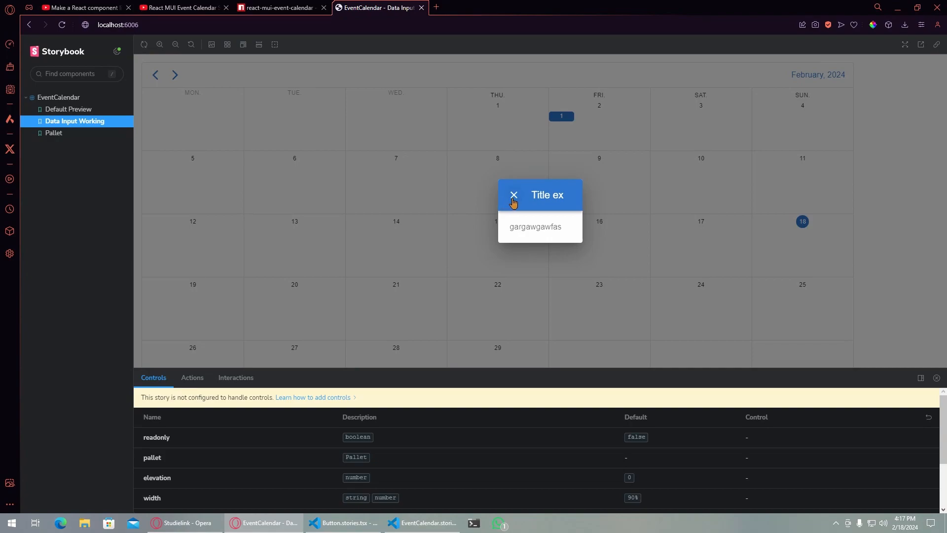
pyautogui.click(53, 132)
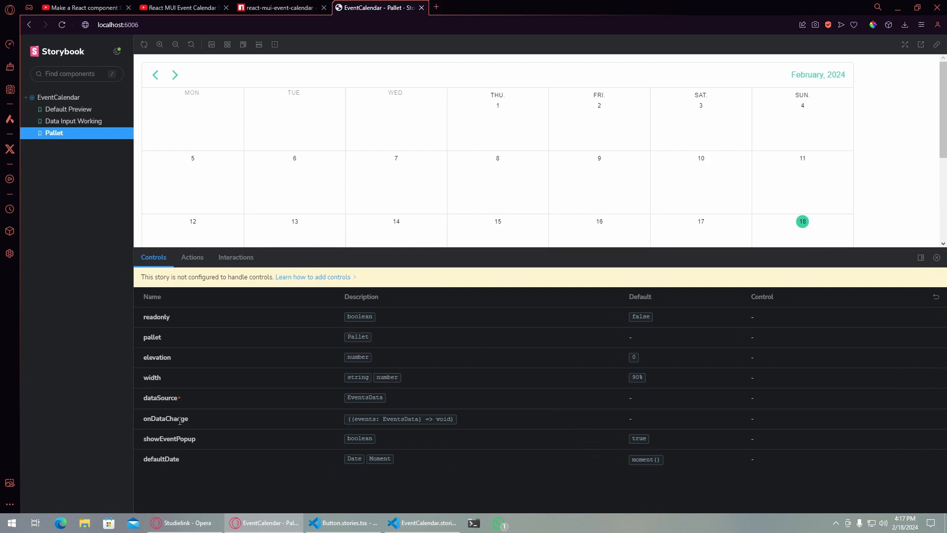
pyautogui.click(236, 257)
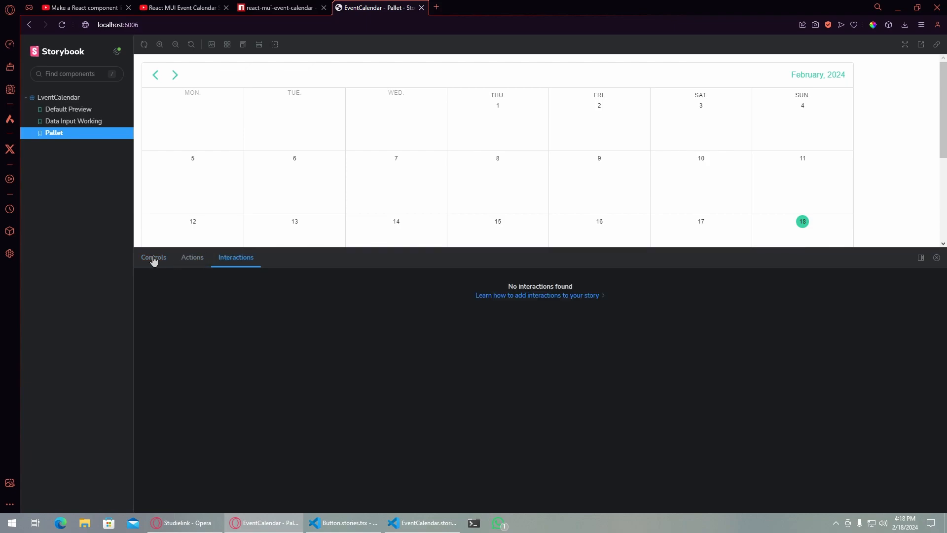
pyautogui.click(153, 256)
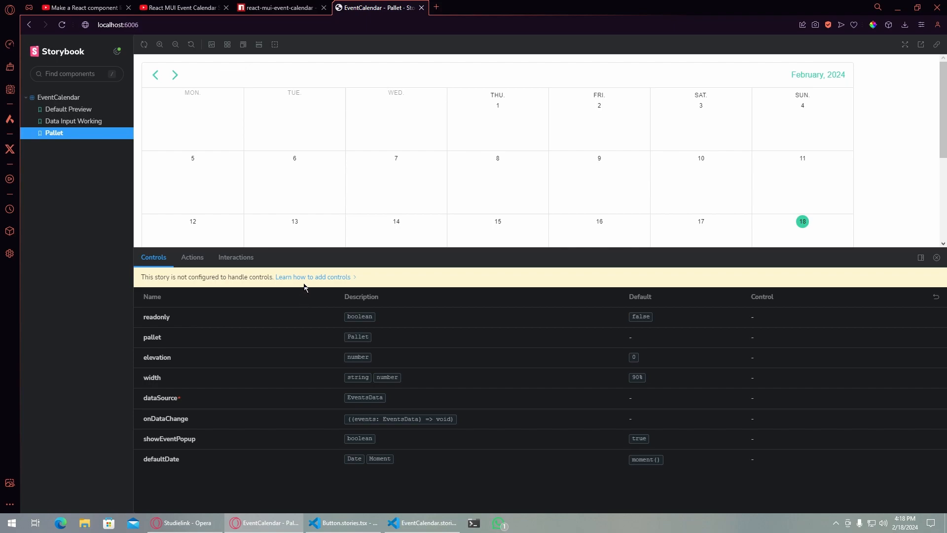
pyautogui.moveTo(210, 345)
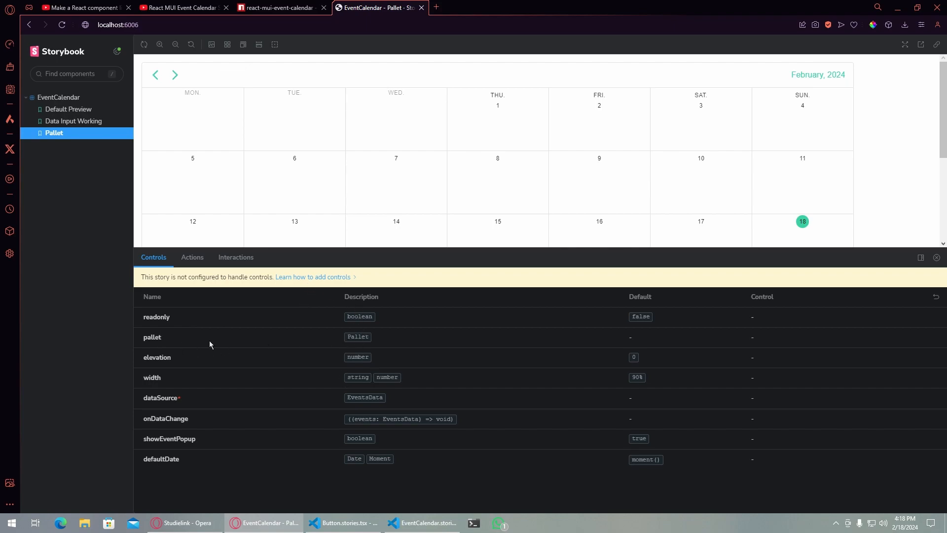
pyautogui.moveTo(502, 255)
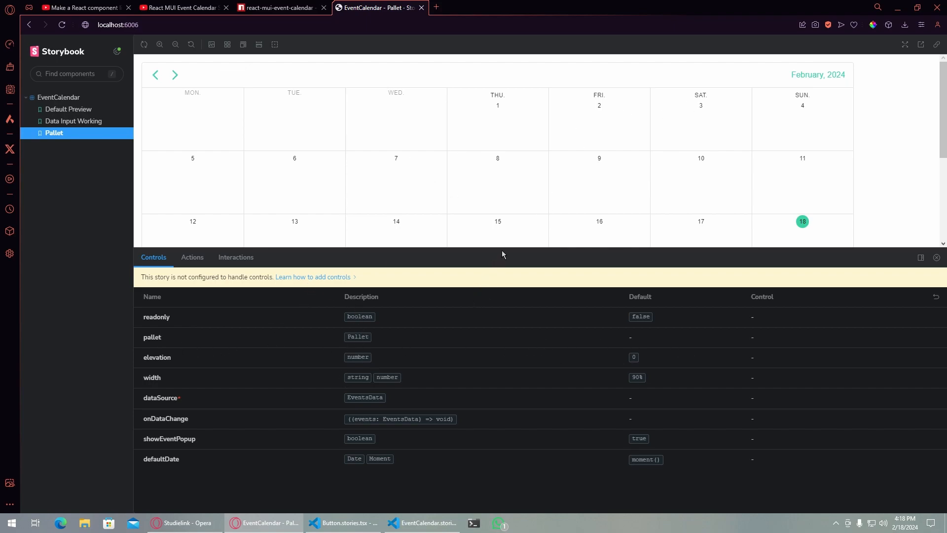
pyautogui.click(278, 8)
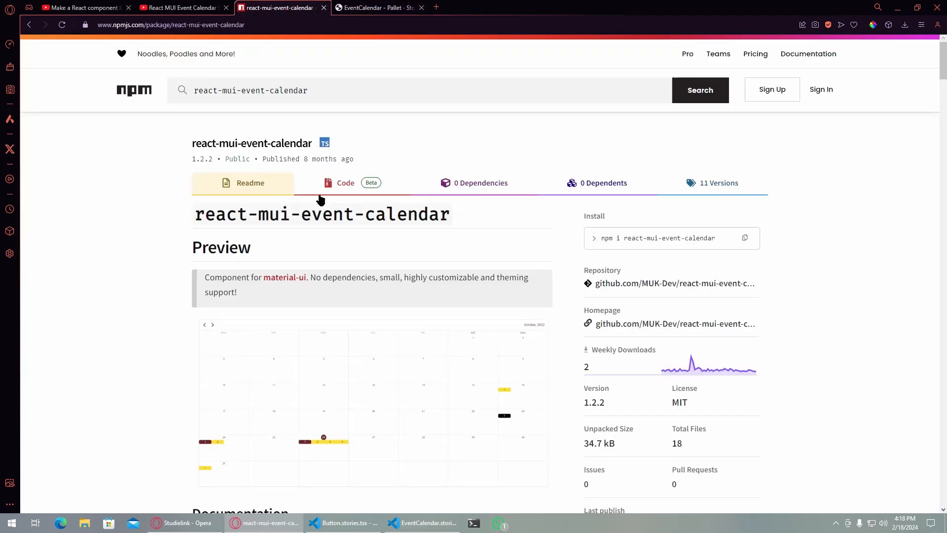
# - Scroll through the react-mui-event-calendar npm README usage example and events data table
pyautogui.scroll(-3)
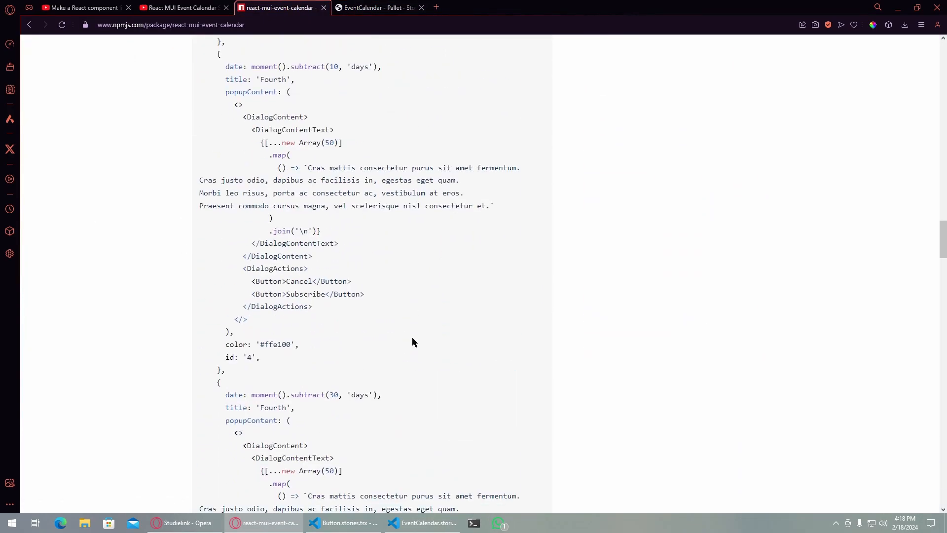
pyautogui.scroll(3)
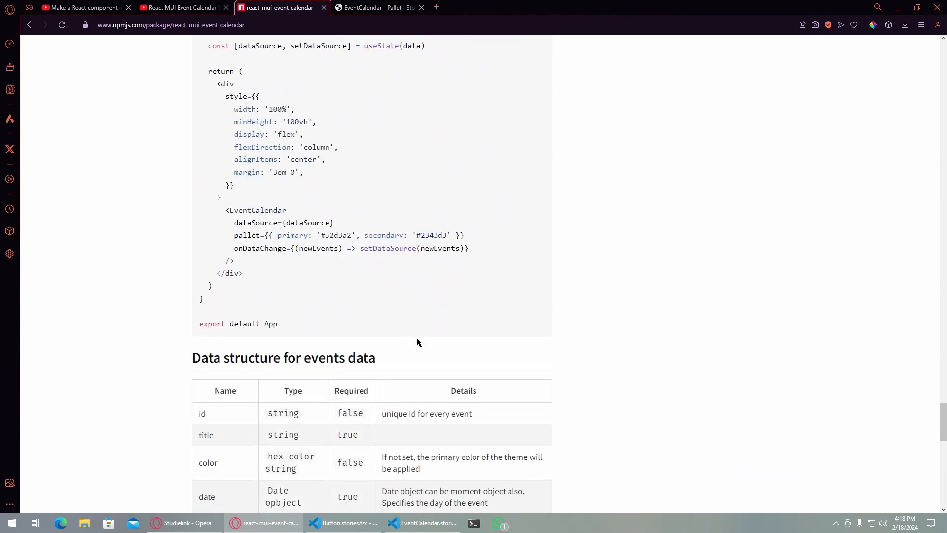
pyautogui.scroll(3)
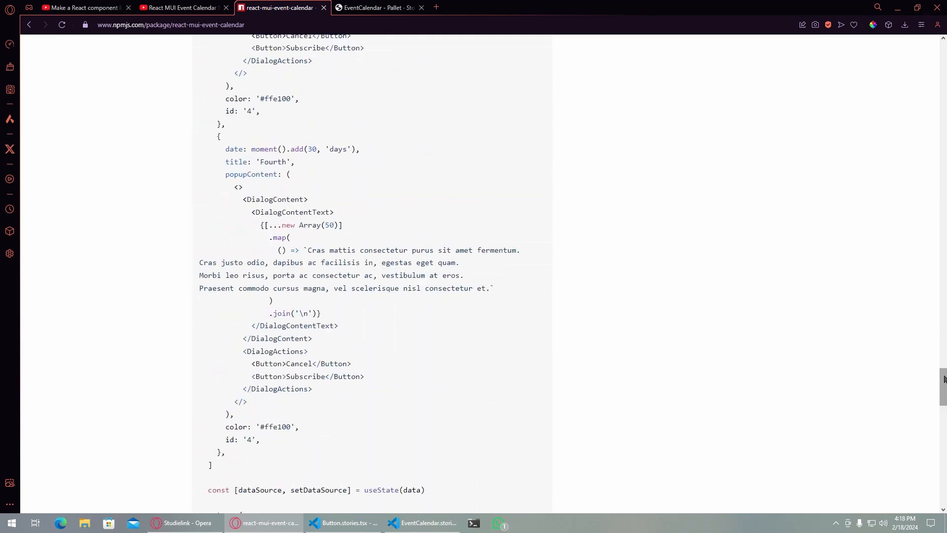
pyautogui.scroll(3)
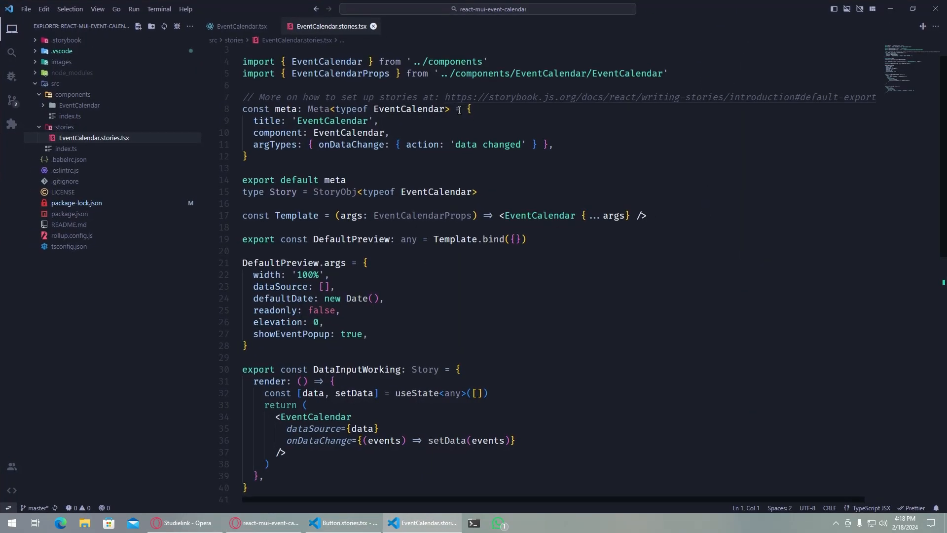
# - Review EventCalendar.stories.tsx, highlighting the EventCalendar element and pallet prop in its stories
pyautogui.scroll(-3)
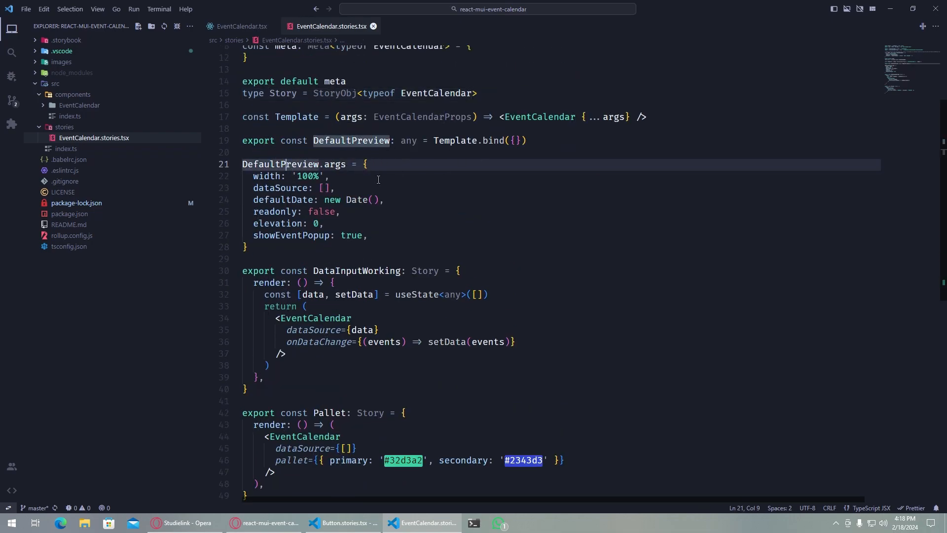
pyautogui.moveTo(284, 188)
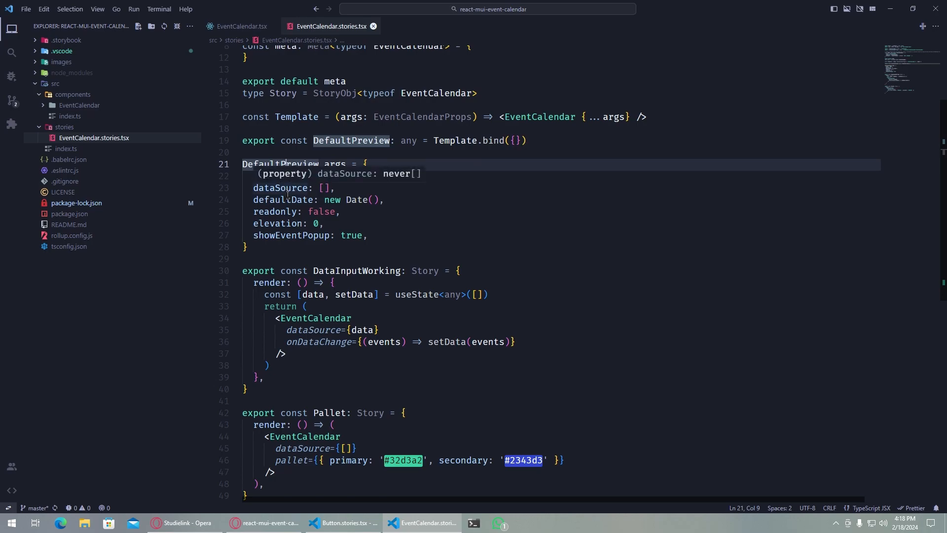
pyautogui.write("width: '100%',")
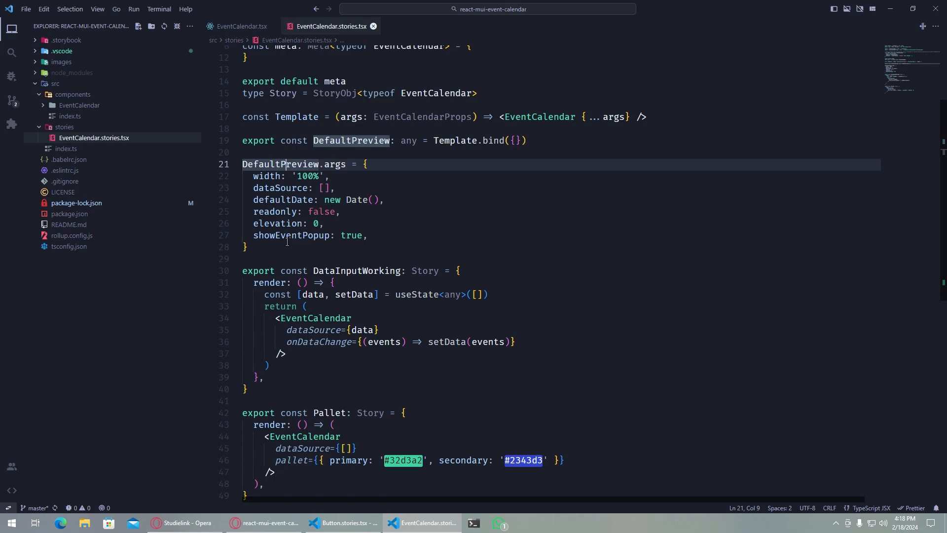
pyautogui.scroll(-3)
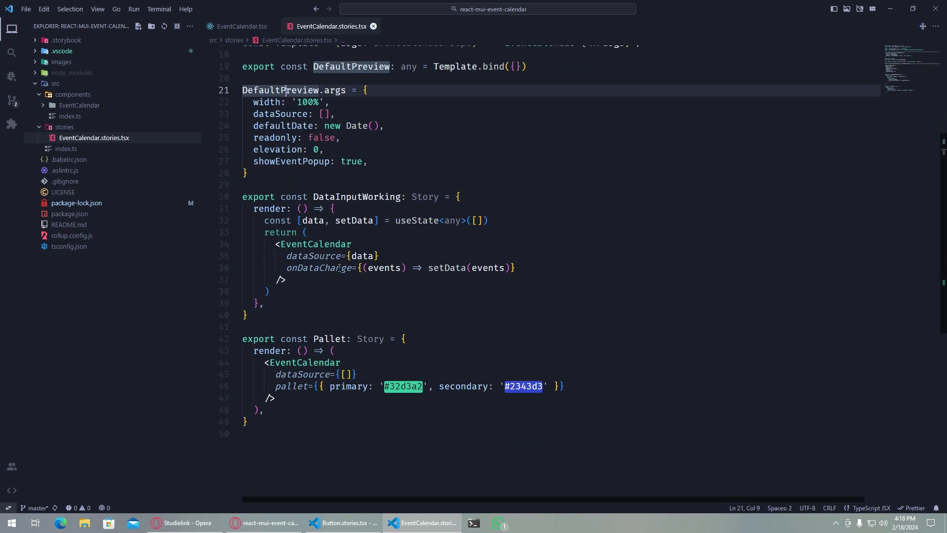
pyautogui.doubleClick(356, 196)
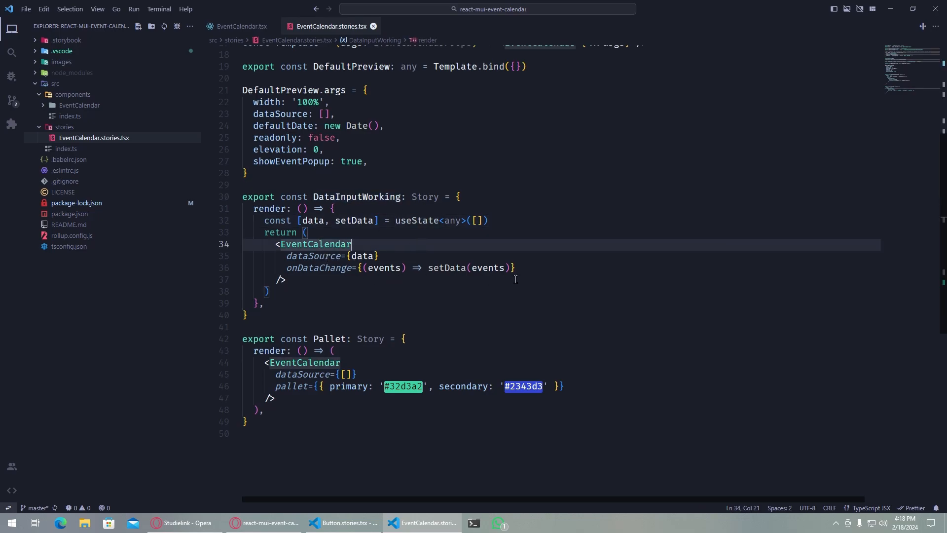
pyautogui.doubleClick(415, 221)
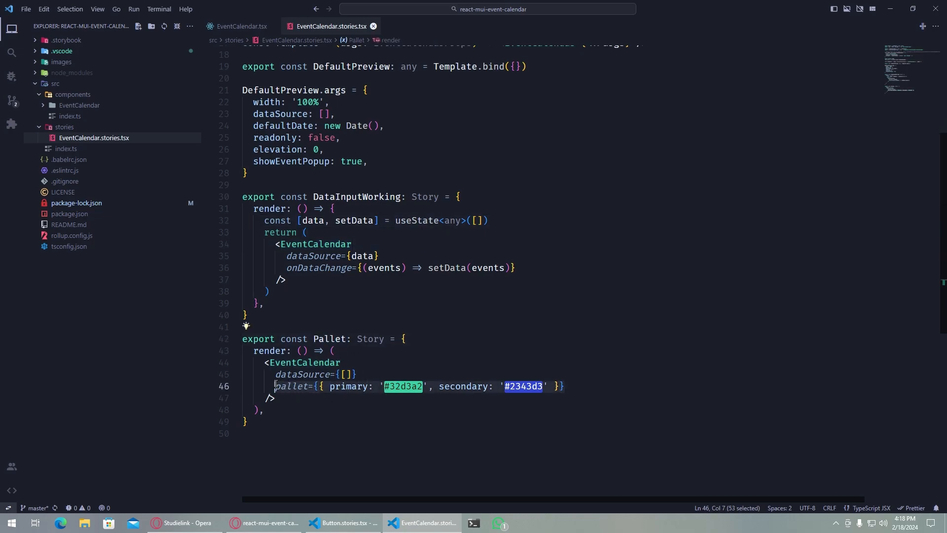
pyautogui.scroll(3)
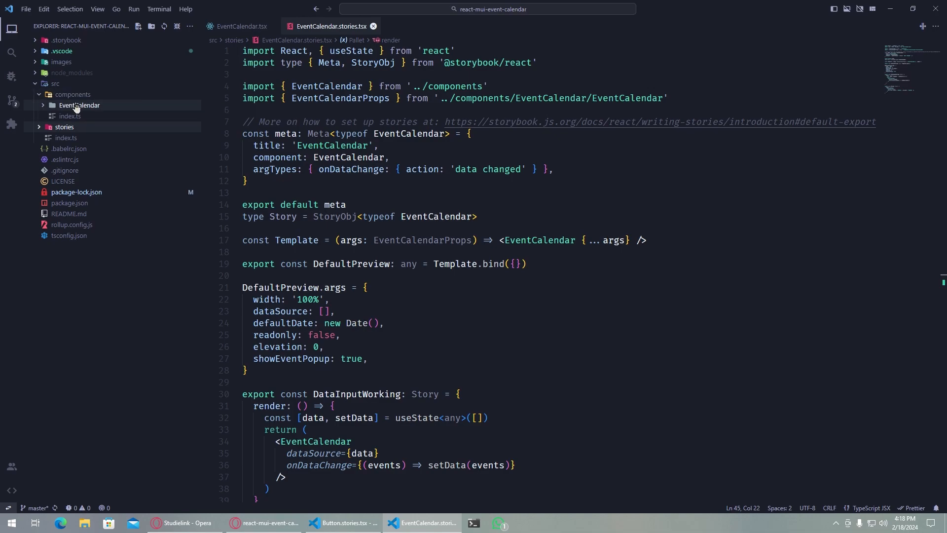
# - Expand the EventCalendar folder and inspect the EventCalendarProps interface in EventCalendar.tsx
pyautogui.click(78, 105)
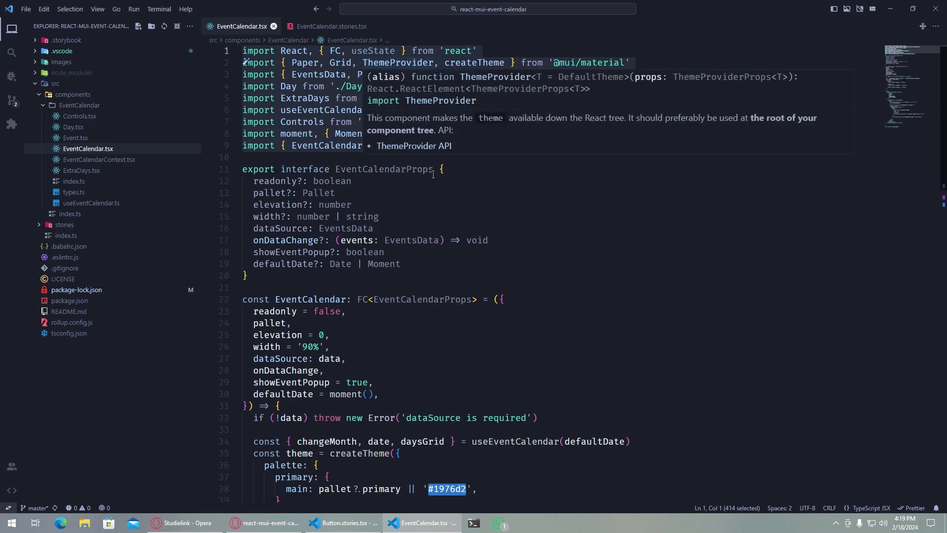
pyautogui.click(443, 170)
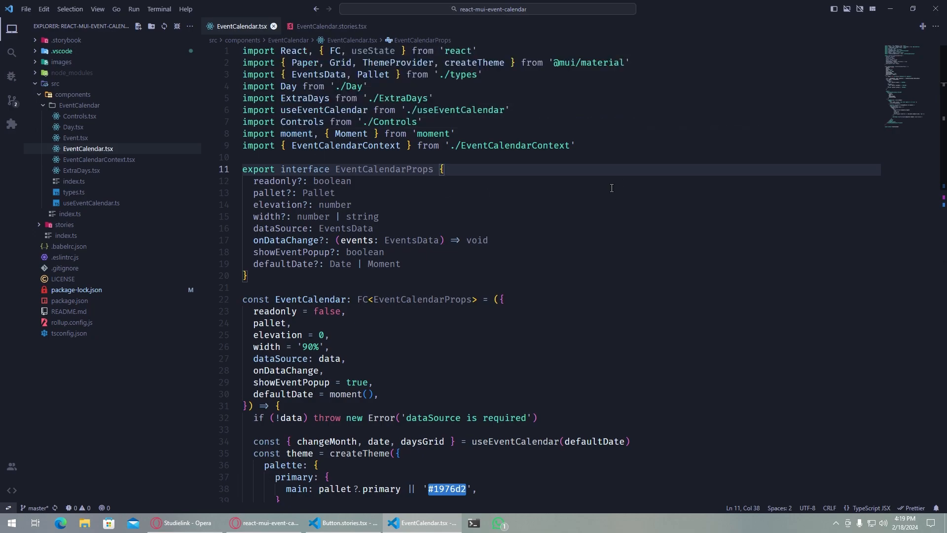
pyautogui.click(247, 276)
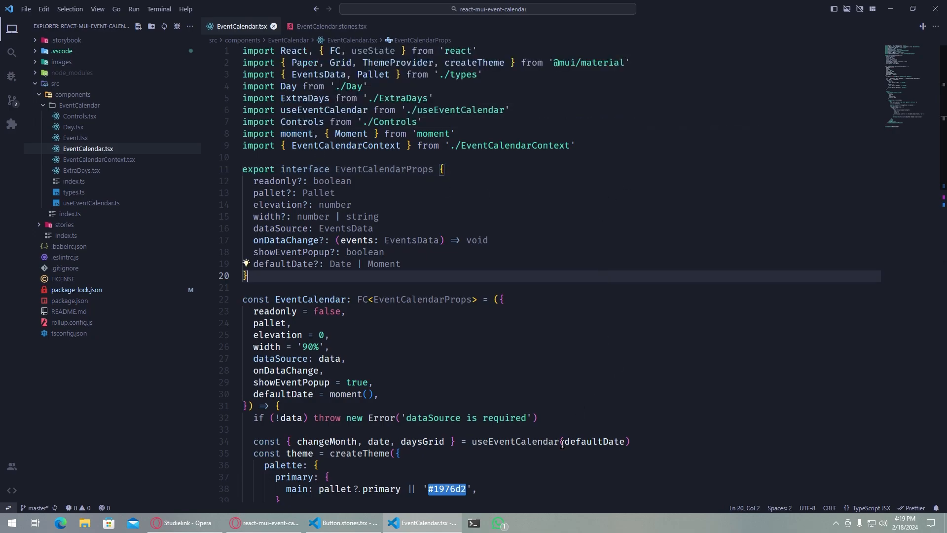
# - Glance at the npm readme example, then return to EventCalendar.tsx
pyautogui.click(262, 522)
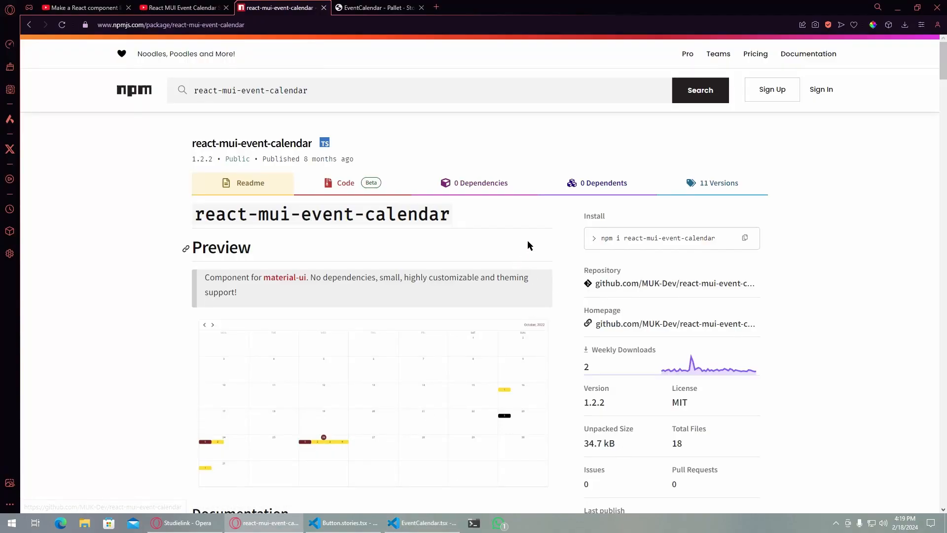
pyautogui.scroll(-3)
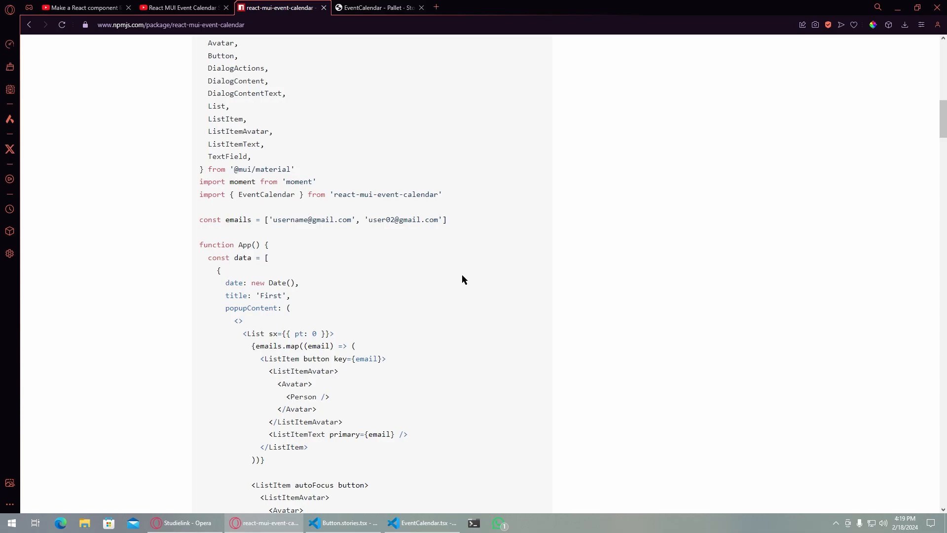
pyautogui.click(421, 522)
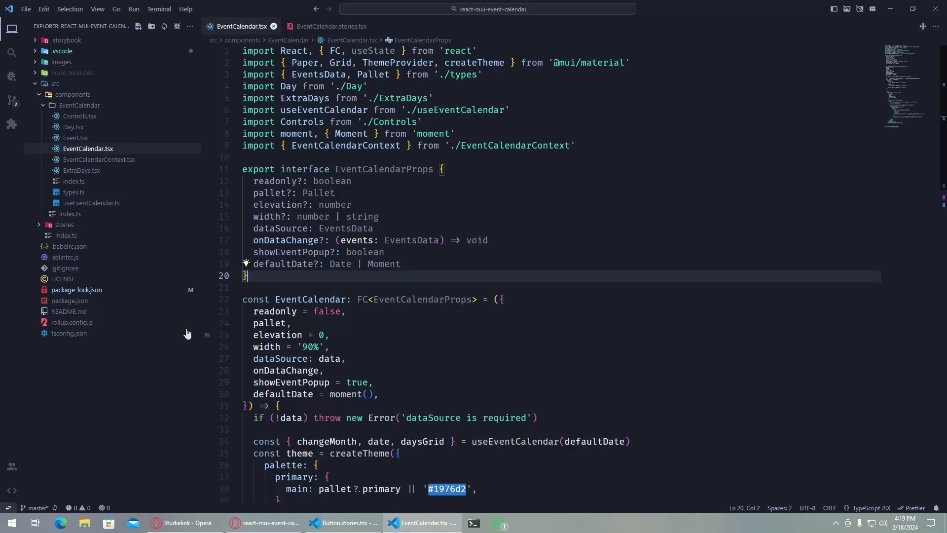
pyautogui.moveTo(69, 311)
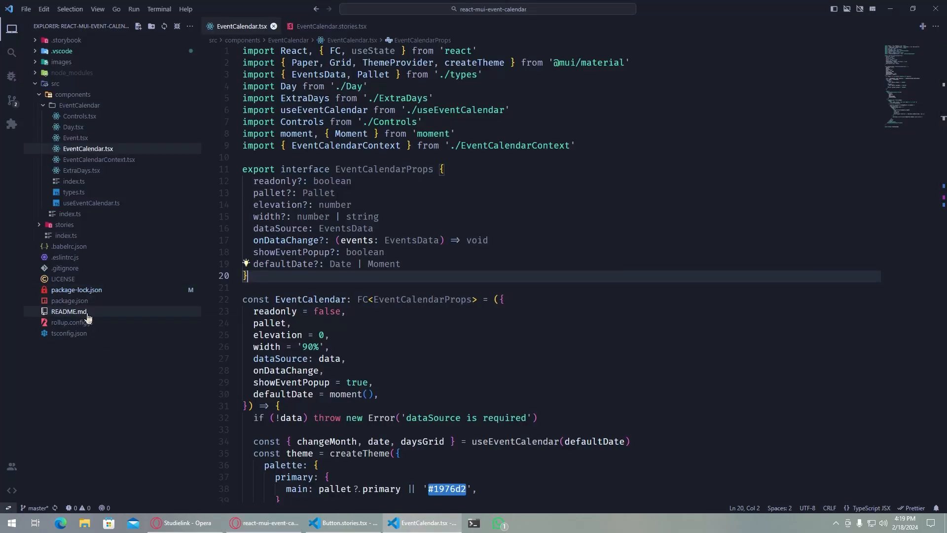
# - Skim the project's README.md in VS Code, then bring up the GitHub dashboard in the browser
pyautogui.click(68, 312)
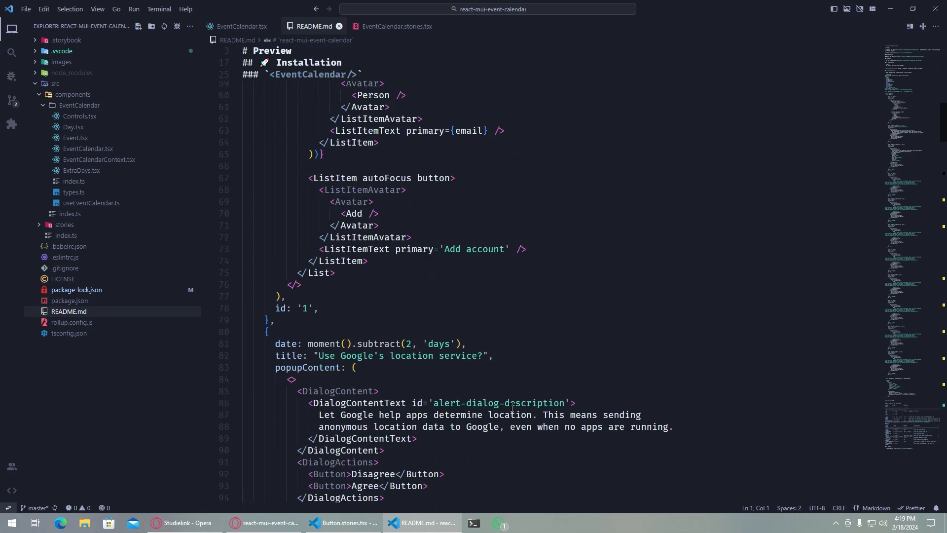
pyautogui.scroll(3)
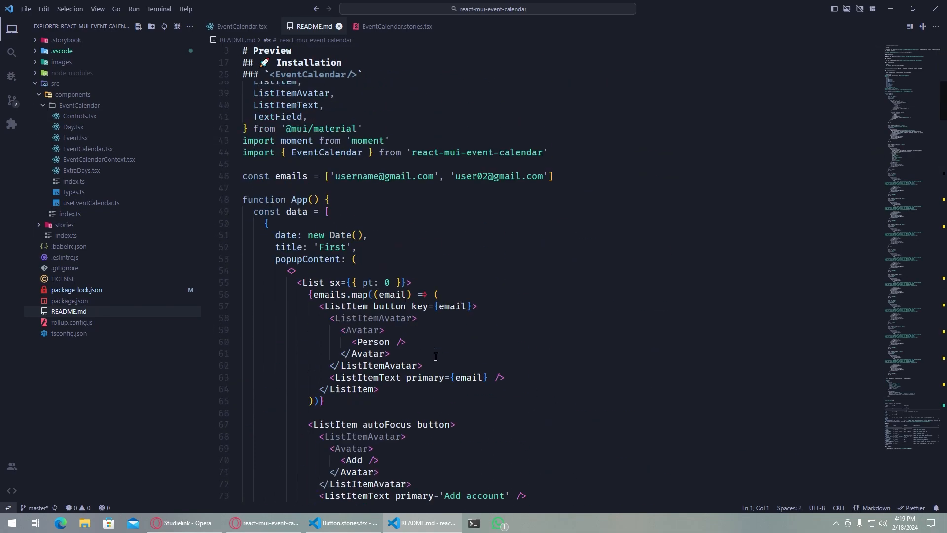
pyautogui.scroll(3)
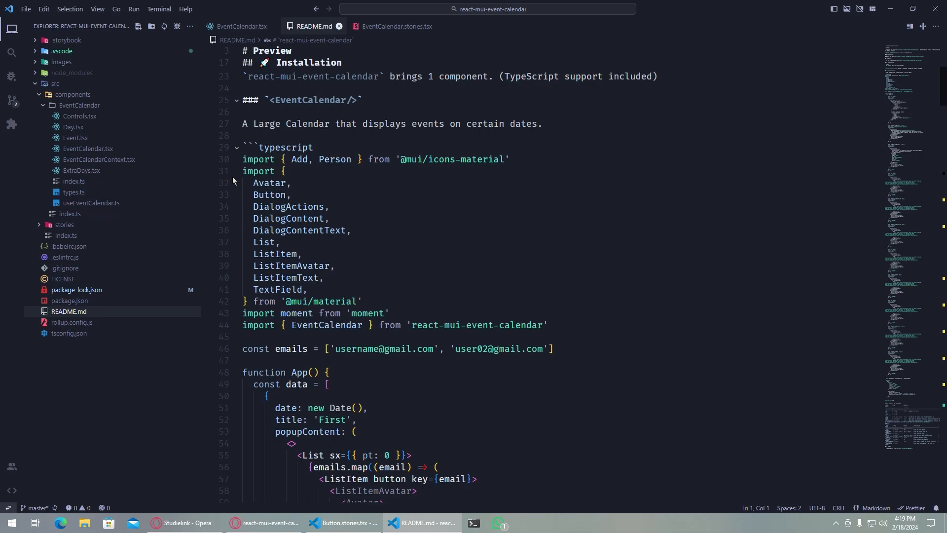
pyautogui.scroll(-3)
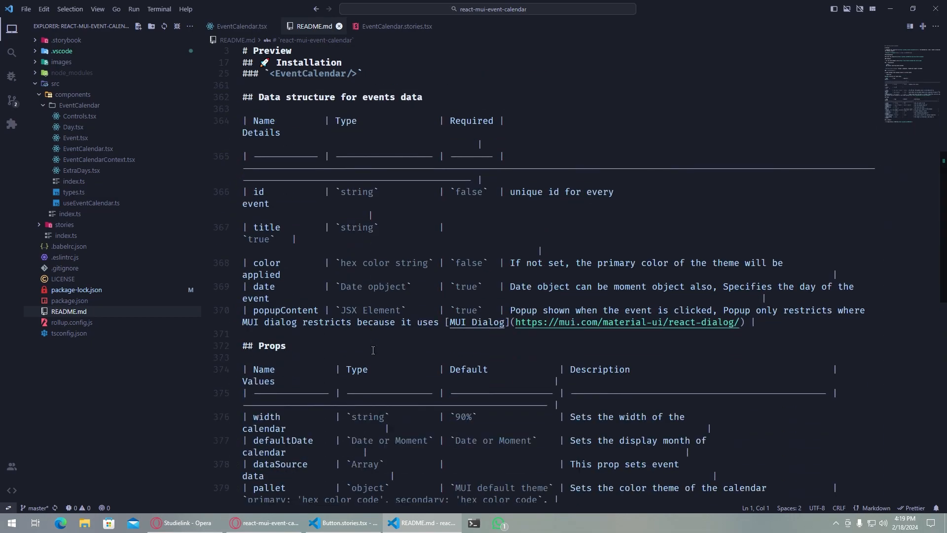
pyautogui.scroll(3)
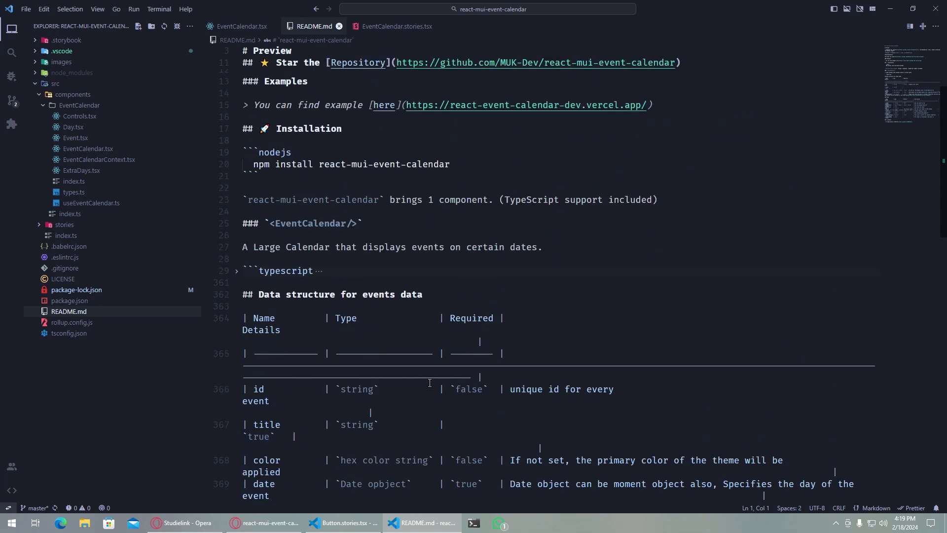
pyautogui.scroll(3)
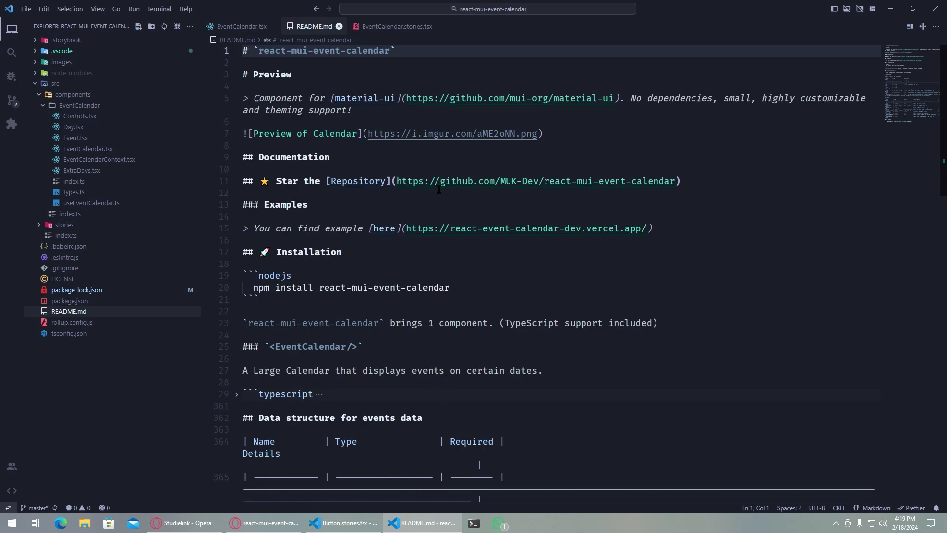
pyautogui.moveTo(543, 212)
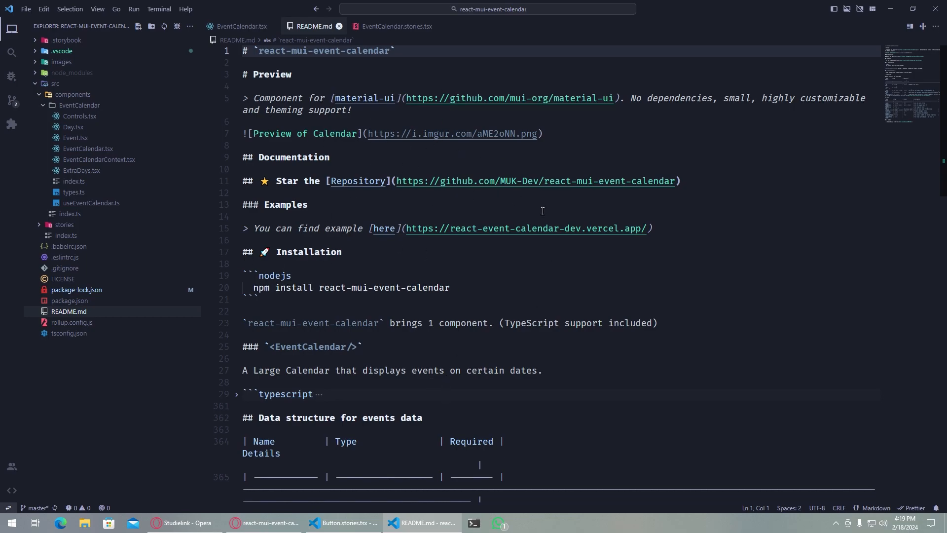
pyautogui.moveTo(435, 272)
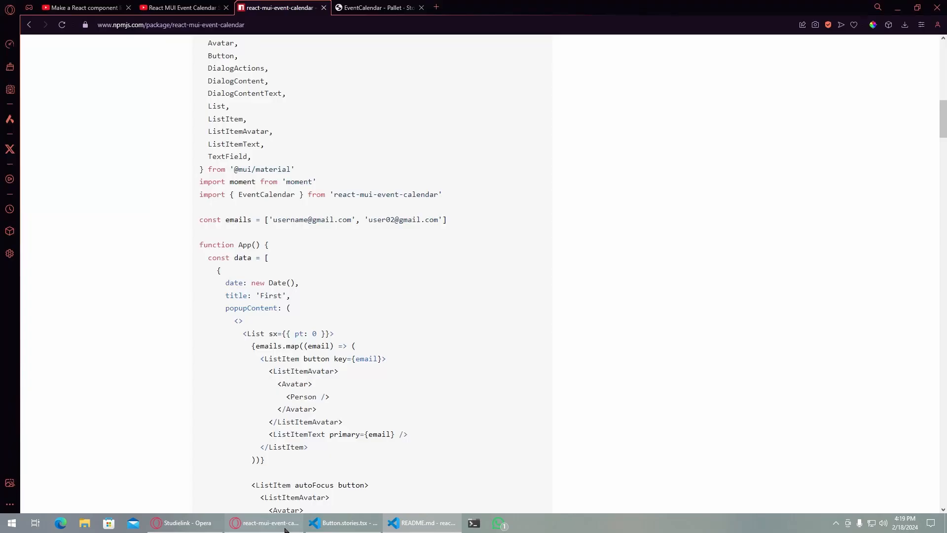
pyautogui.click(435, 8)
pyautogui.write('github.com')
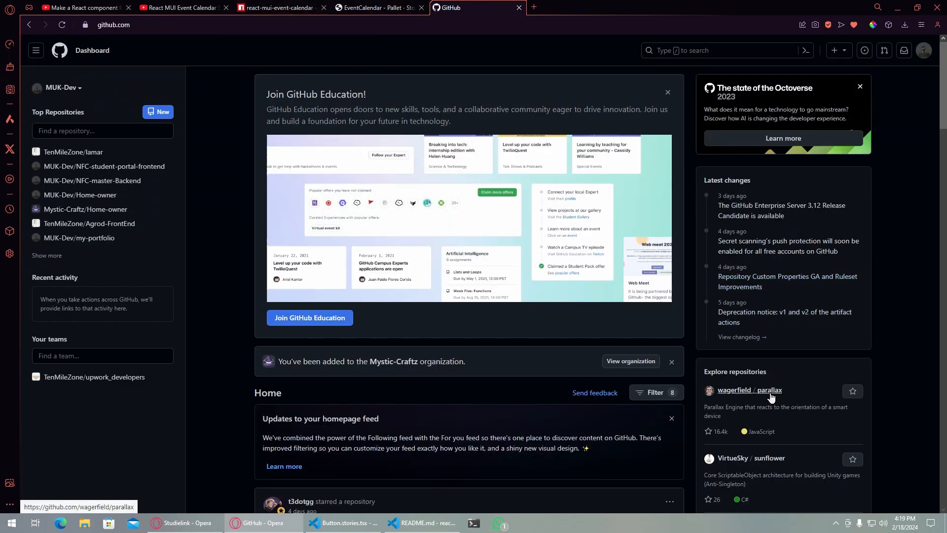
pyautogui.moveTo(759, 361)
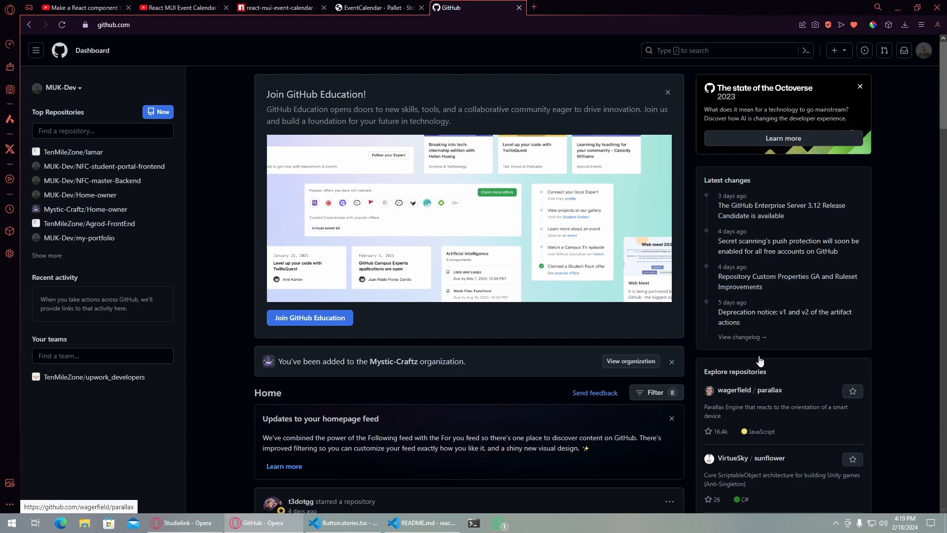
pyautogui.moveTo(145, 59)
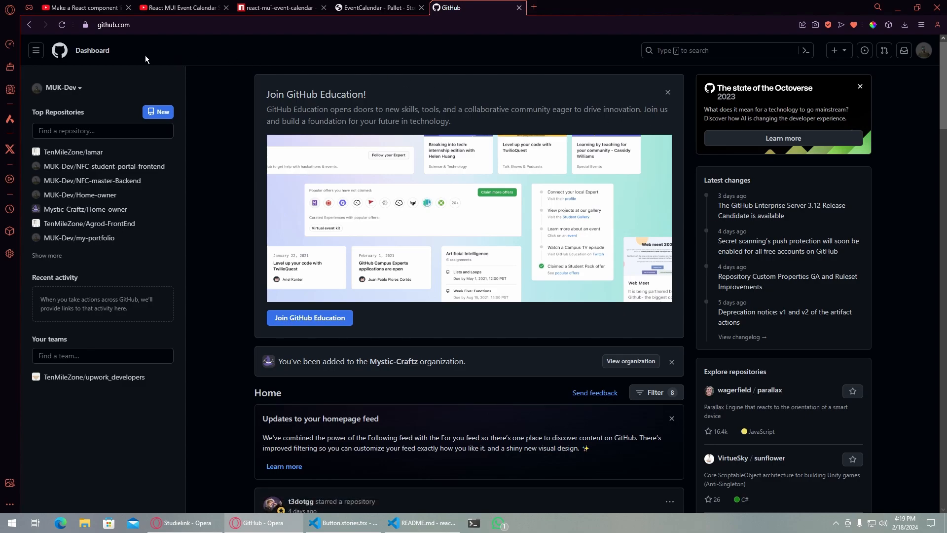
# - Open MUK-Dev's Your repositories list and scroll down to react-mui-event-calendar
pyautogui.click(725, 50)
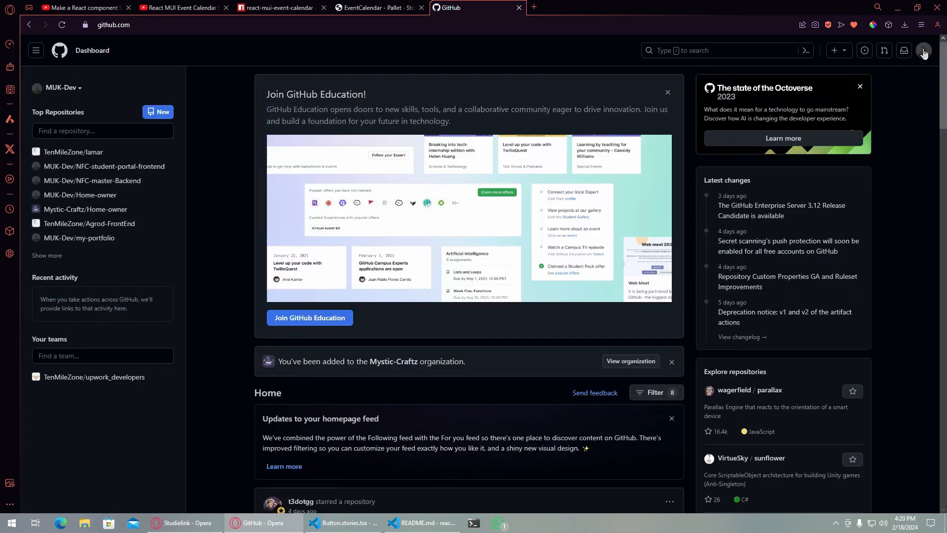
pyautogui.click(924, 51)
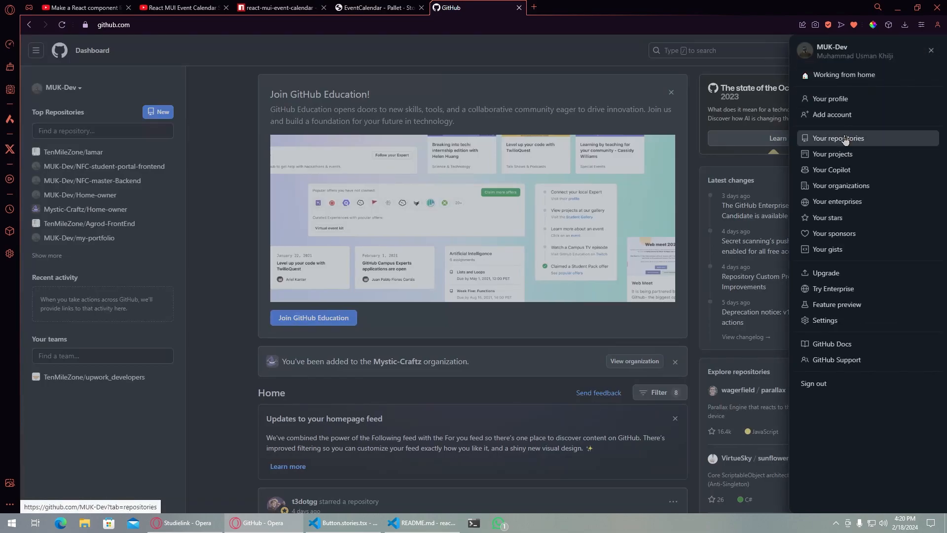
pyautogui.click(838, 138)
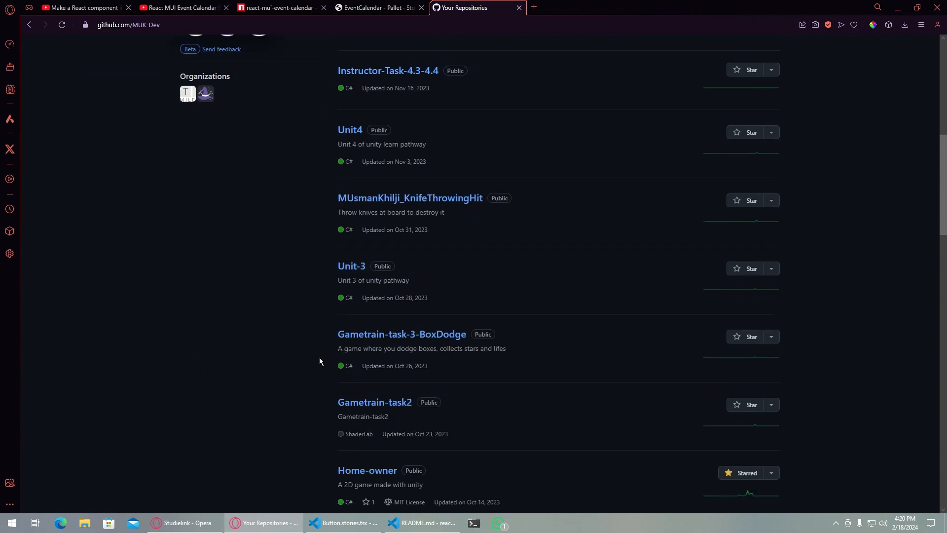
pyautogui.scroll(-3)
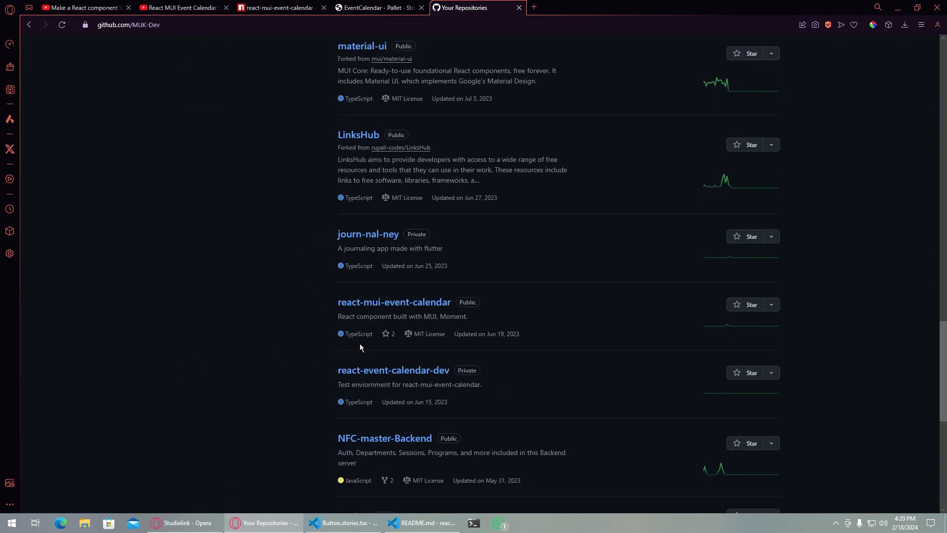
pyautogui.scroll(-3)
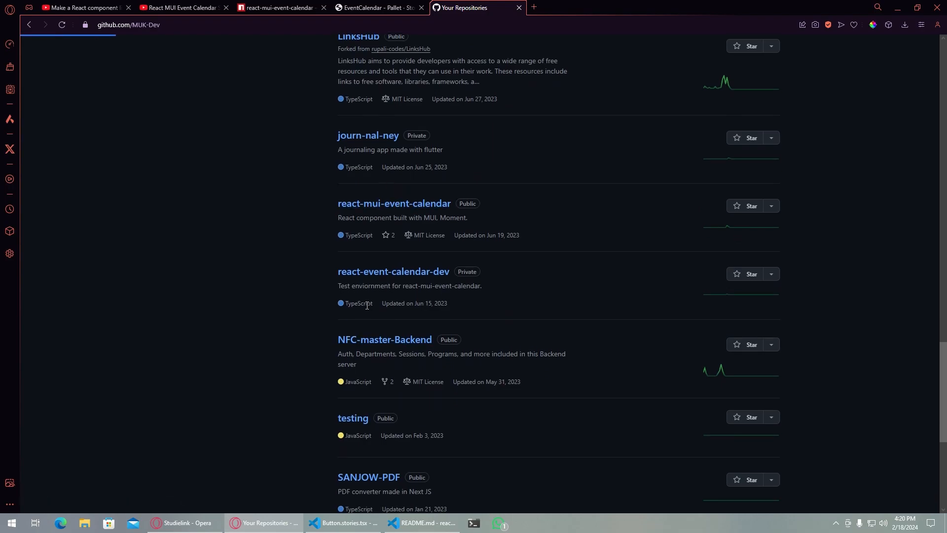
# - Open the react-mui-event-calendar repository and scroll through its file list and README preview
pyautogui.click(394, 203)
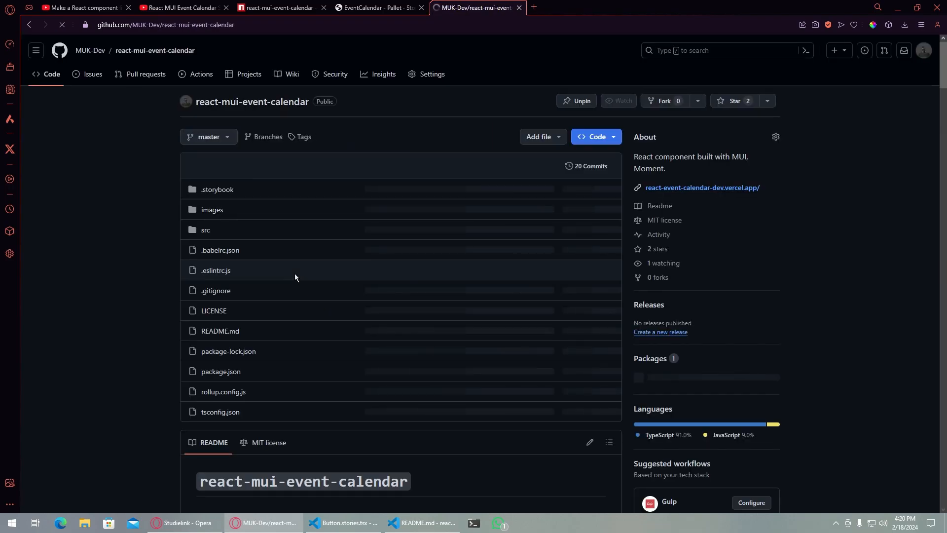
pyautogui.scroll(-3)
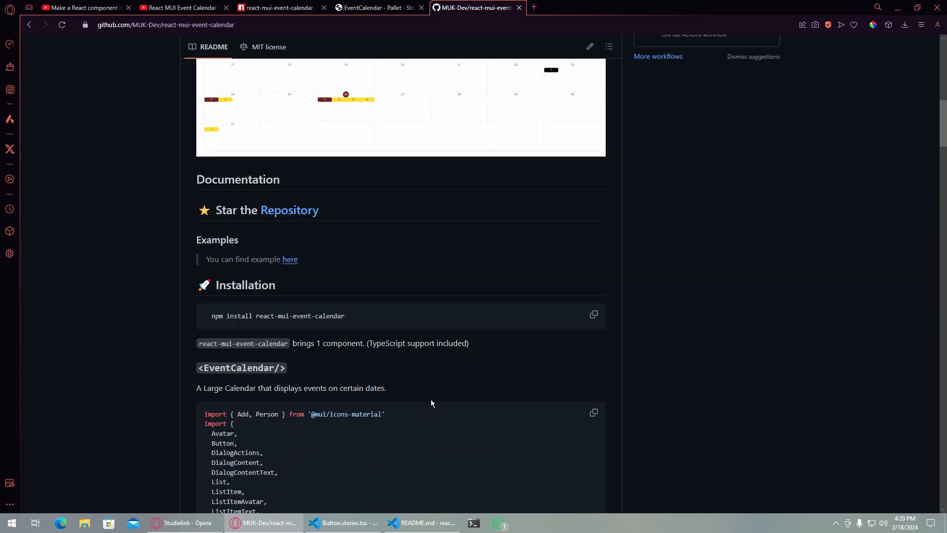
pyautogui.scroll(3)
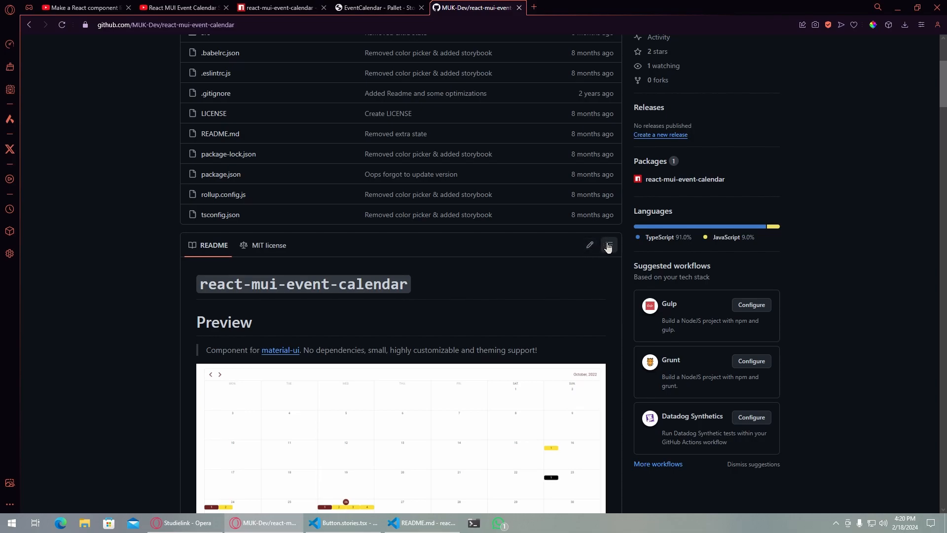
pyautogui.click(165, 25)
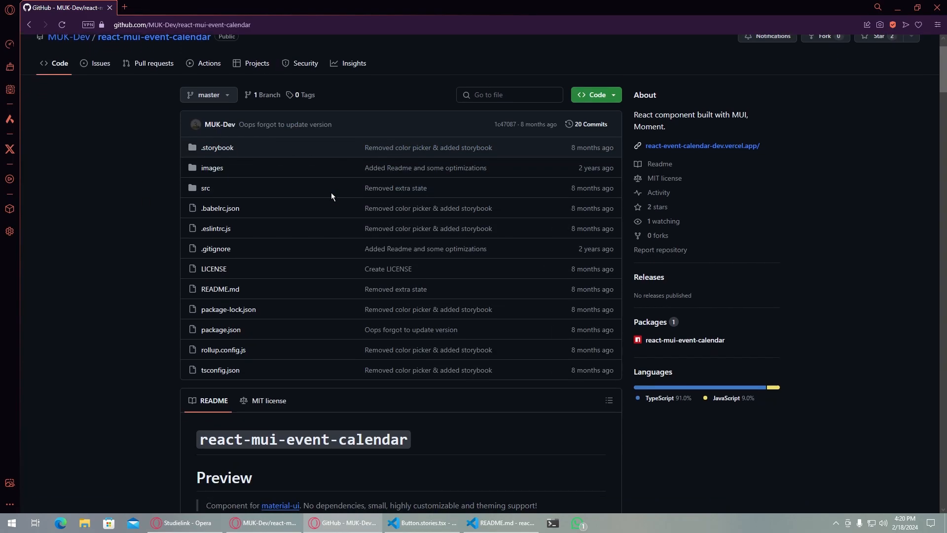
pyautogui.scroll(-3)
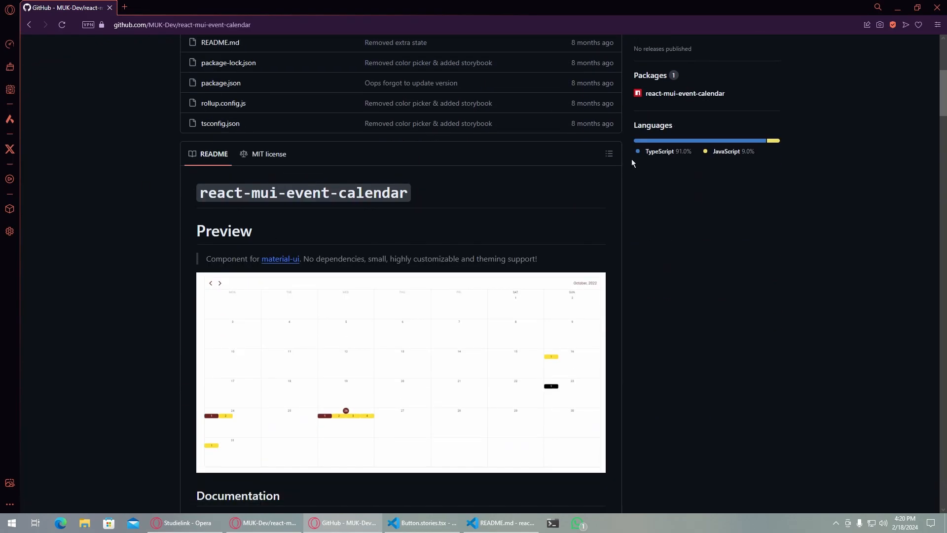
pyautogui.click(609, 154)
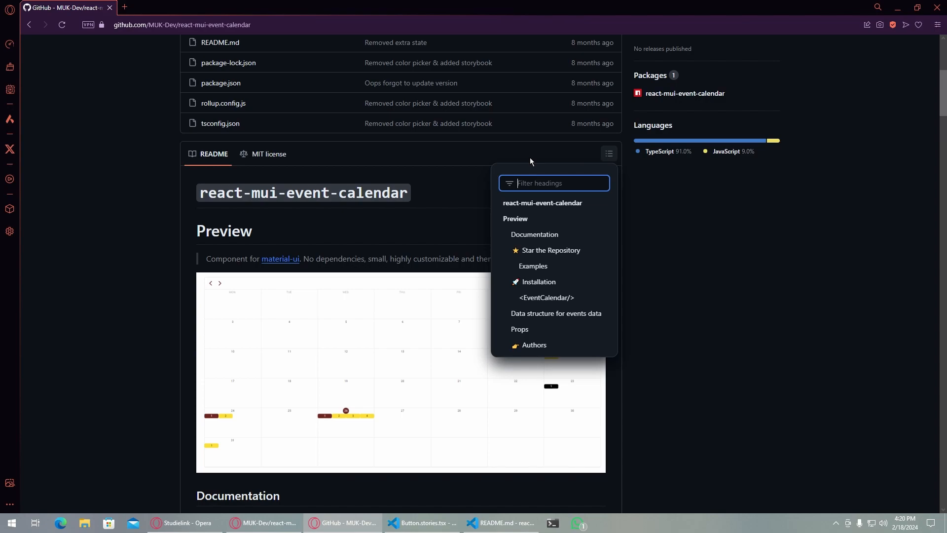
pyautogui.click(212, 154)
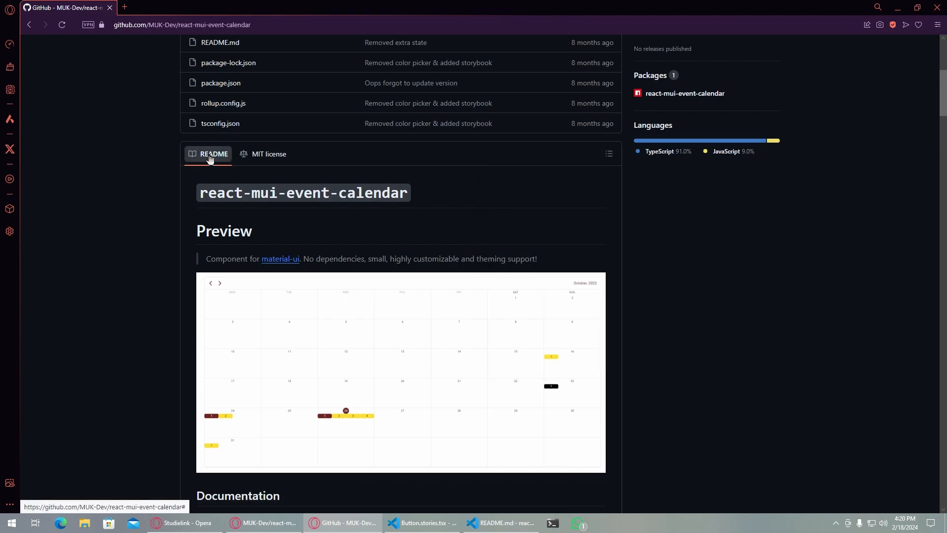
pyautogui.rightClick(212, 154)
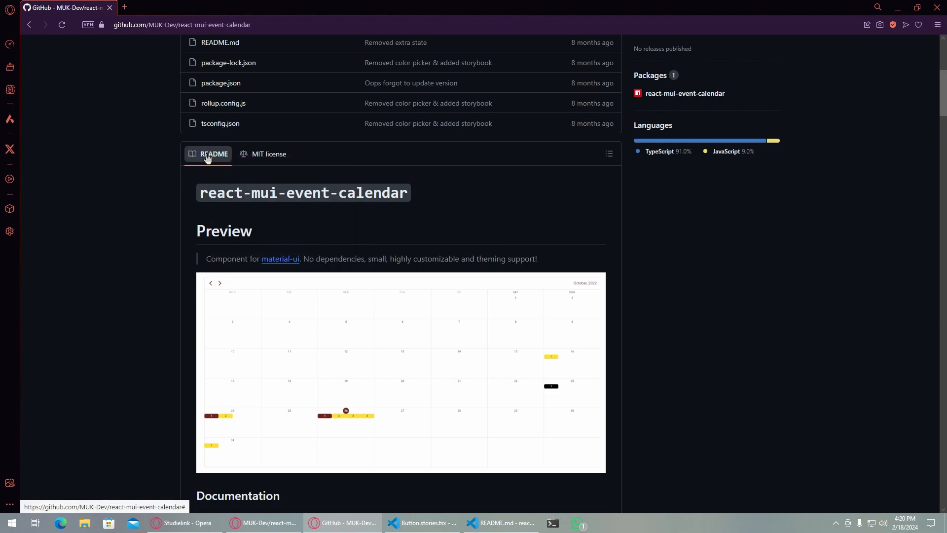
pyautogui.scroll(3)
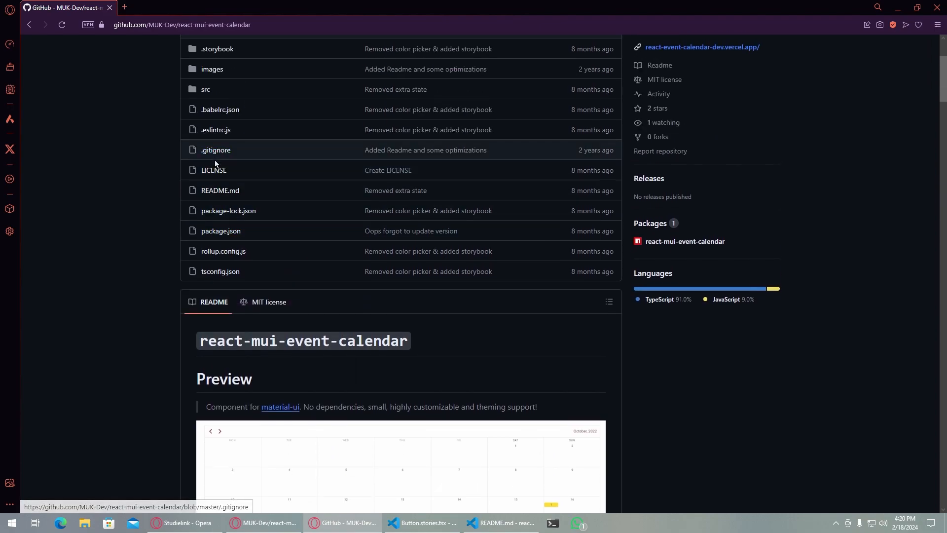
# - Read README.md's markdown source on GitHub, return to Preview, then switch to the tutorial video
pyautogui.click(221, 191)
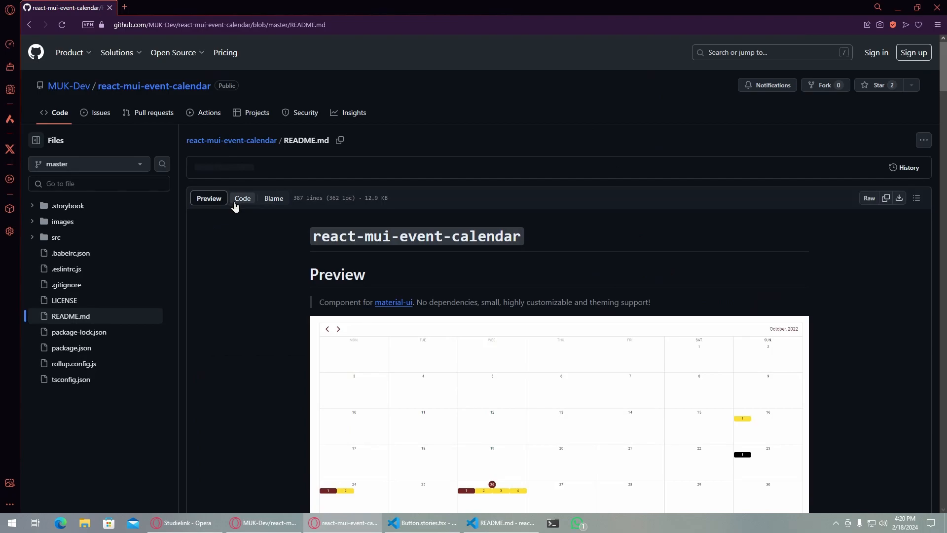
pyautogui.scroll(-3)
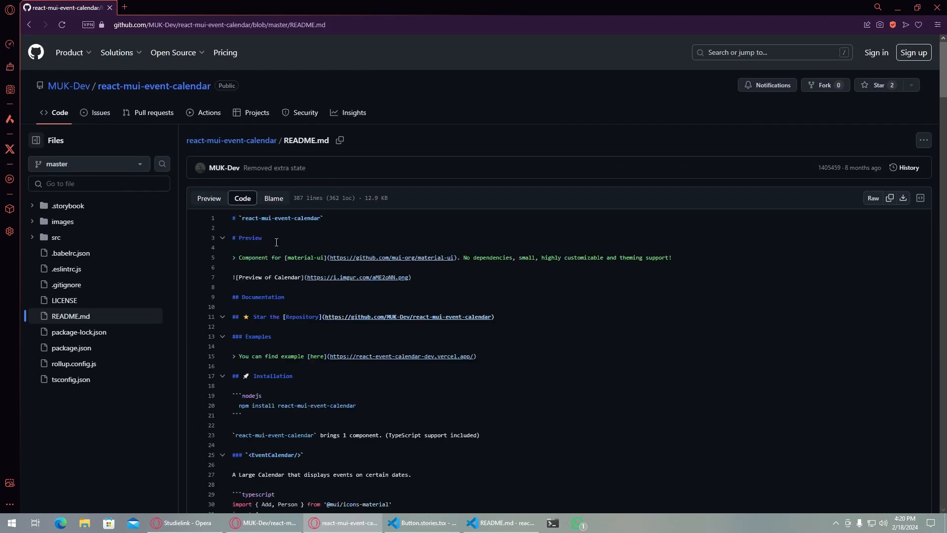
pyautogui.scroll(-3)
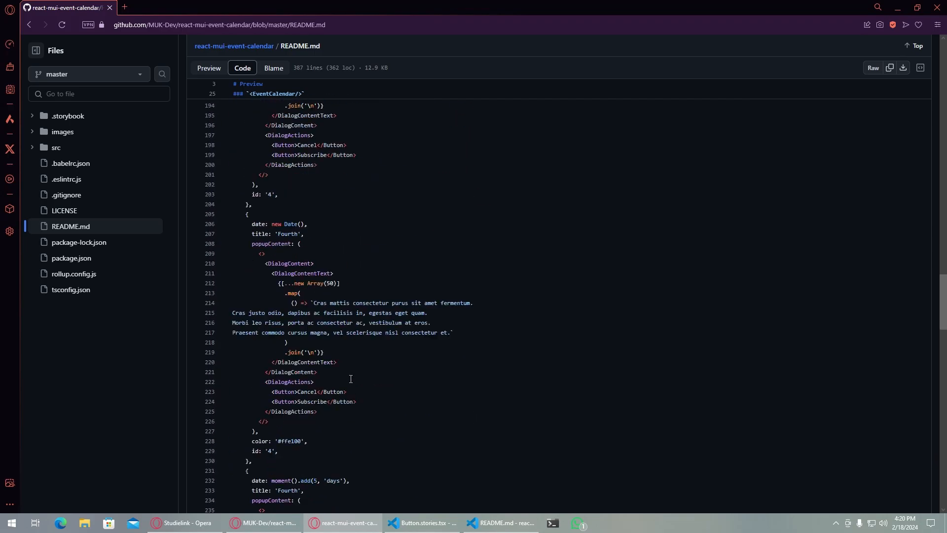
pyautogui.scroll(-3)
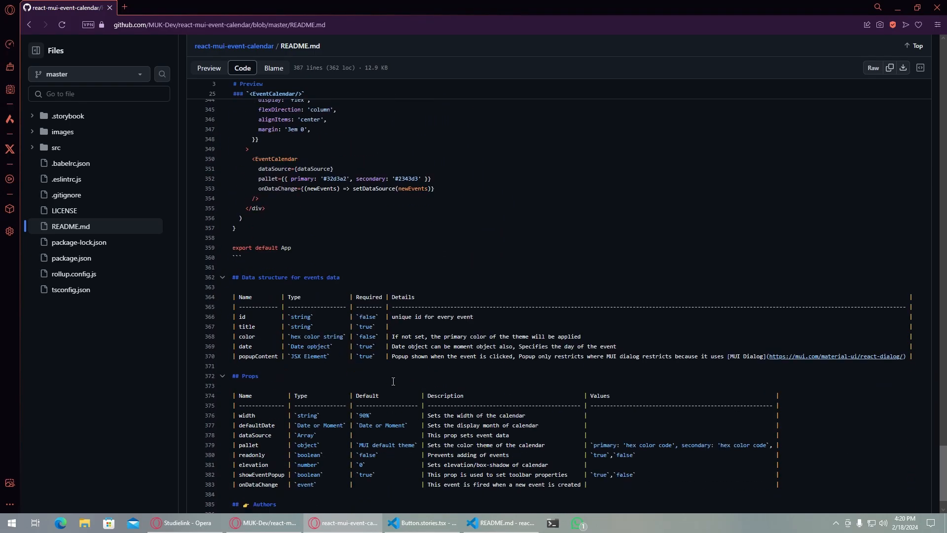
pyautogui.scroll(3)
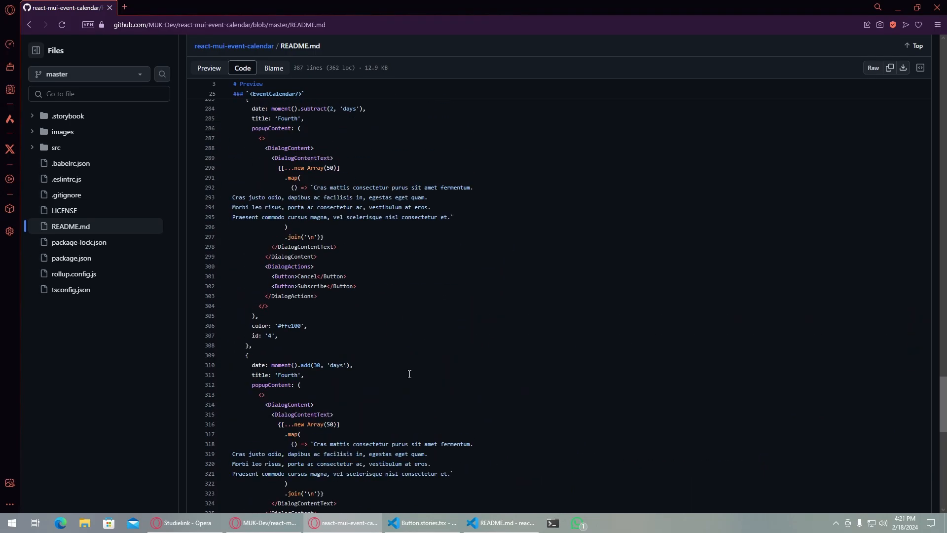
pyautogui.scroll(3)
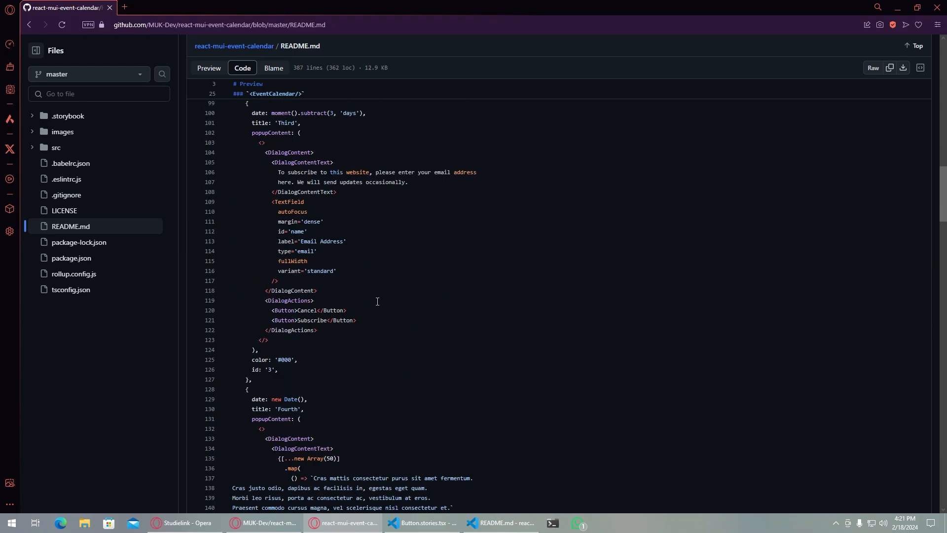
pyautogui.scroll(3)
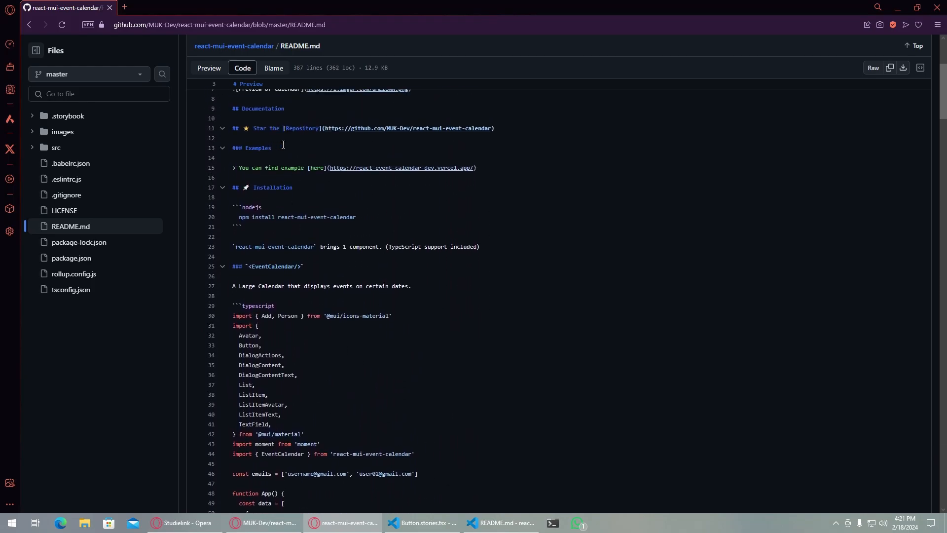
pyautogui.scroll(3)
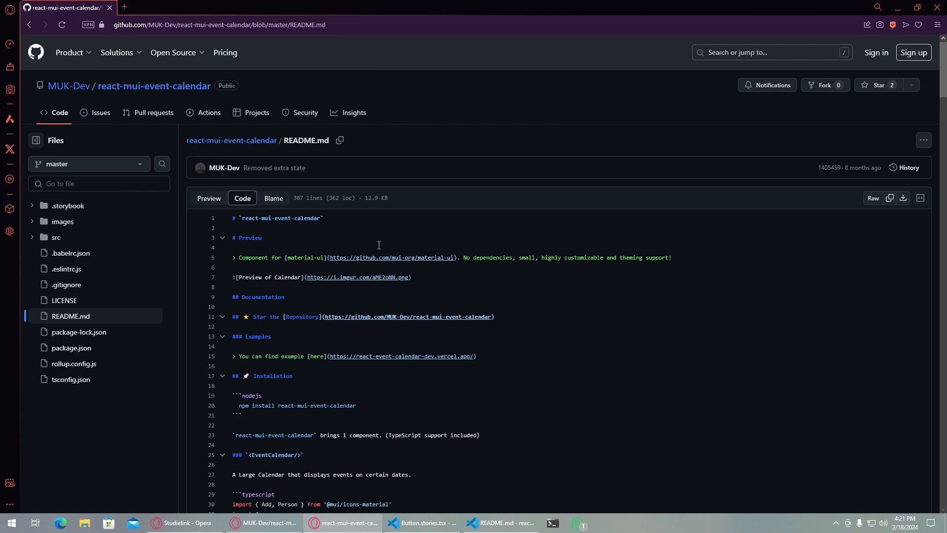
pyautogui.moveTo(536, 236)
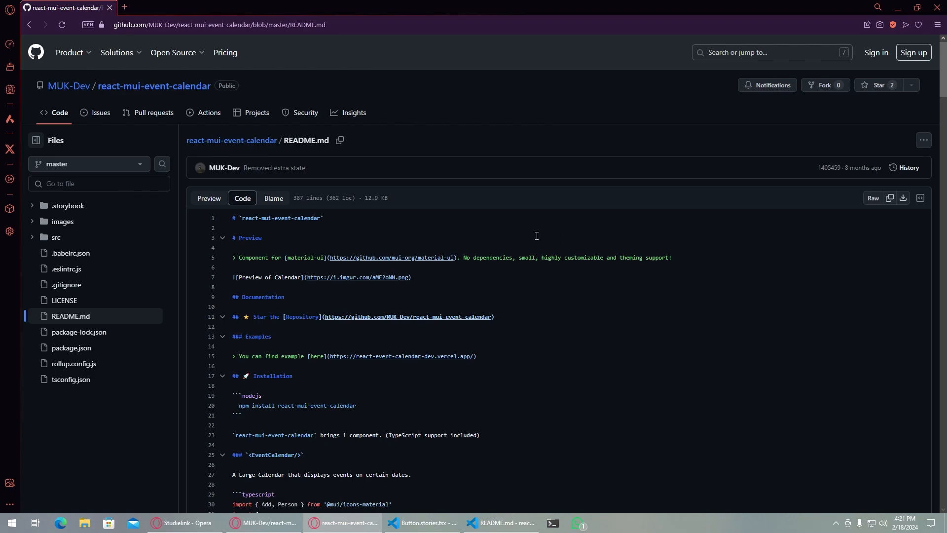
pyautogui.click(208, 197)
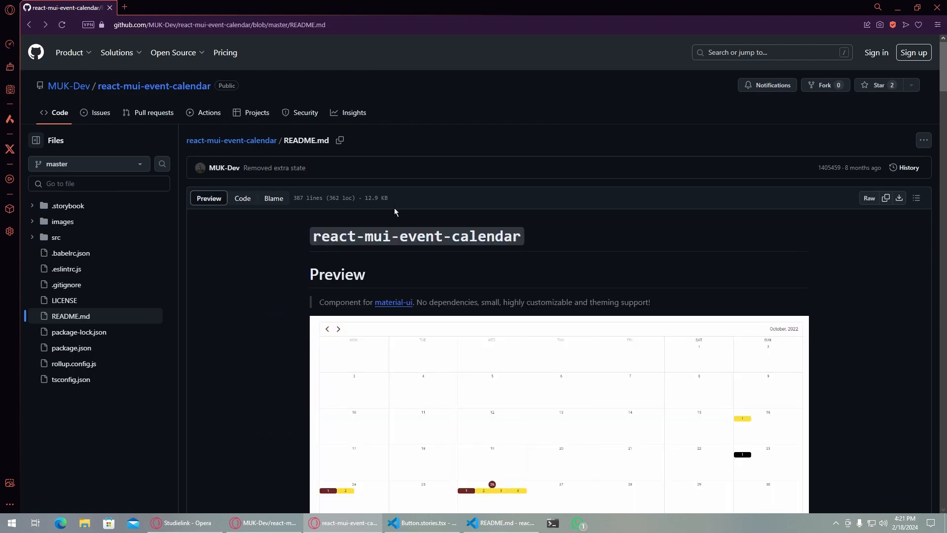
pyautogui.moveTo(518, 264)
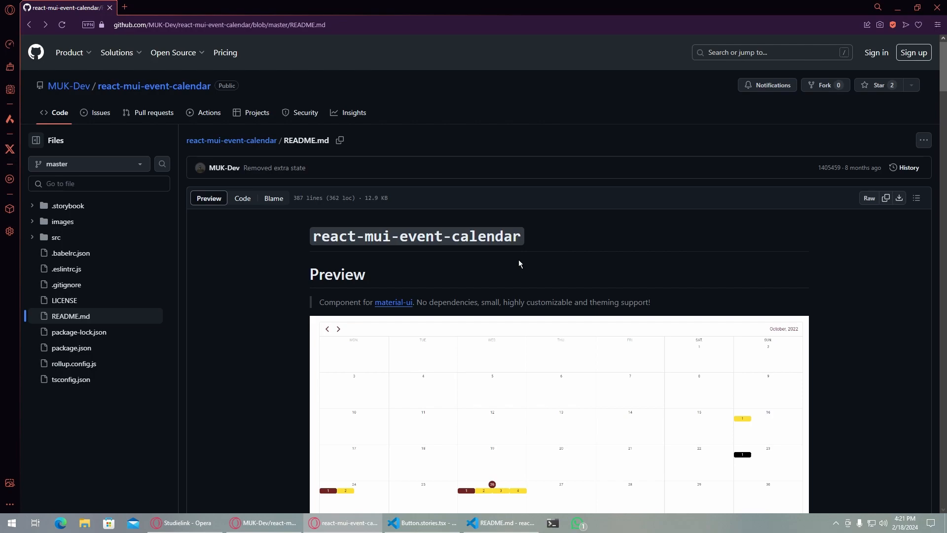
pyautogui.moveTo(439, 253)
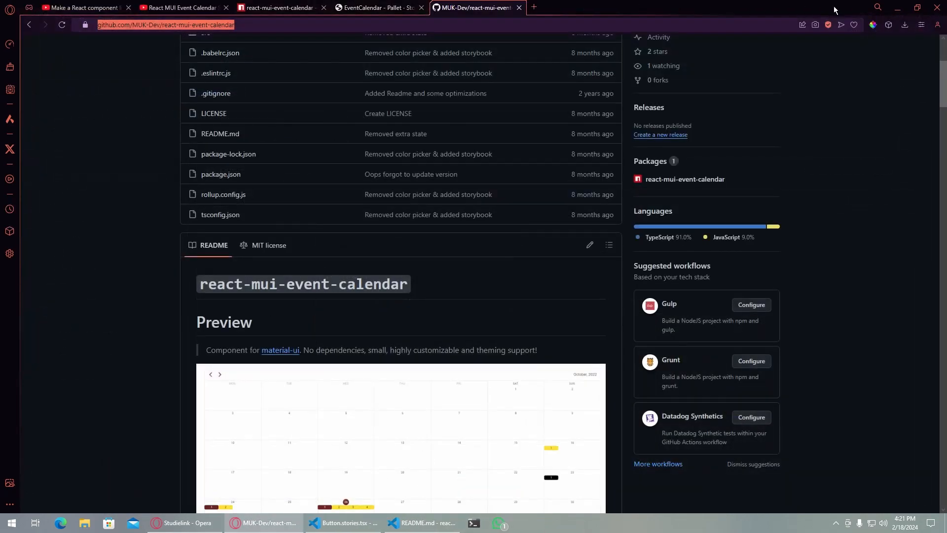
pyautogui.moveTo(181, 8)
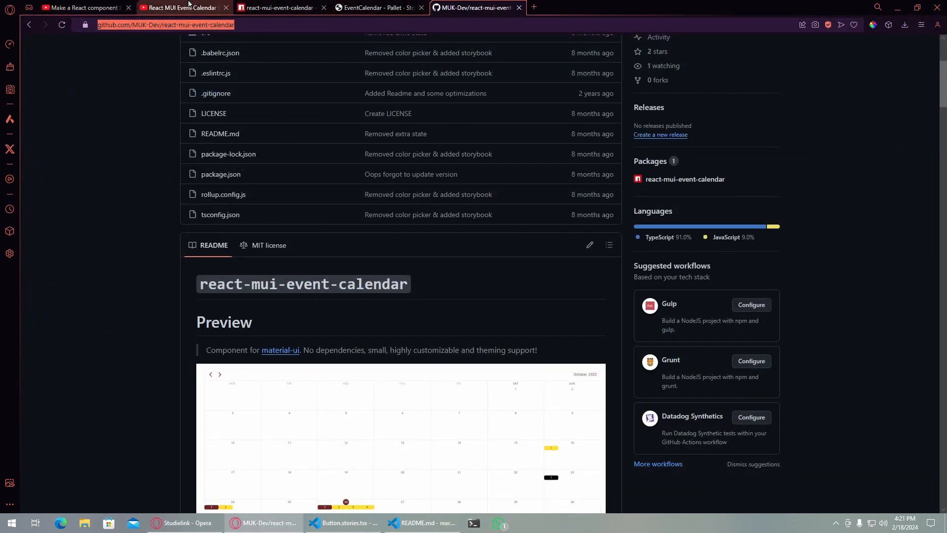
pyautogui.click(84, 8)
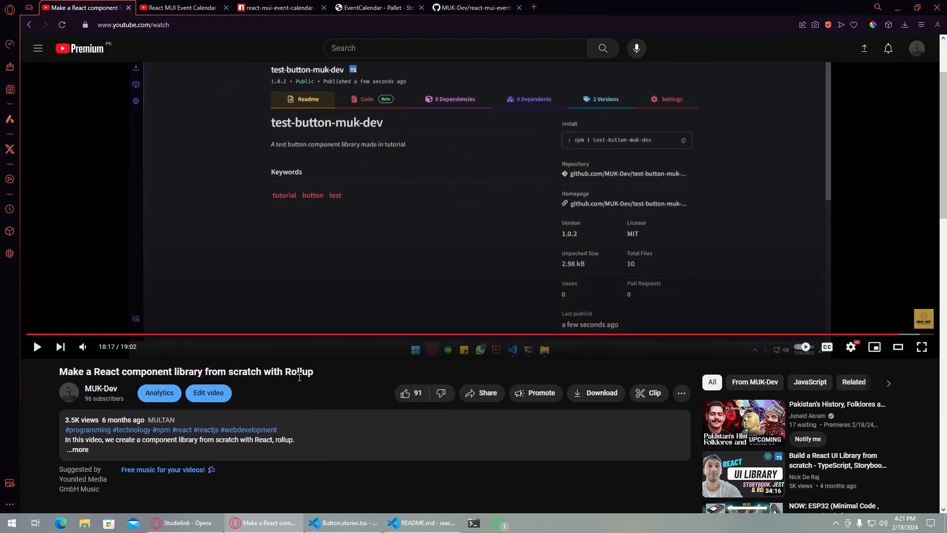
# - Expand the tutorial's description and scroll through its GitHub repo, article and install links
pyautogui.tripleClick(186, 372)
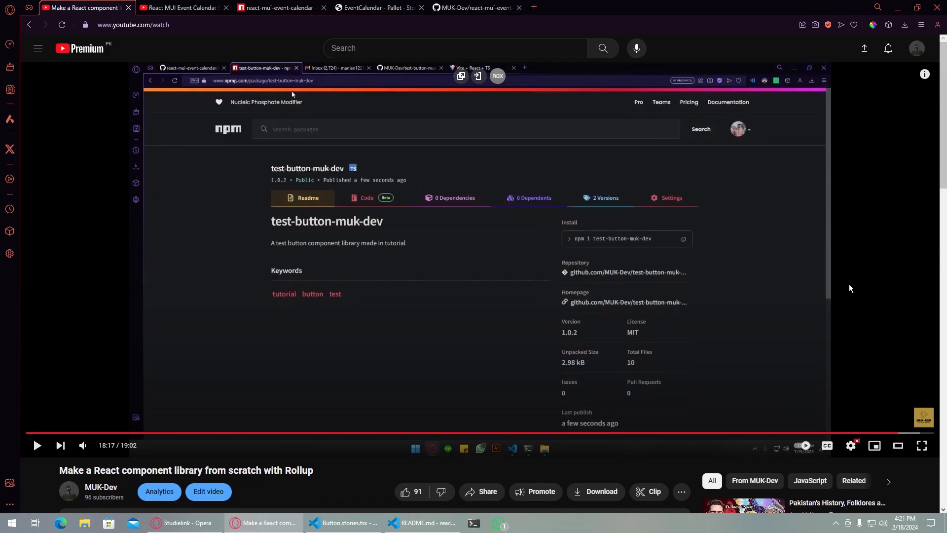
pyautogui.scroll(-3)
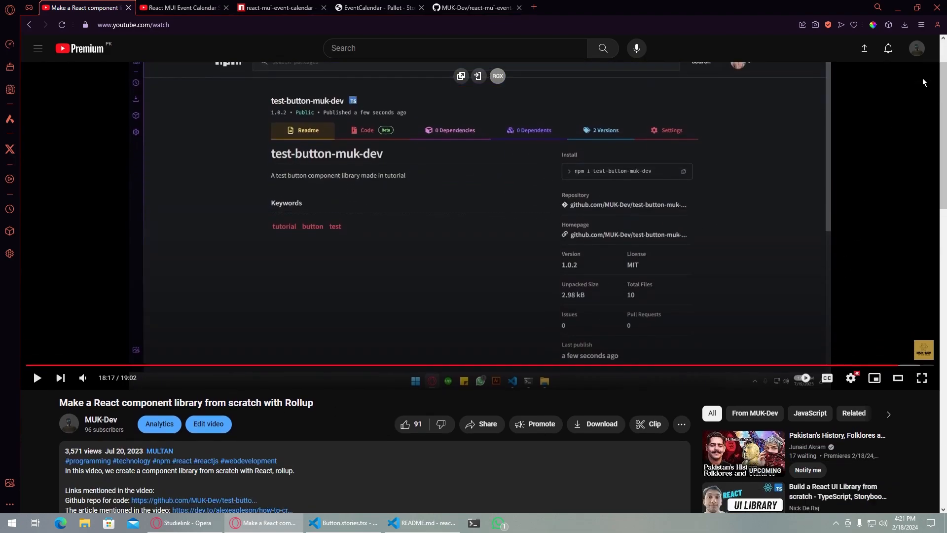
pyautogui.scroll(-3)
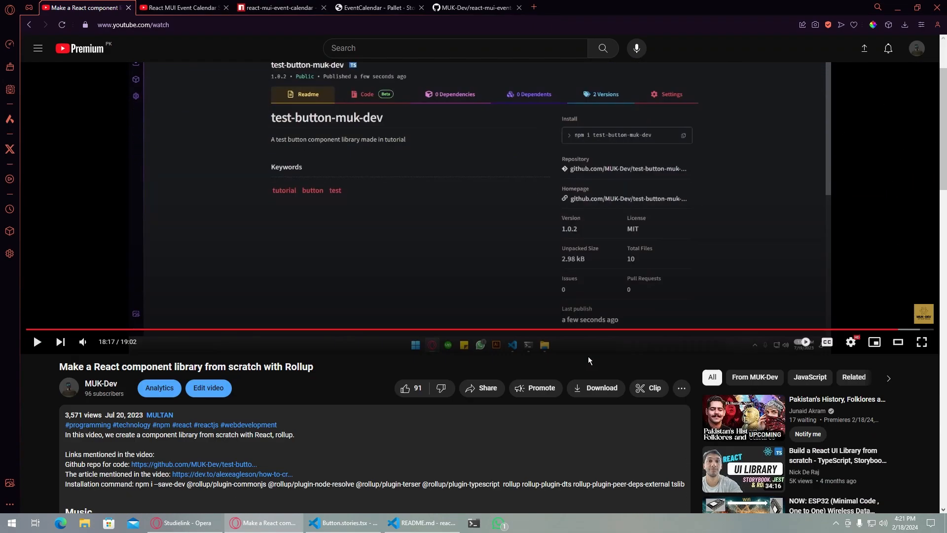
pyautogui.scroll(3)
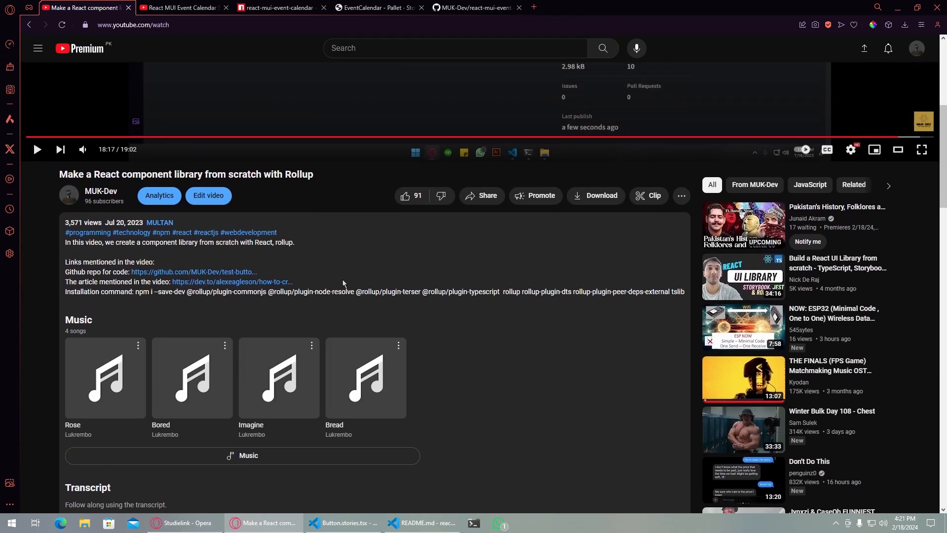
pyautogui.scroll(3)
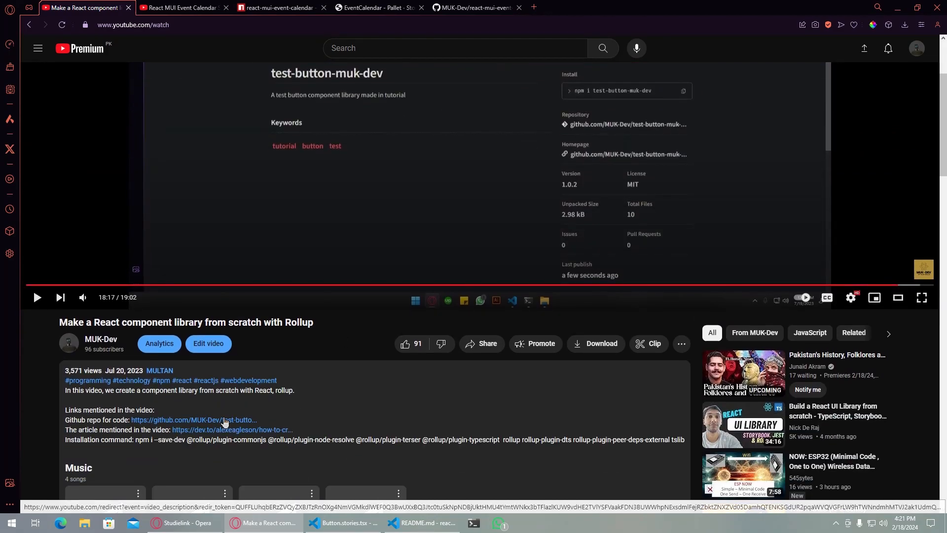
pyautogui.moveTo(260, 434)
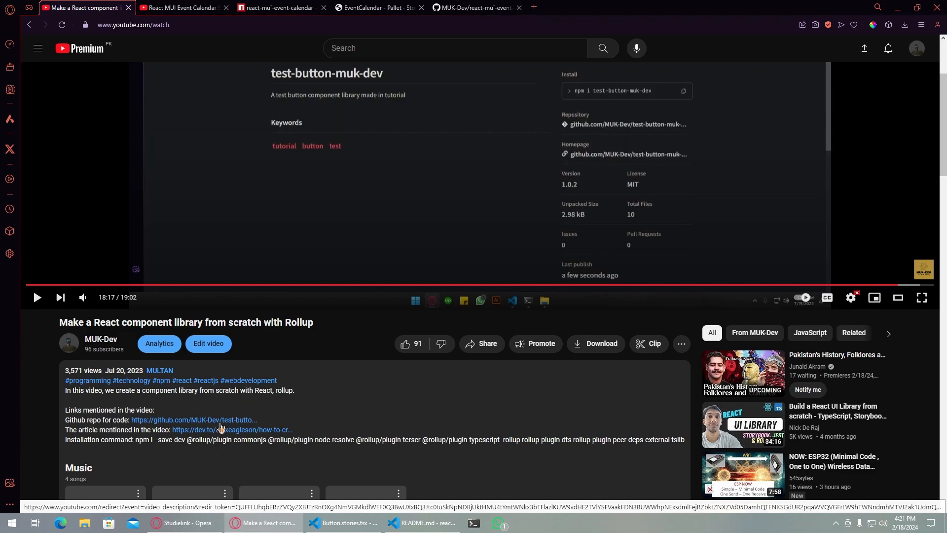
pyautogui.moveTo(387, 401)
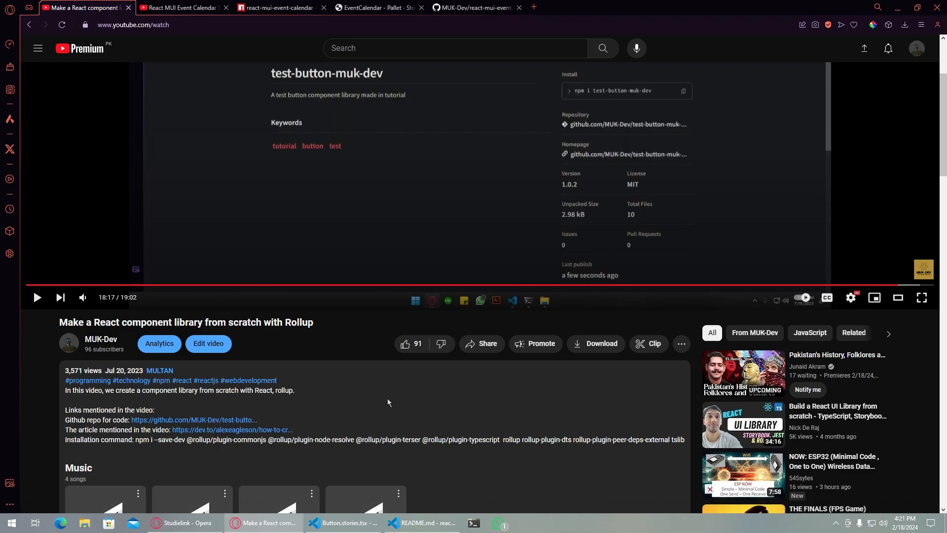
pyautogui.moveTo(372, 386)
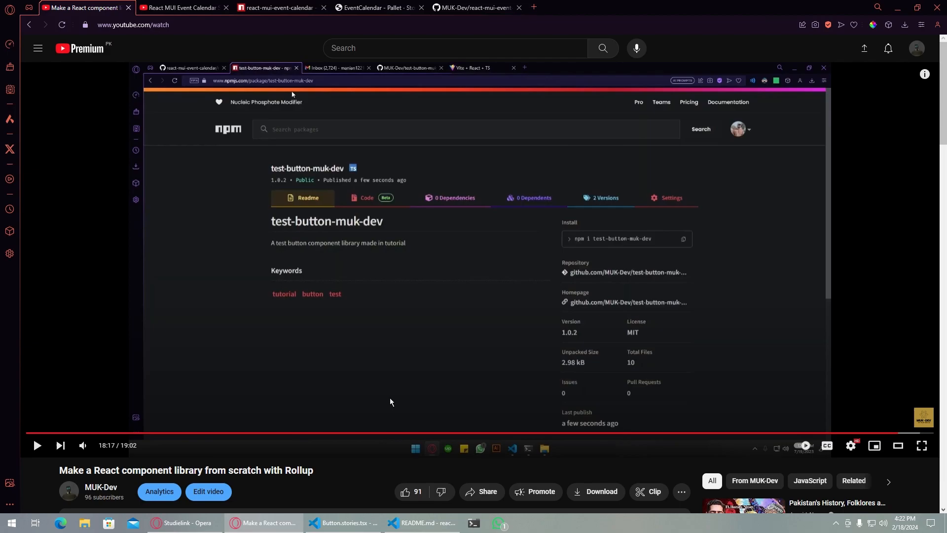
pyautogui.moveTo(379, 415)
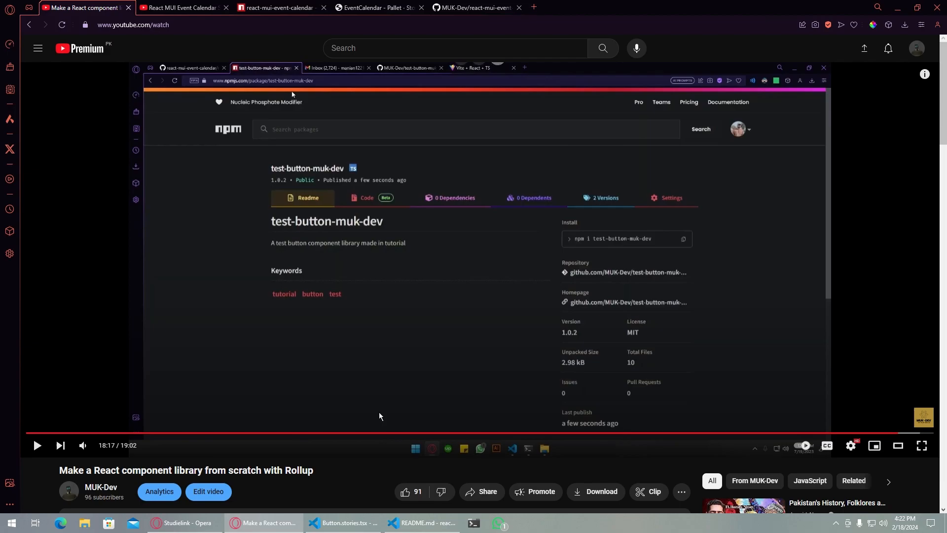
pyautogui.moveTo(207, 514)
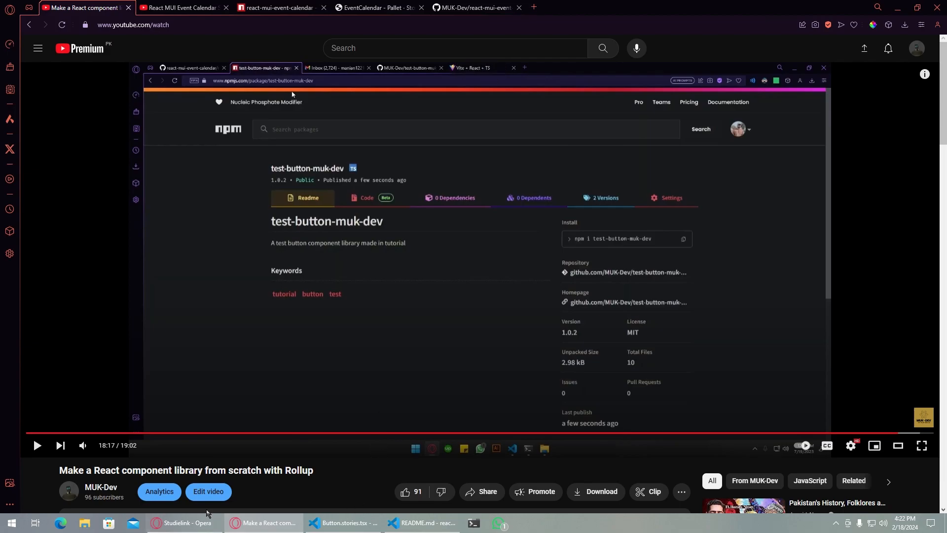
pyautogui.moveTo(338, 487)
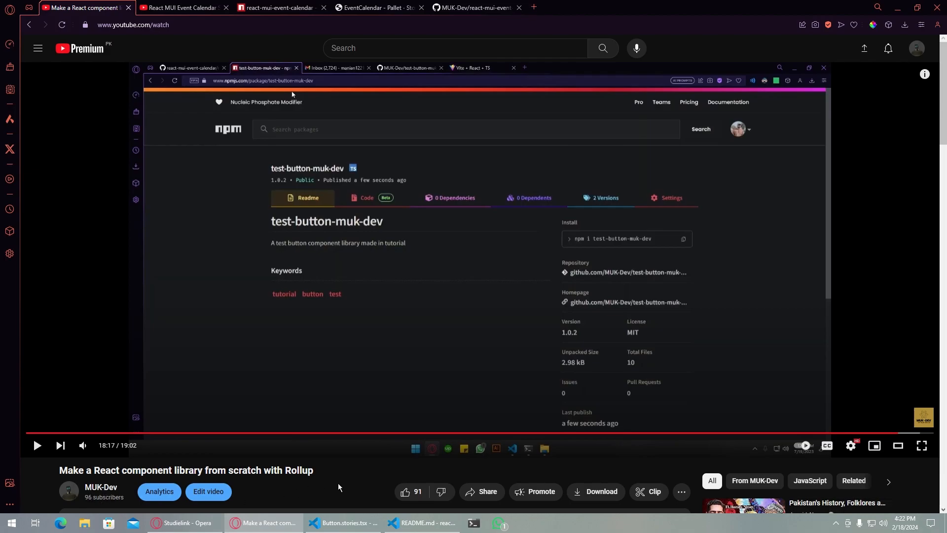
pyautogui.moveTo(345, 487)
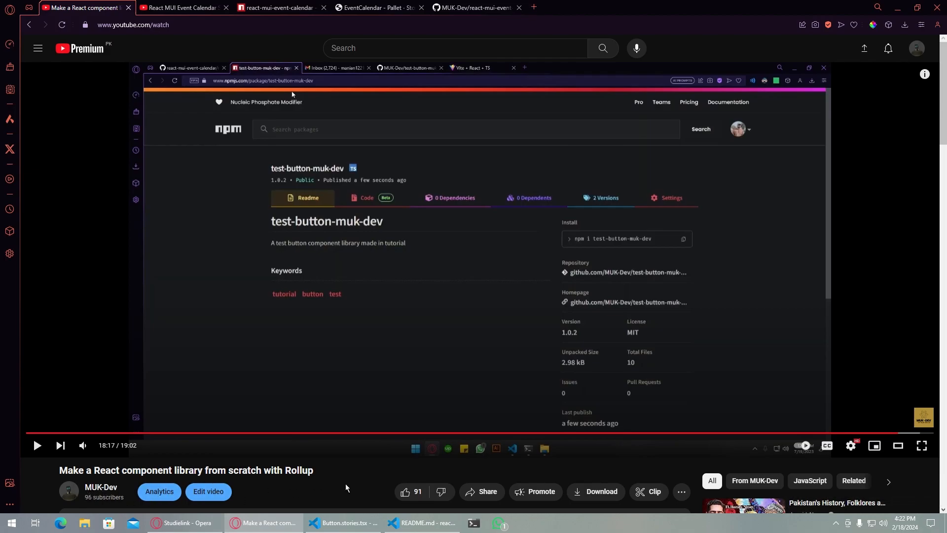